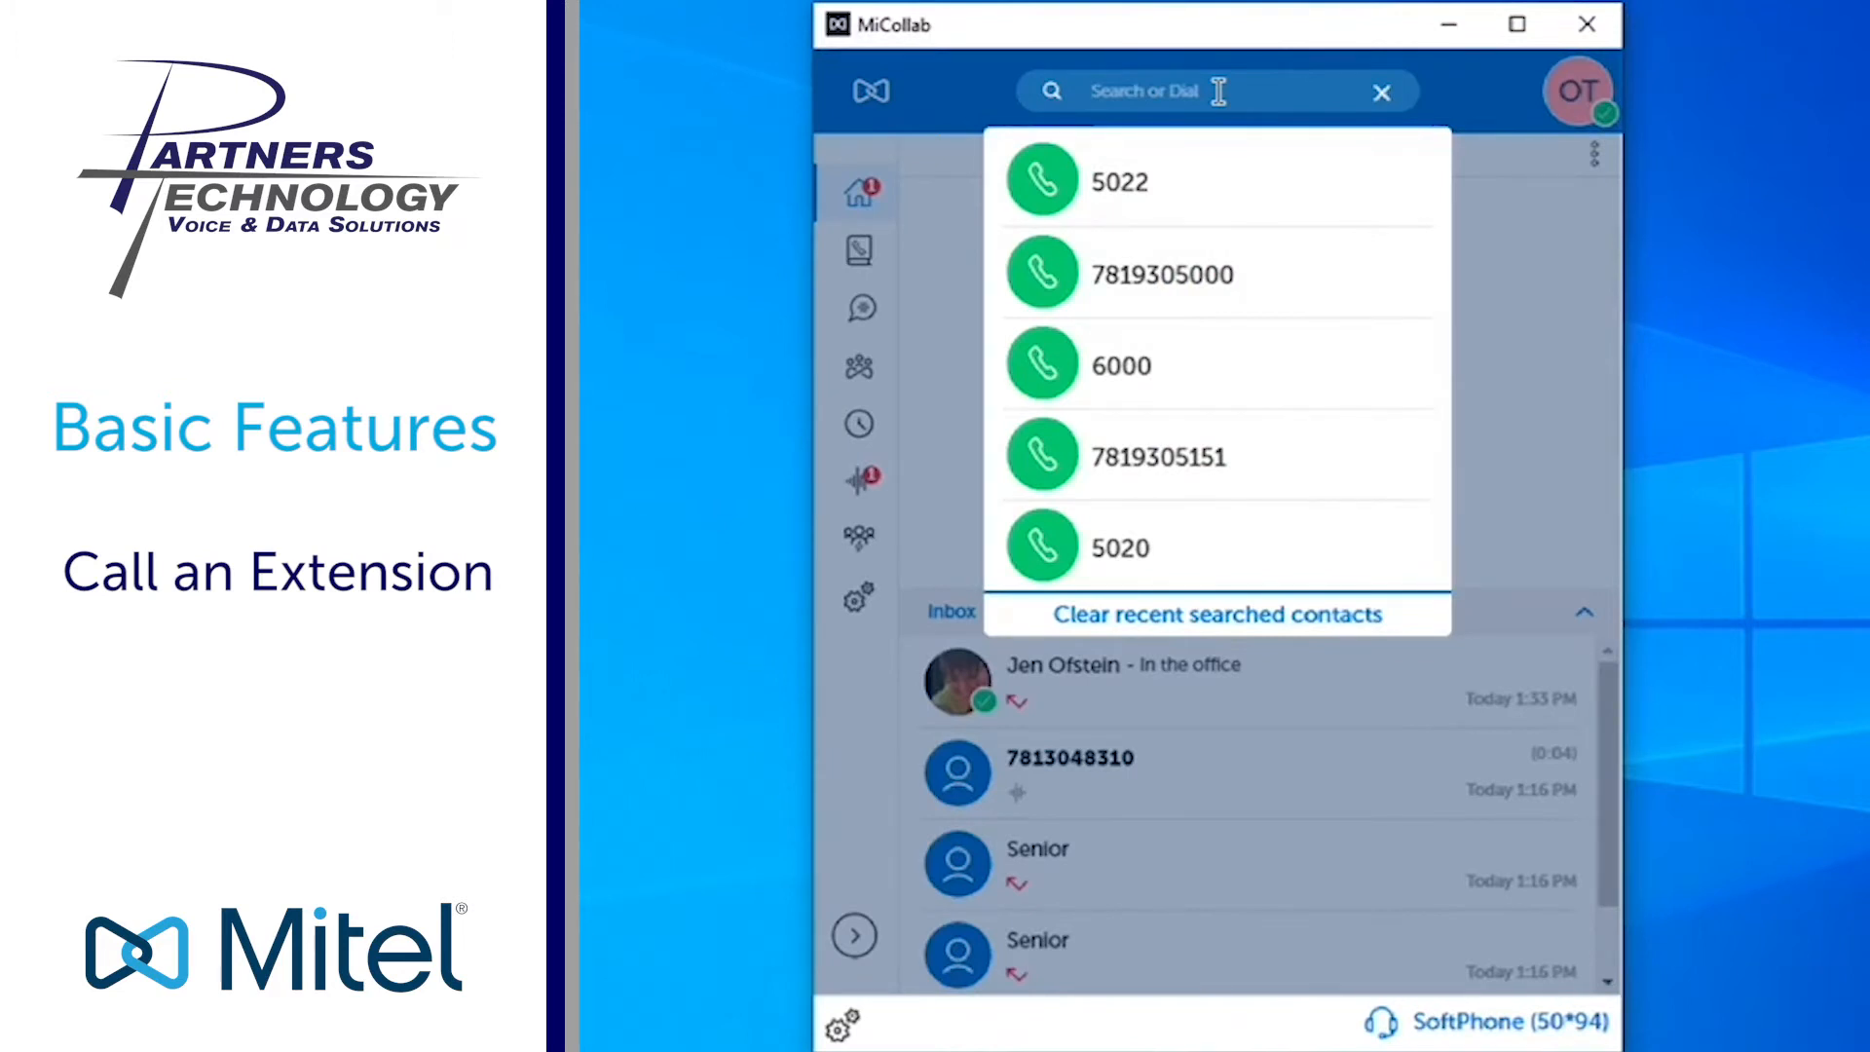
{"action": "type", "text": "500"}
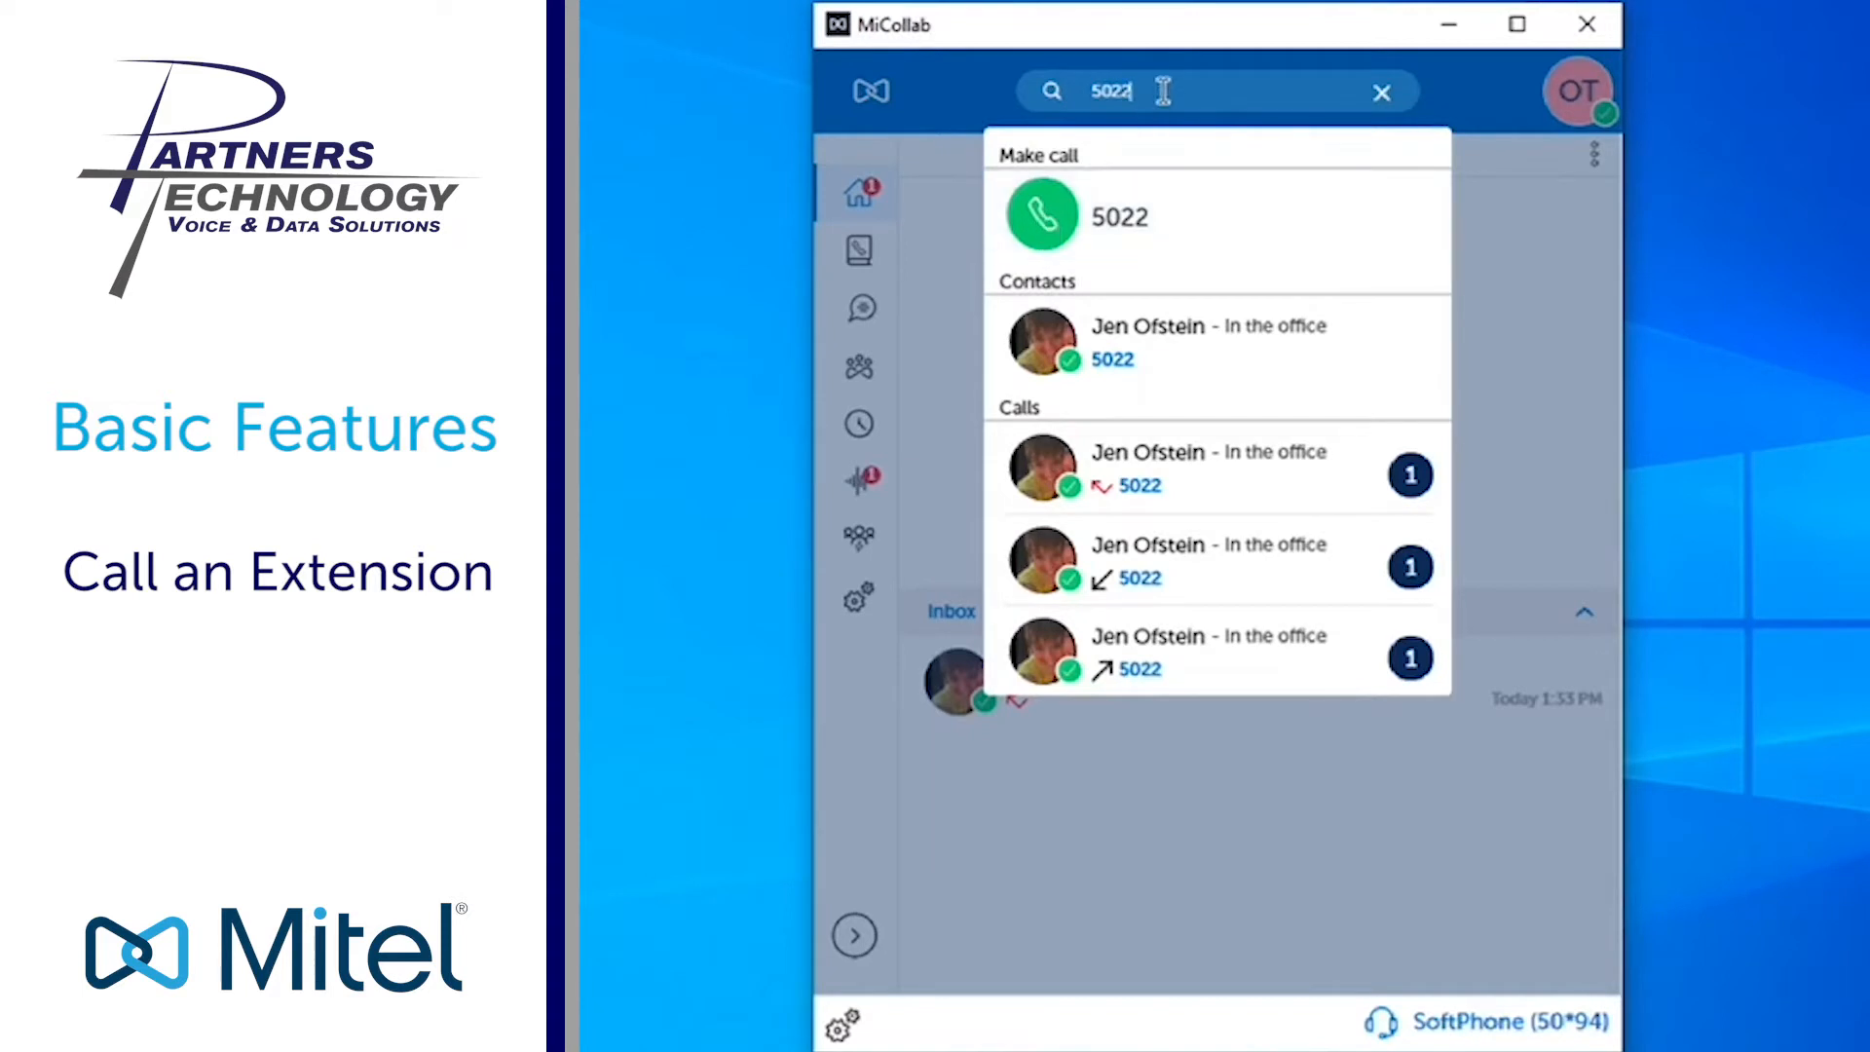
{"action": "left_click", "coordinate": [1383, 91]}
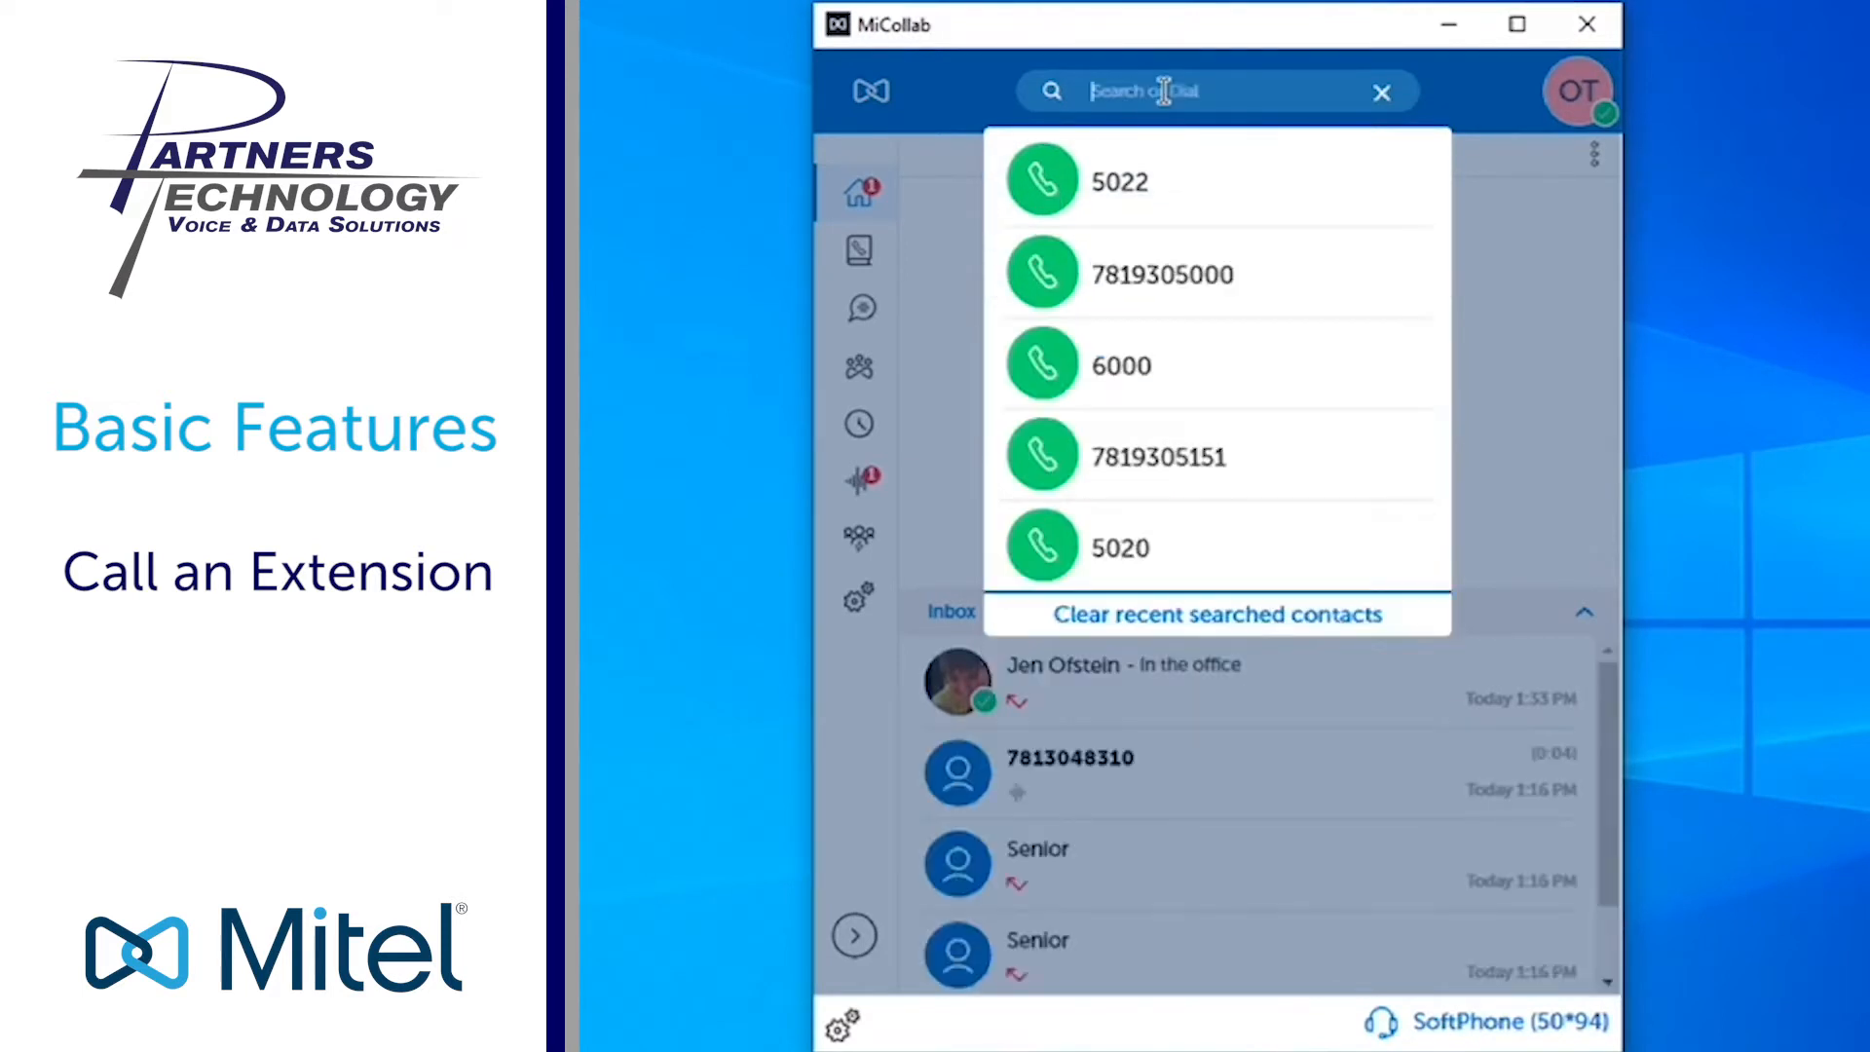
{"action": "type", "text": "steve"}
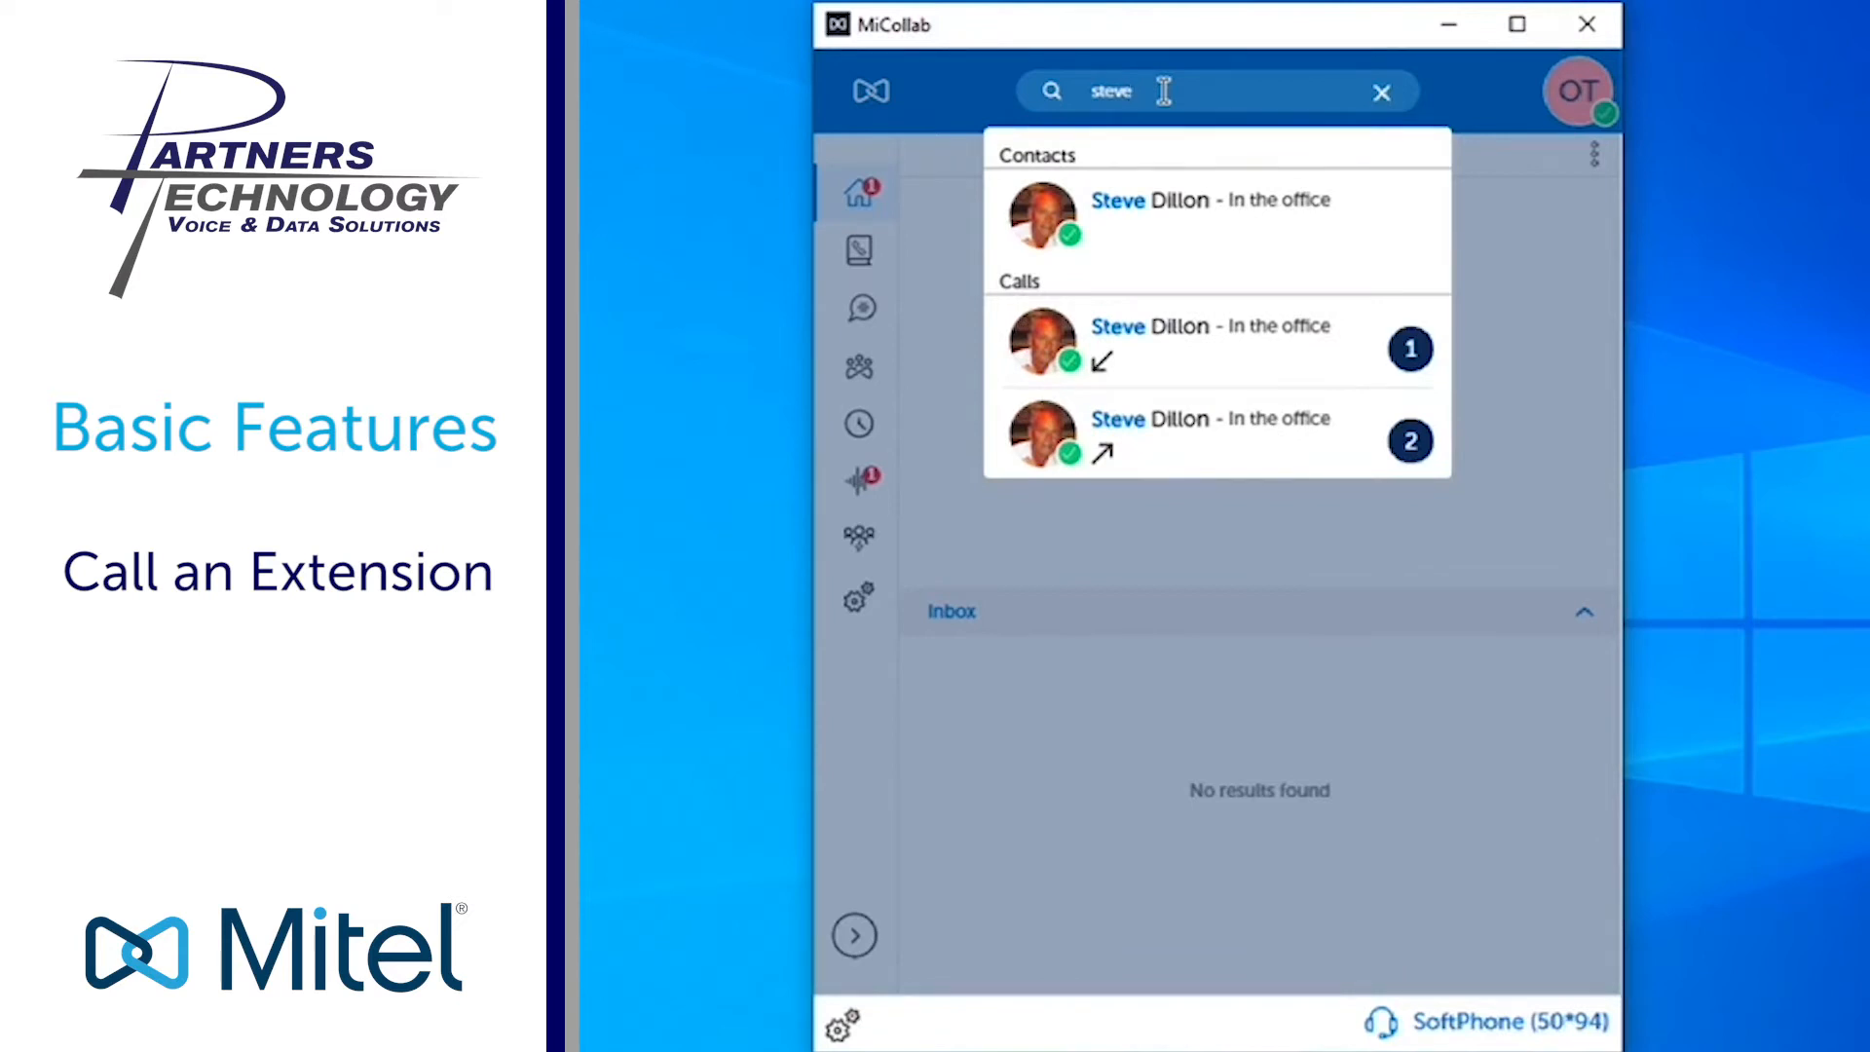
{"action": "mouse_move", "coordinate": [1062, 214]}
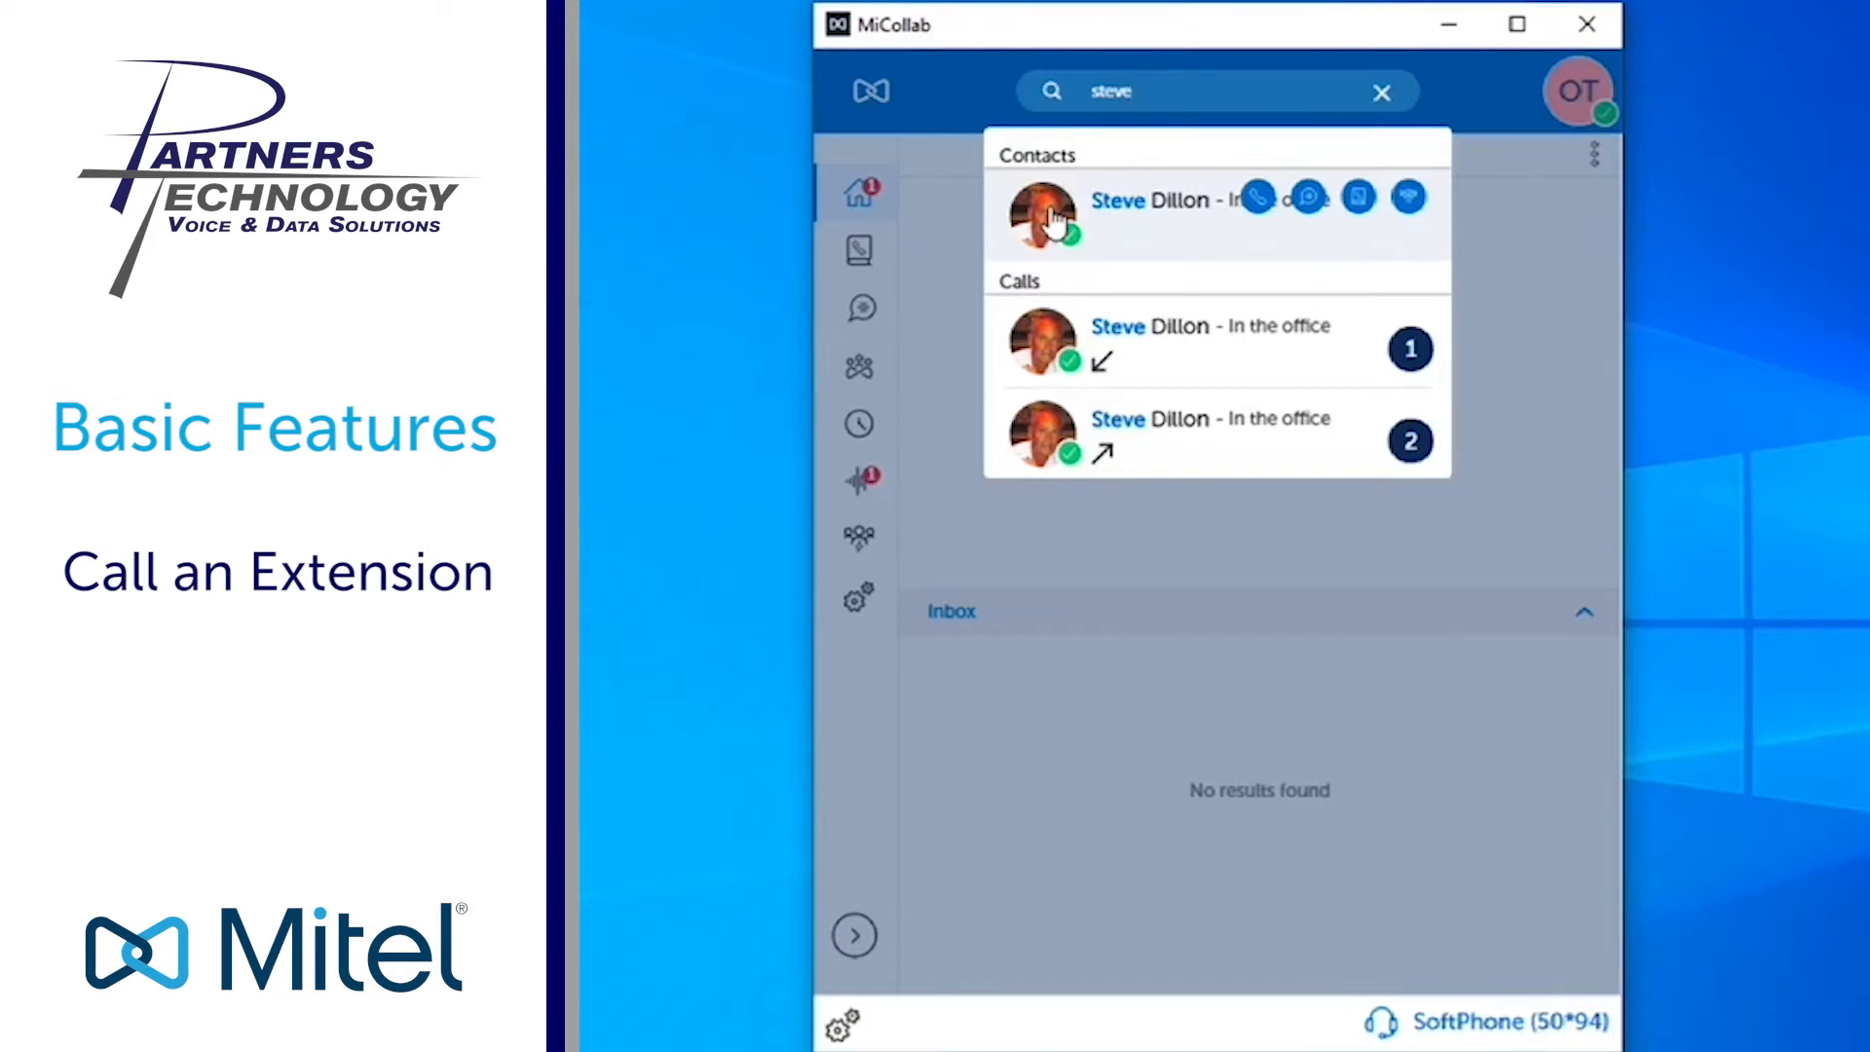
{"action": "mouse_move", "coordinate": [1221, 230]}
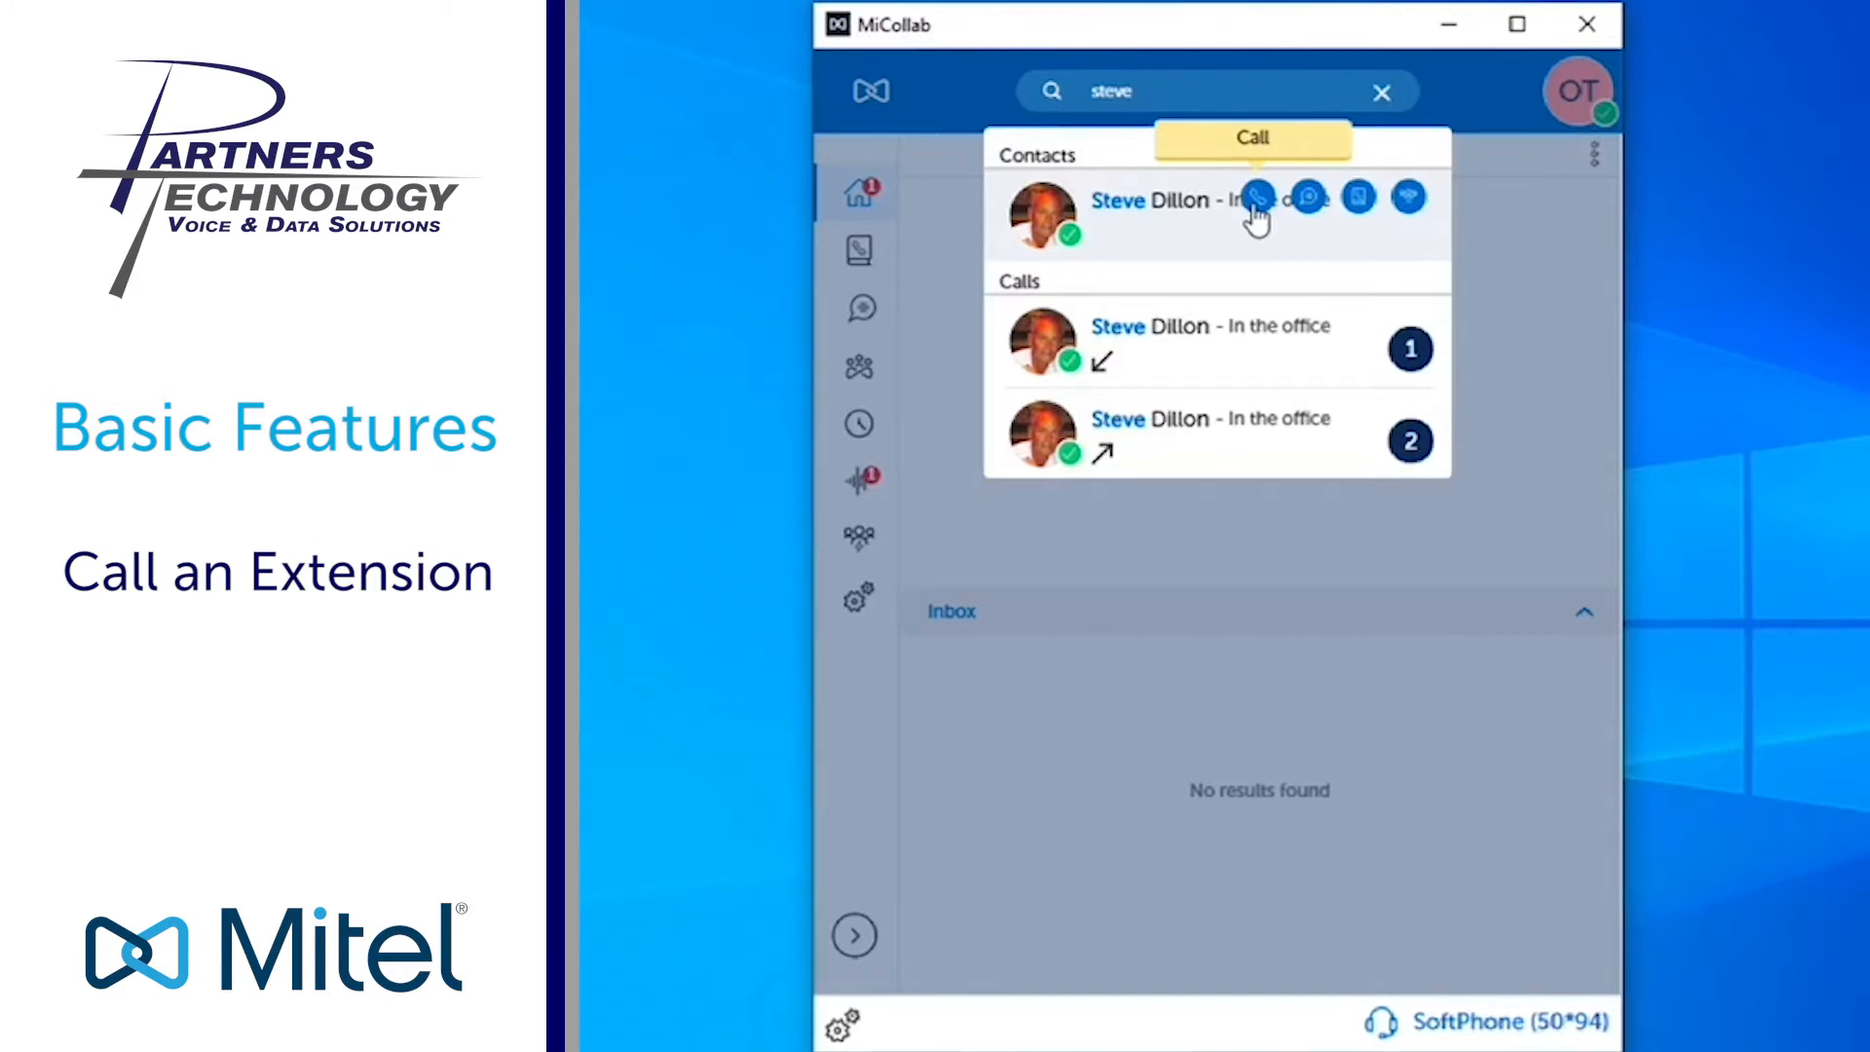
{"action": "left_click", "coordinate": [1257, 197]}
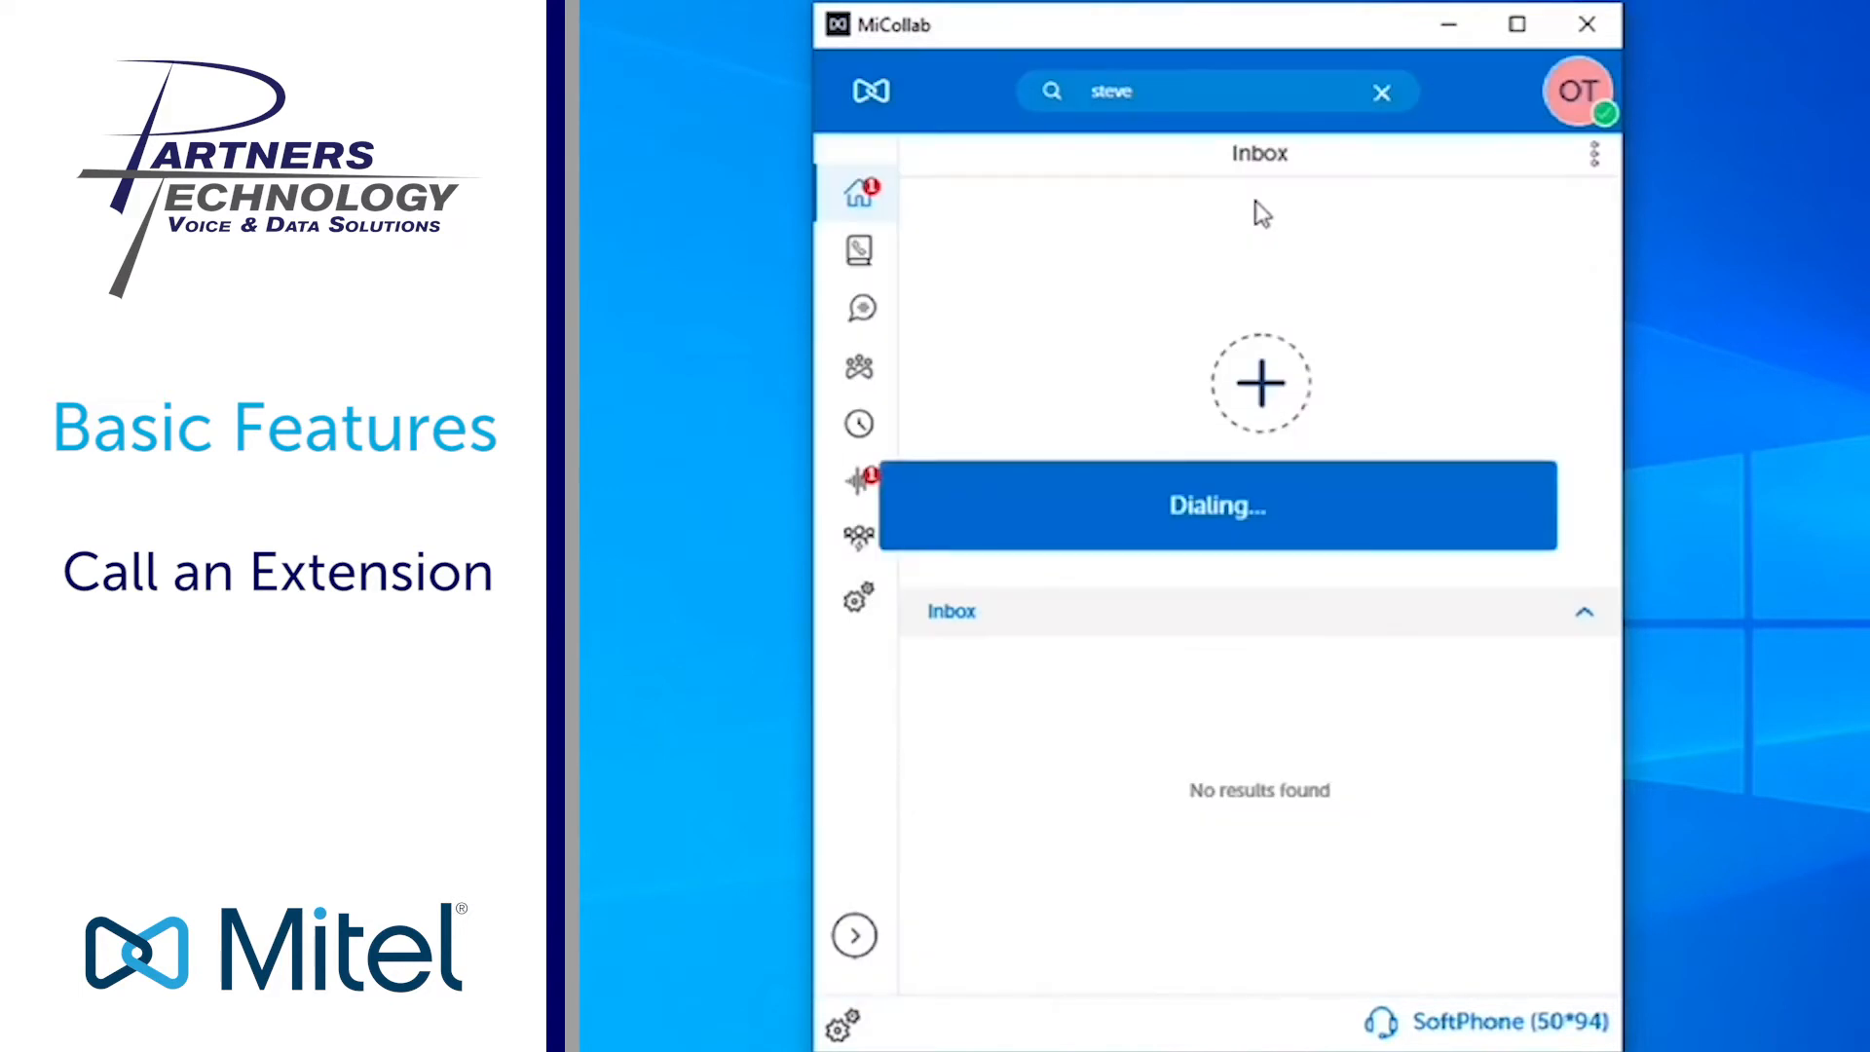
{"action": "left_click", "coordinate": [1218, 505]}
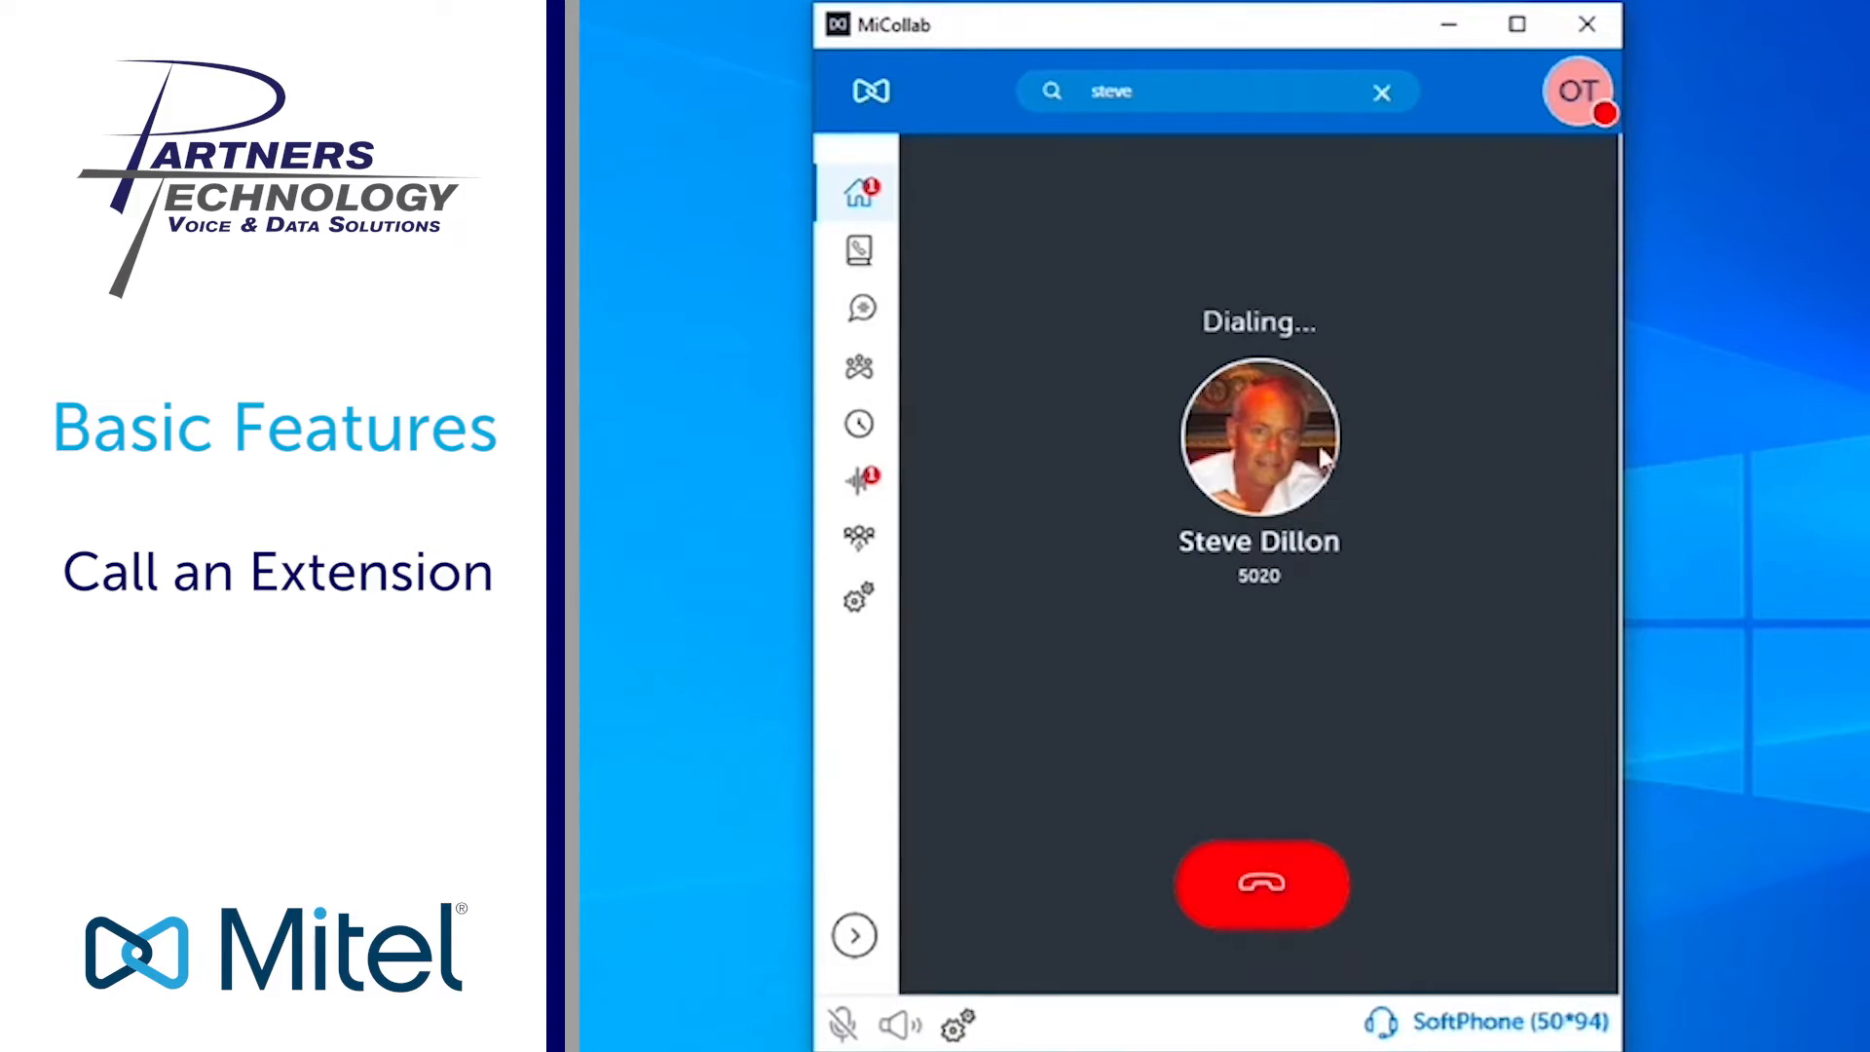
{"action": "mouse_move", "coordinate": [1319, 450]}
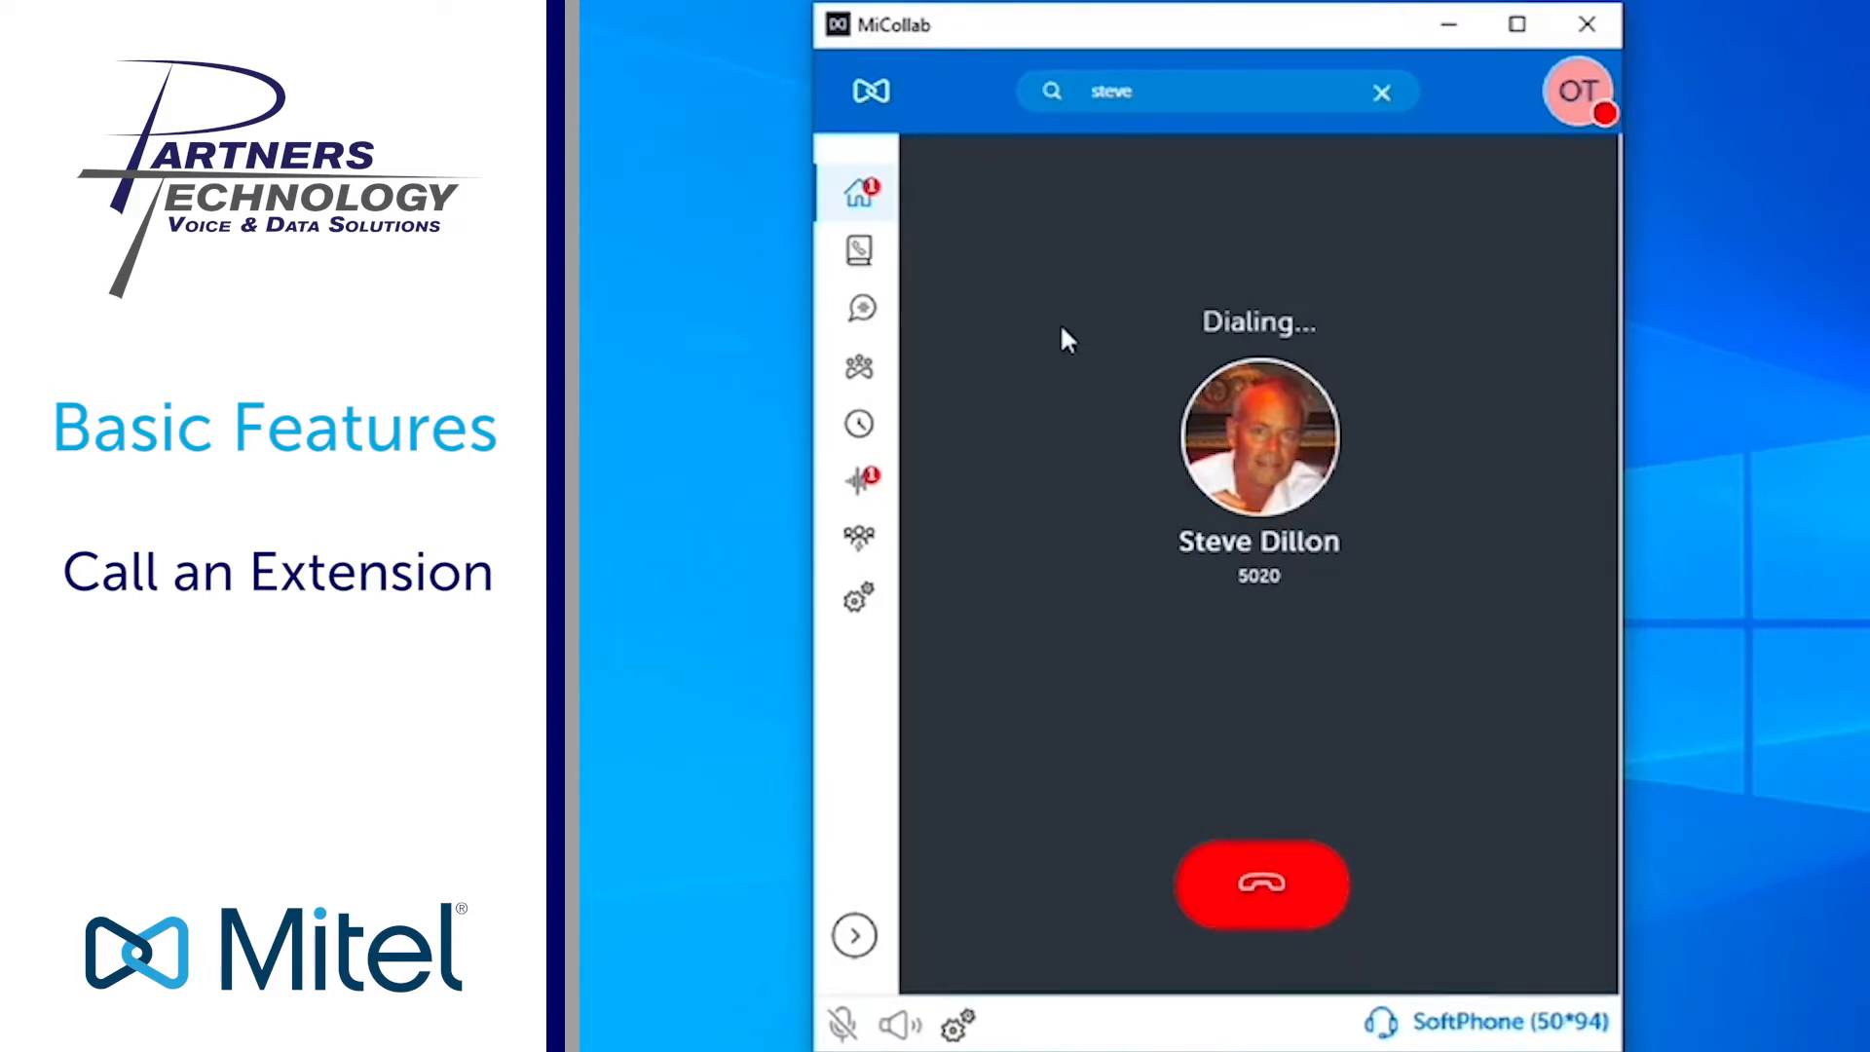
{"action": "mouse_move", "coordinate": [1149, 226]}
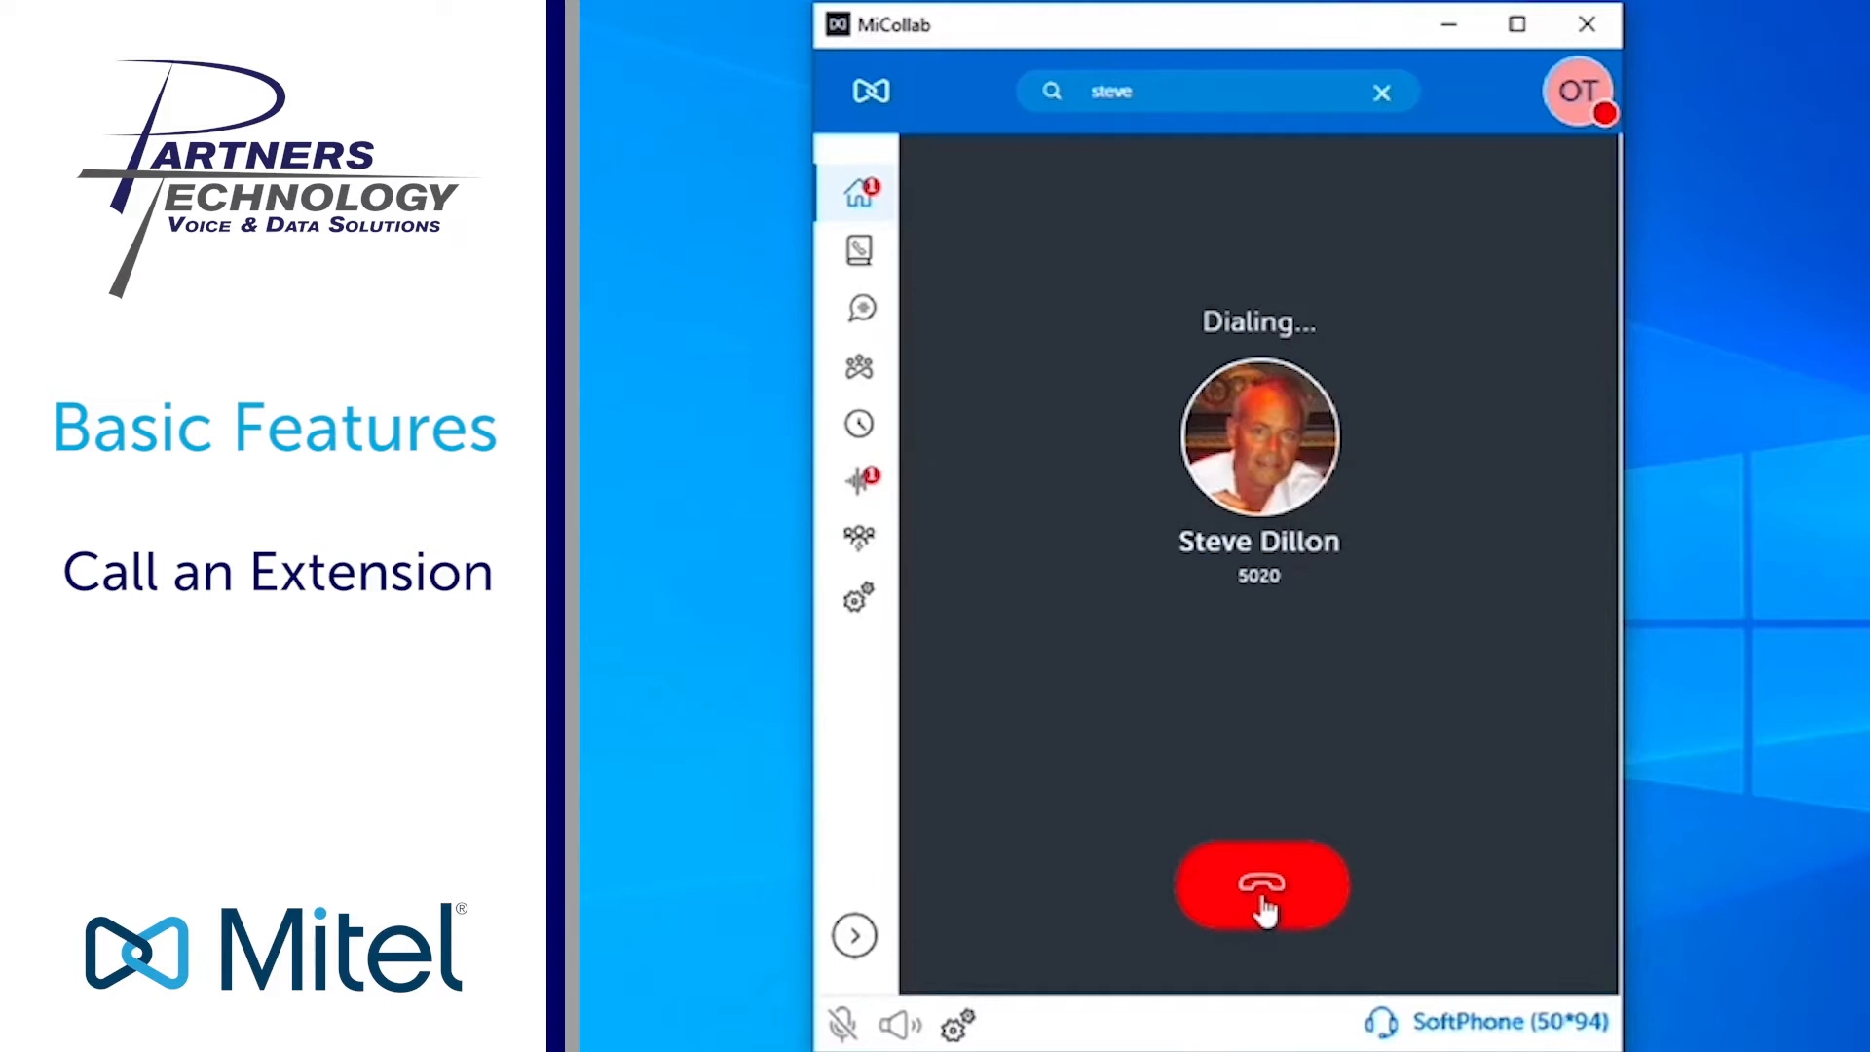
{"action": "left_click", "coordinate": [1261, 884]}
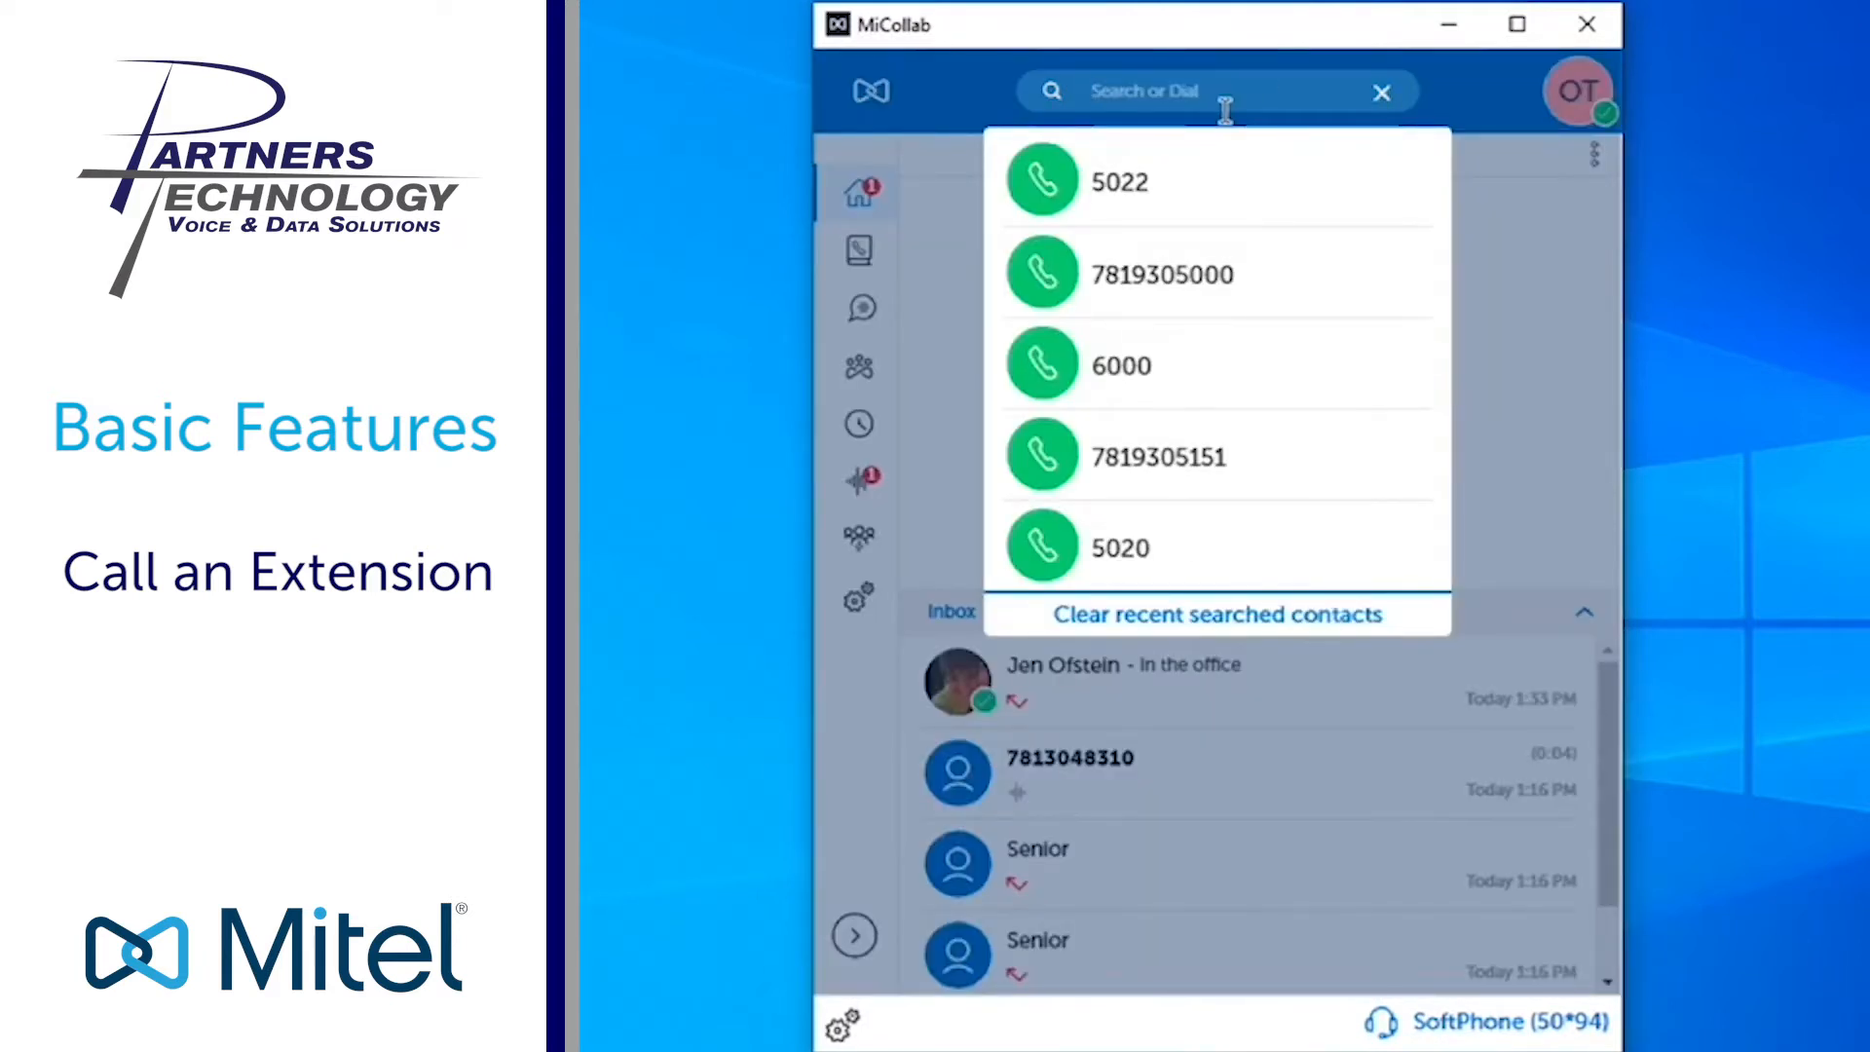
{"action": "type", "text": "5022"}
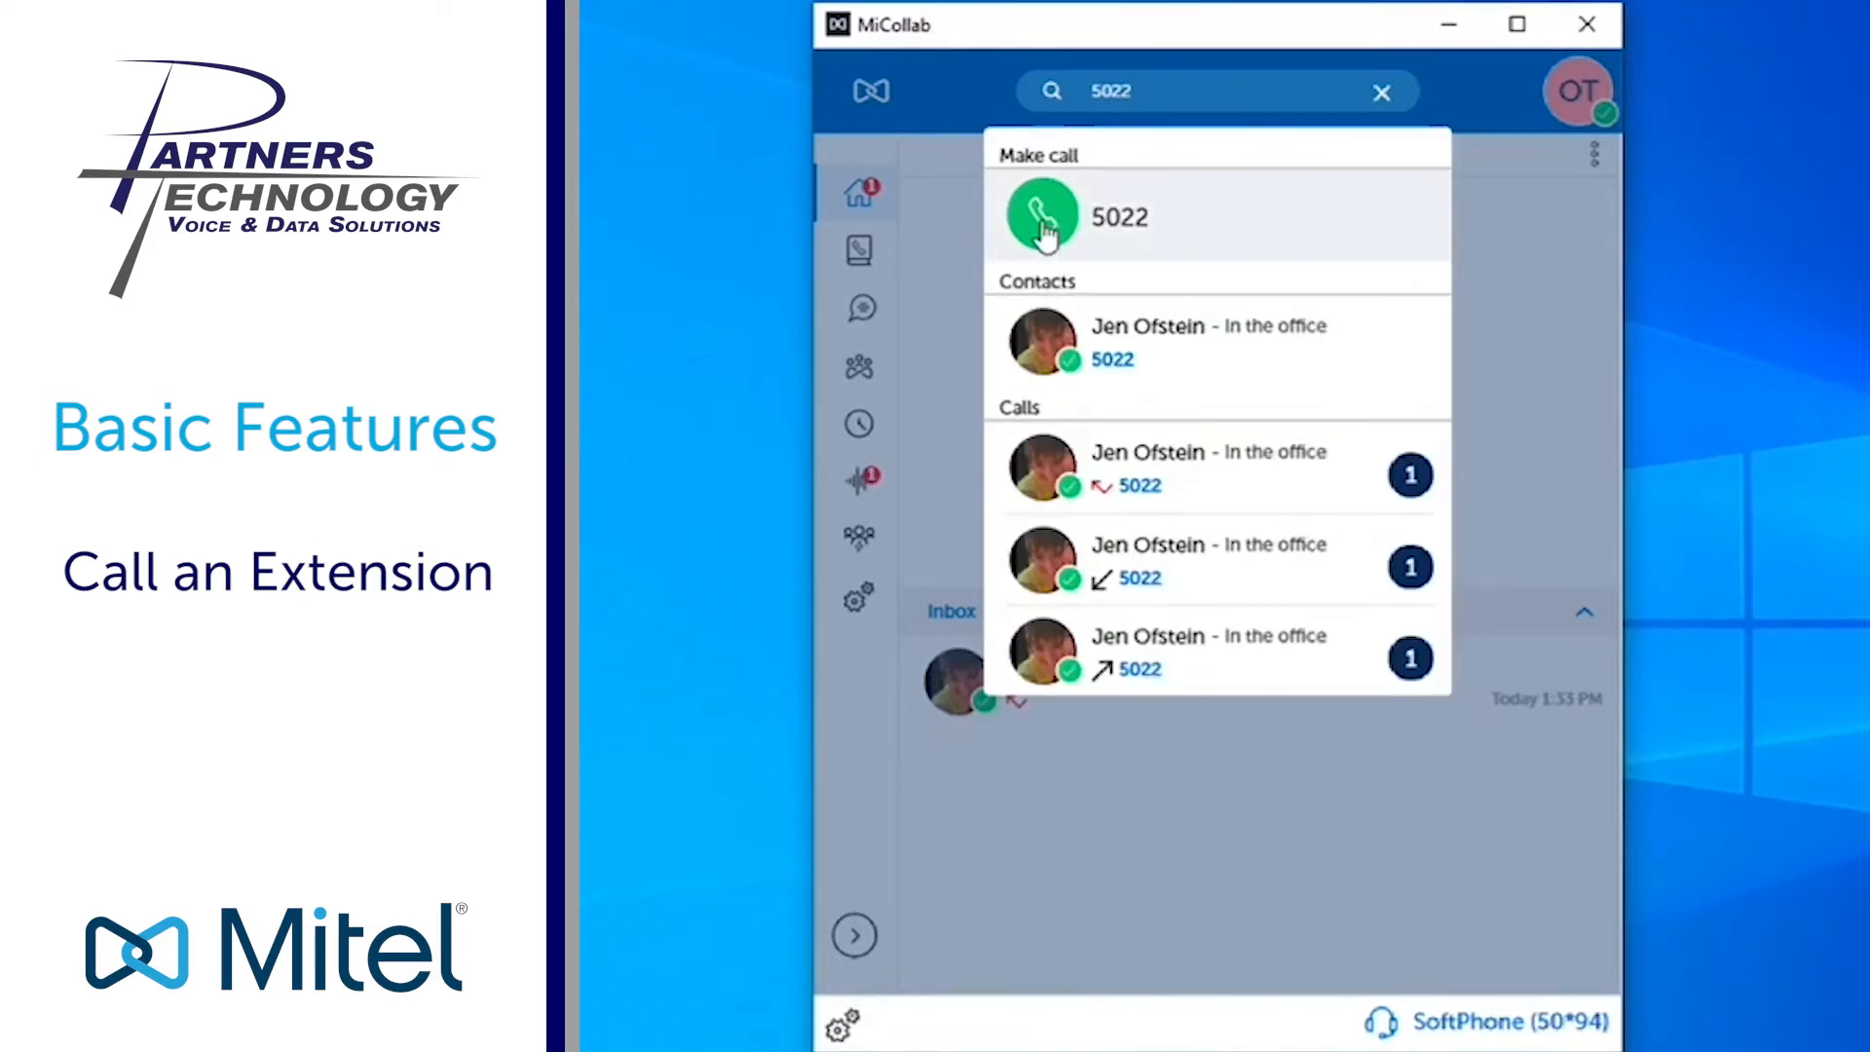
{"action": "left_click", "coordinate": [1038, 216]}
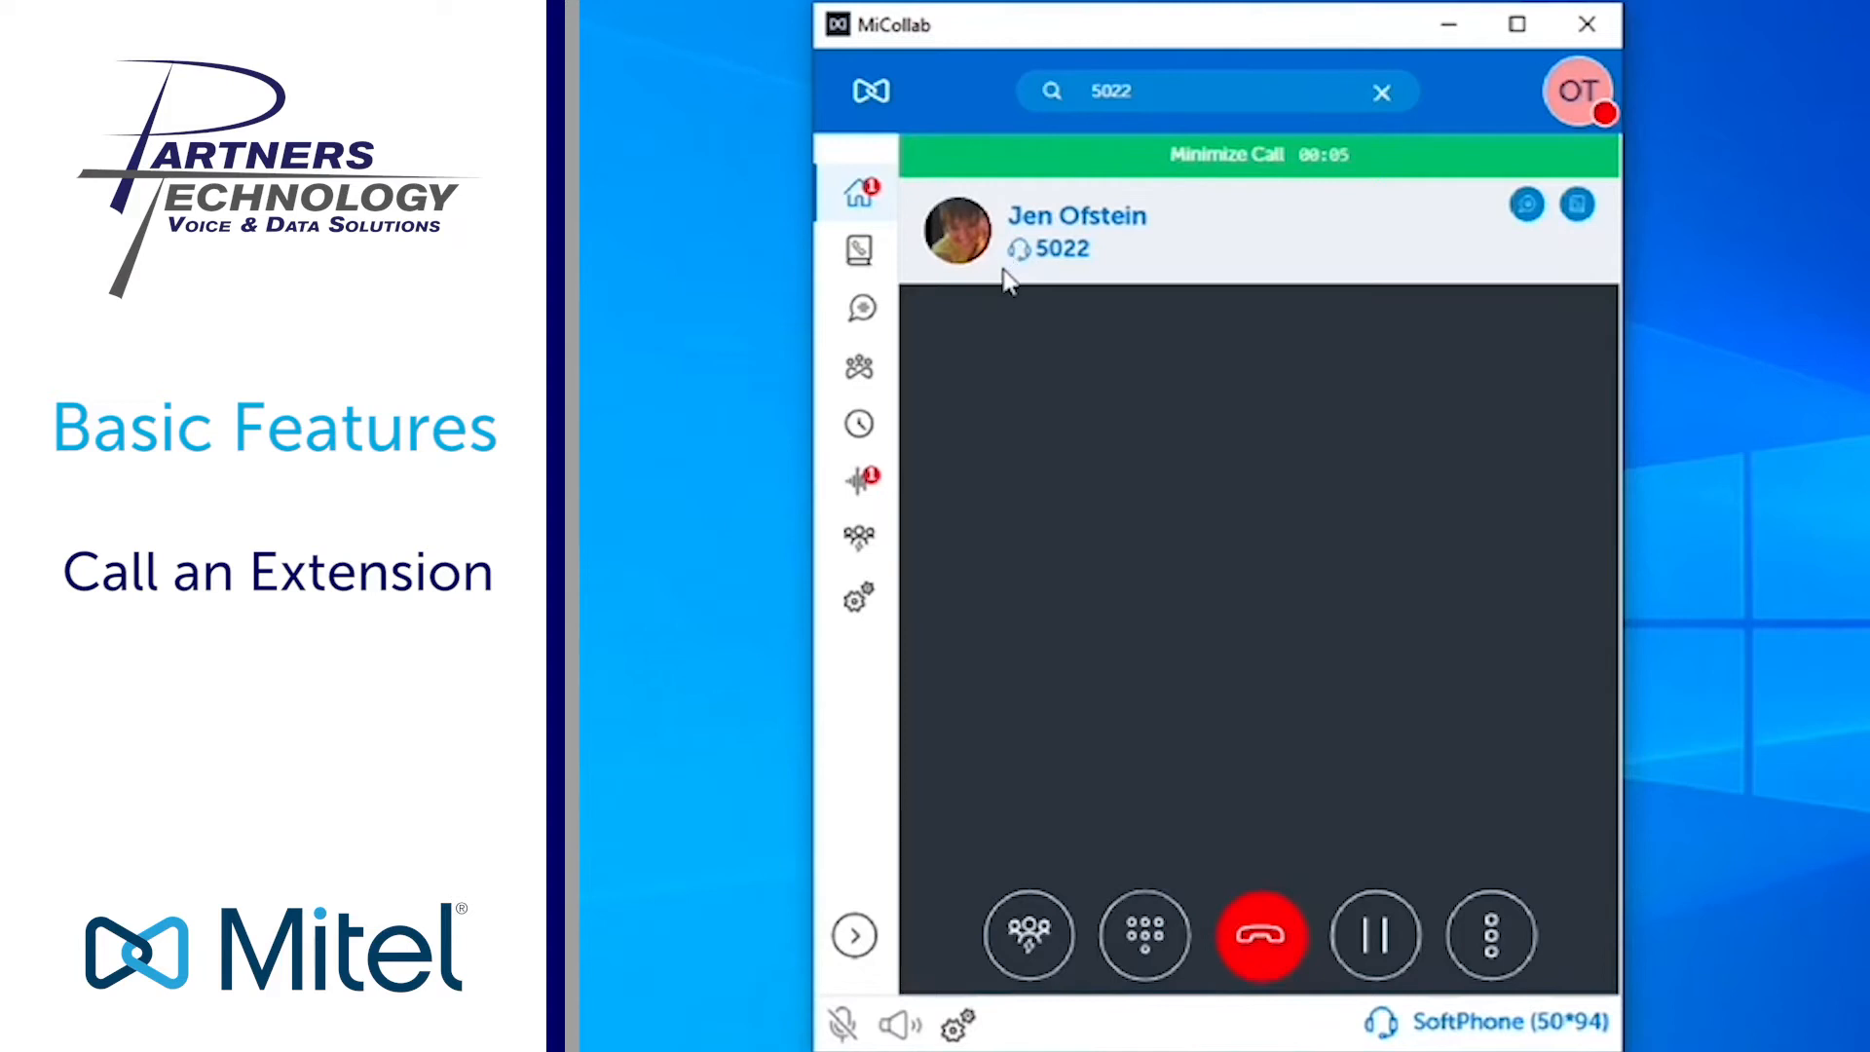
{"action": "mouse_move", "coordinate": [1060, 267]}
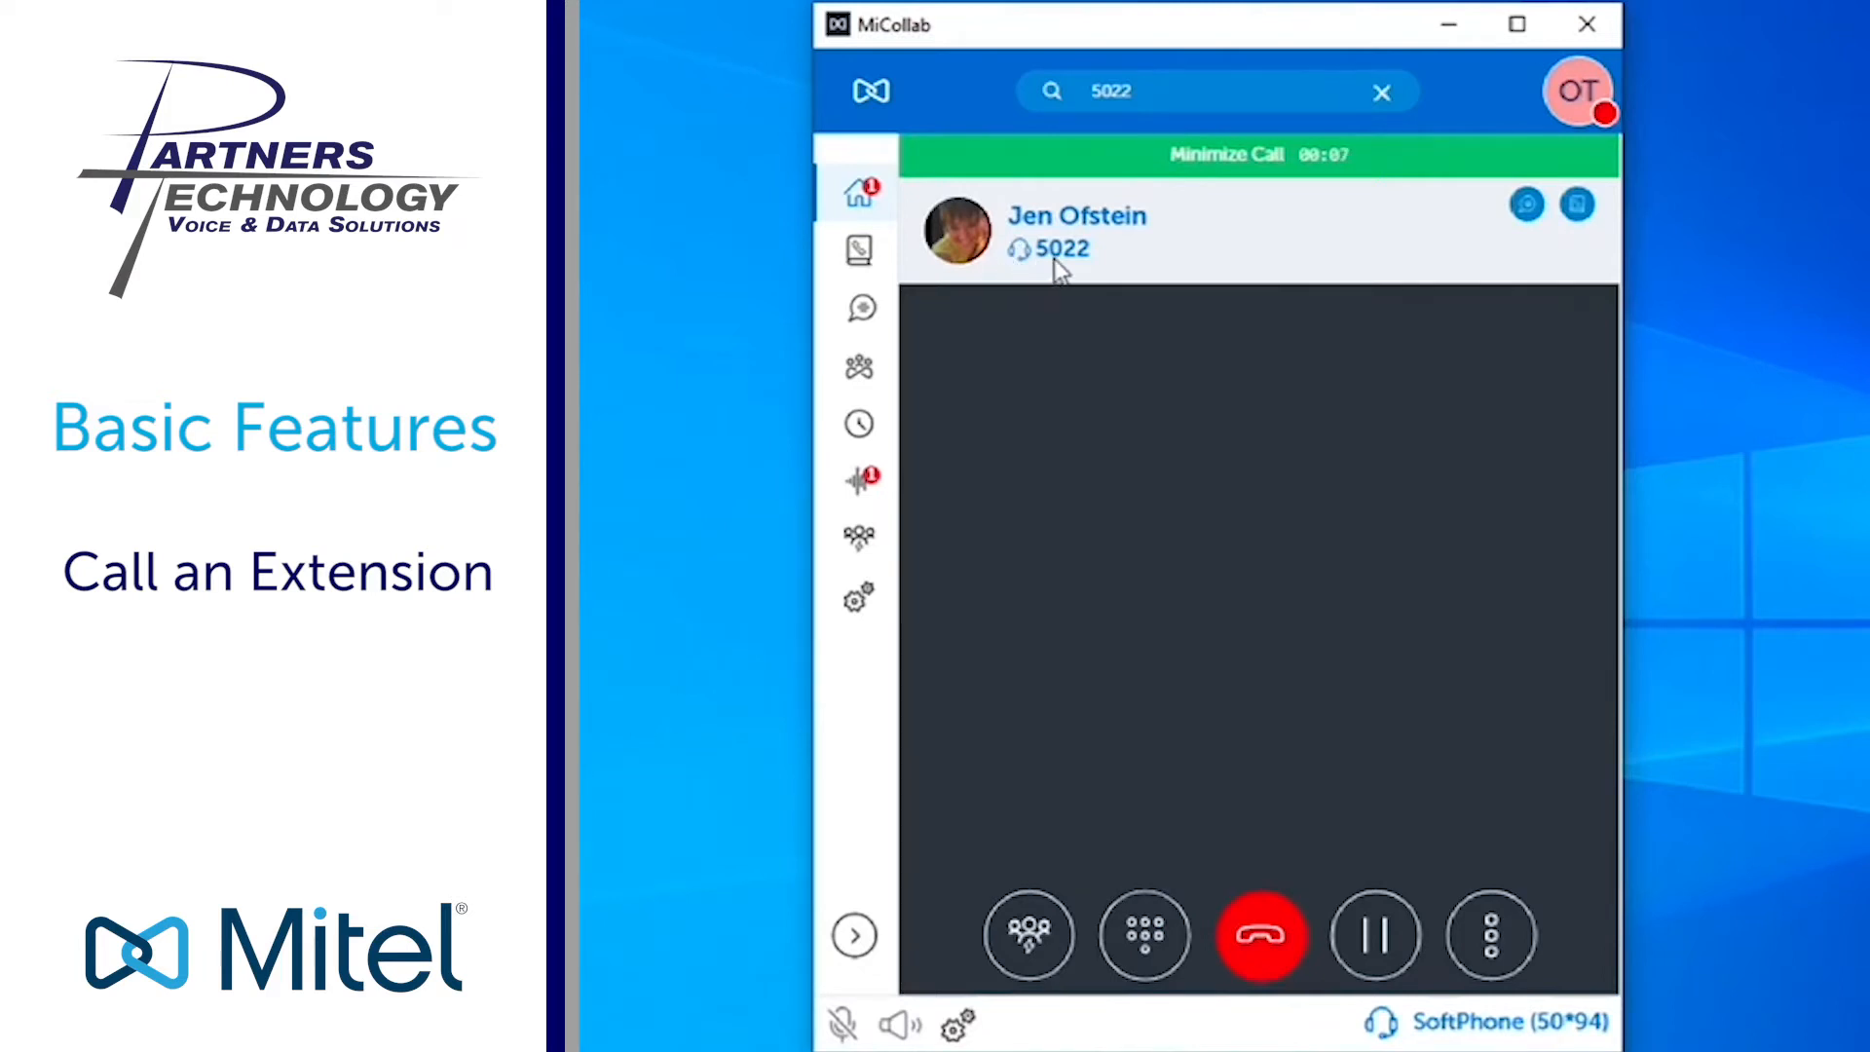
{"action": "mouse_move", "coordinate": [1062, 267]}
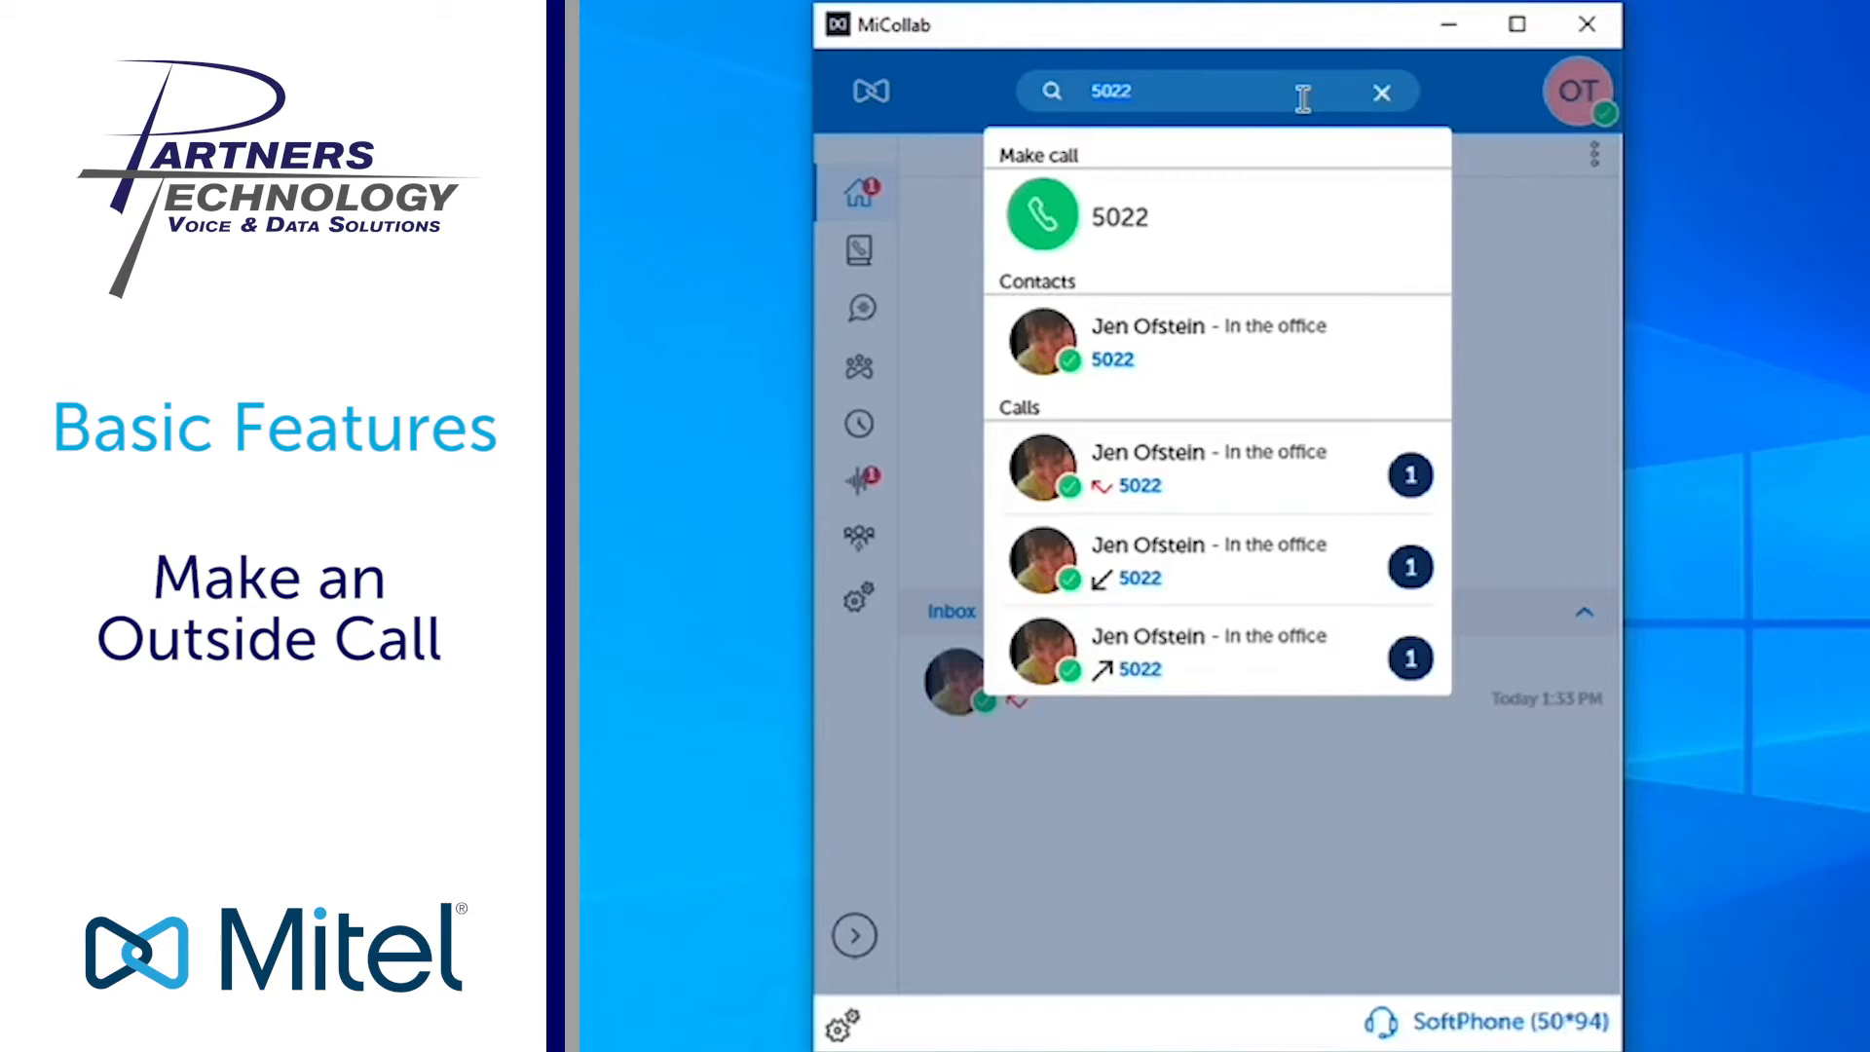
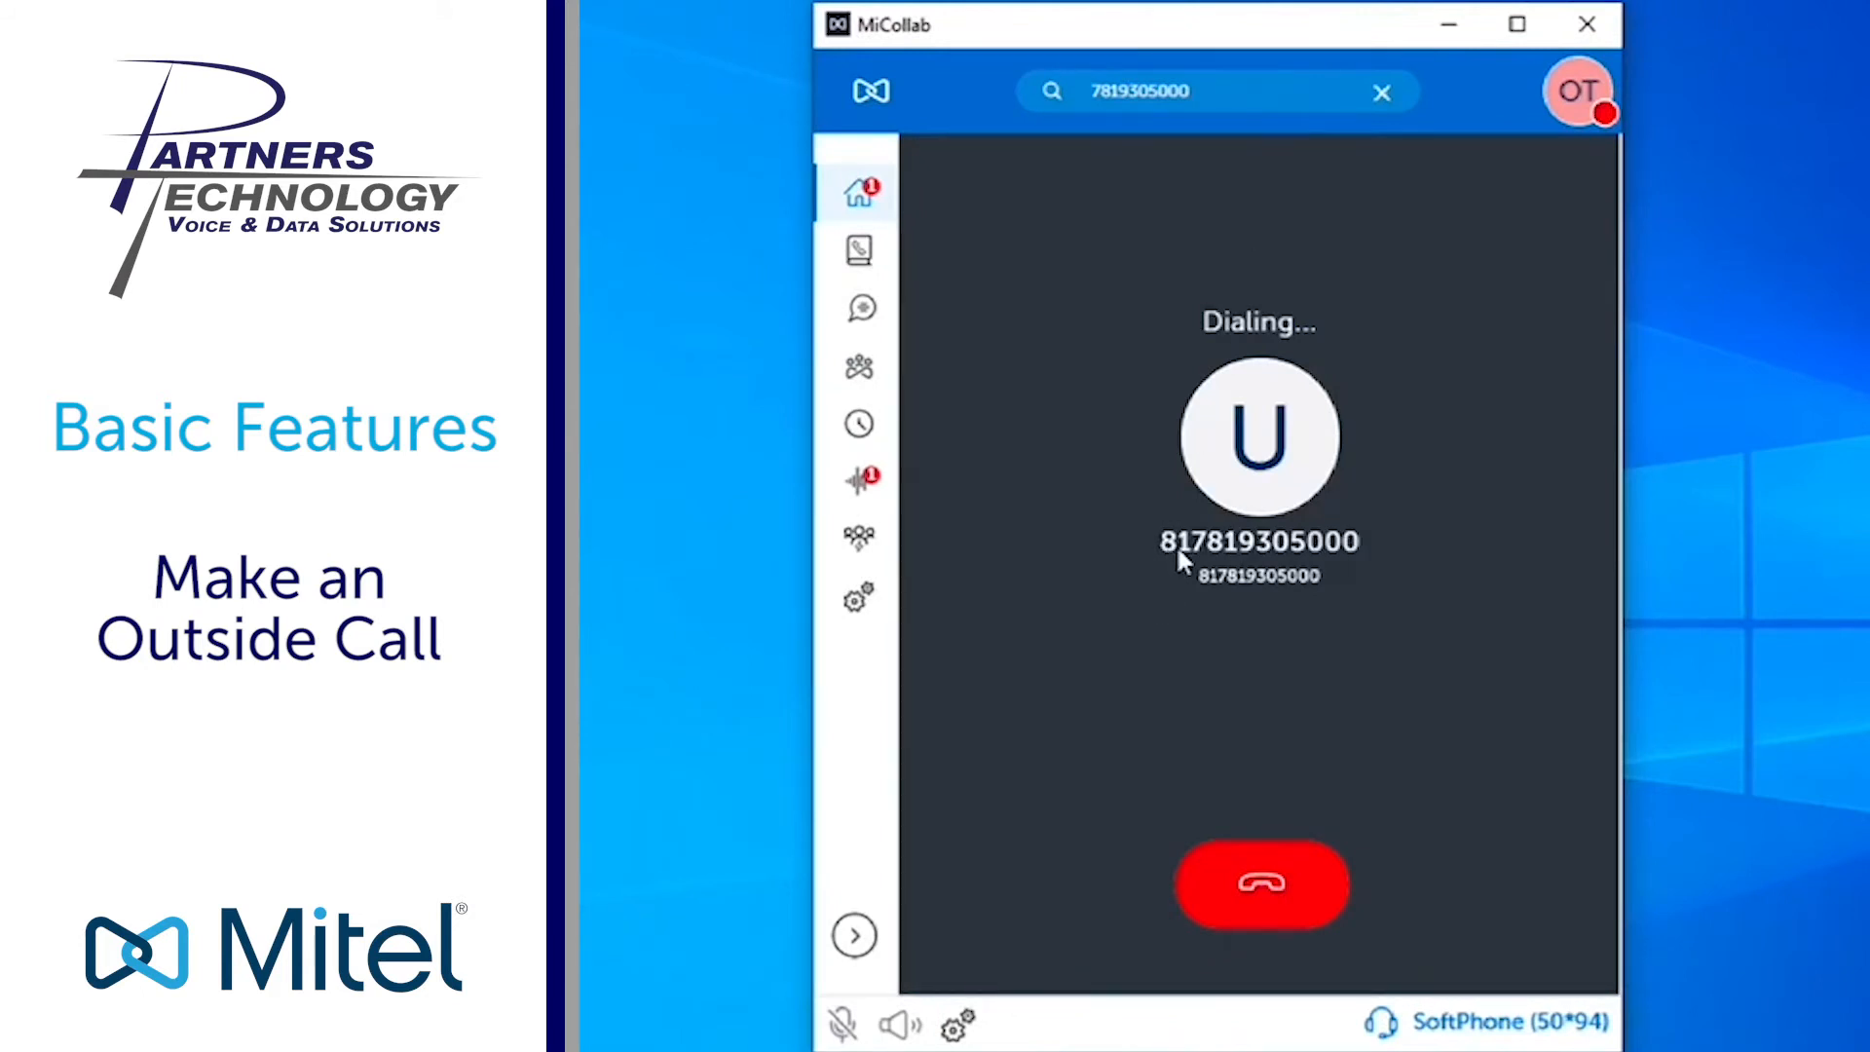
{"action": "mouse_move", "coordinate": [1200, 580]}
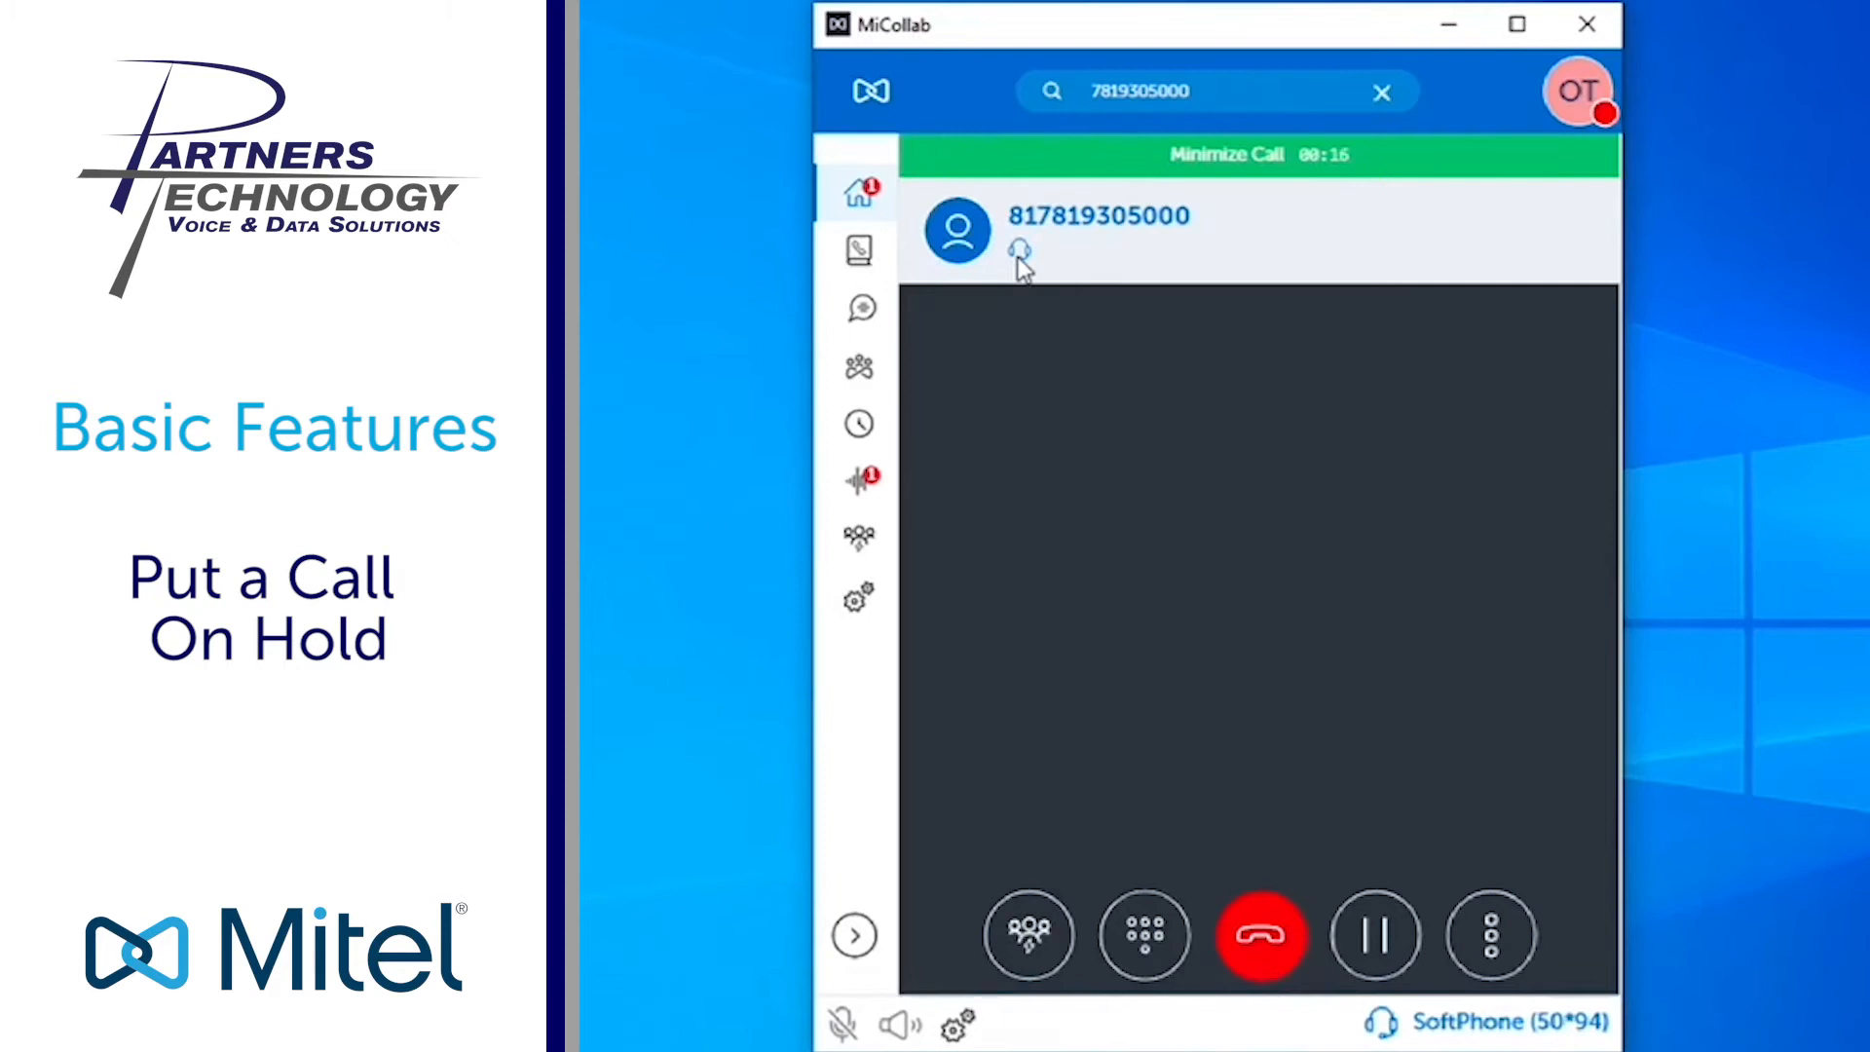
{"action": "mouse_move", "coordinate": [1398, 773]}
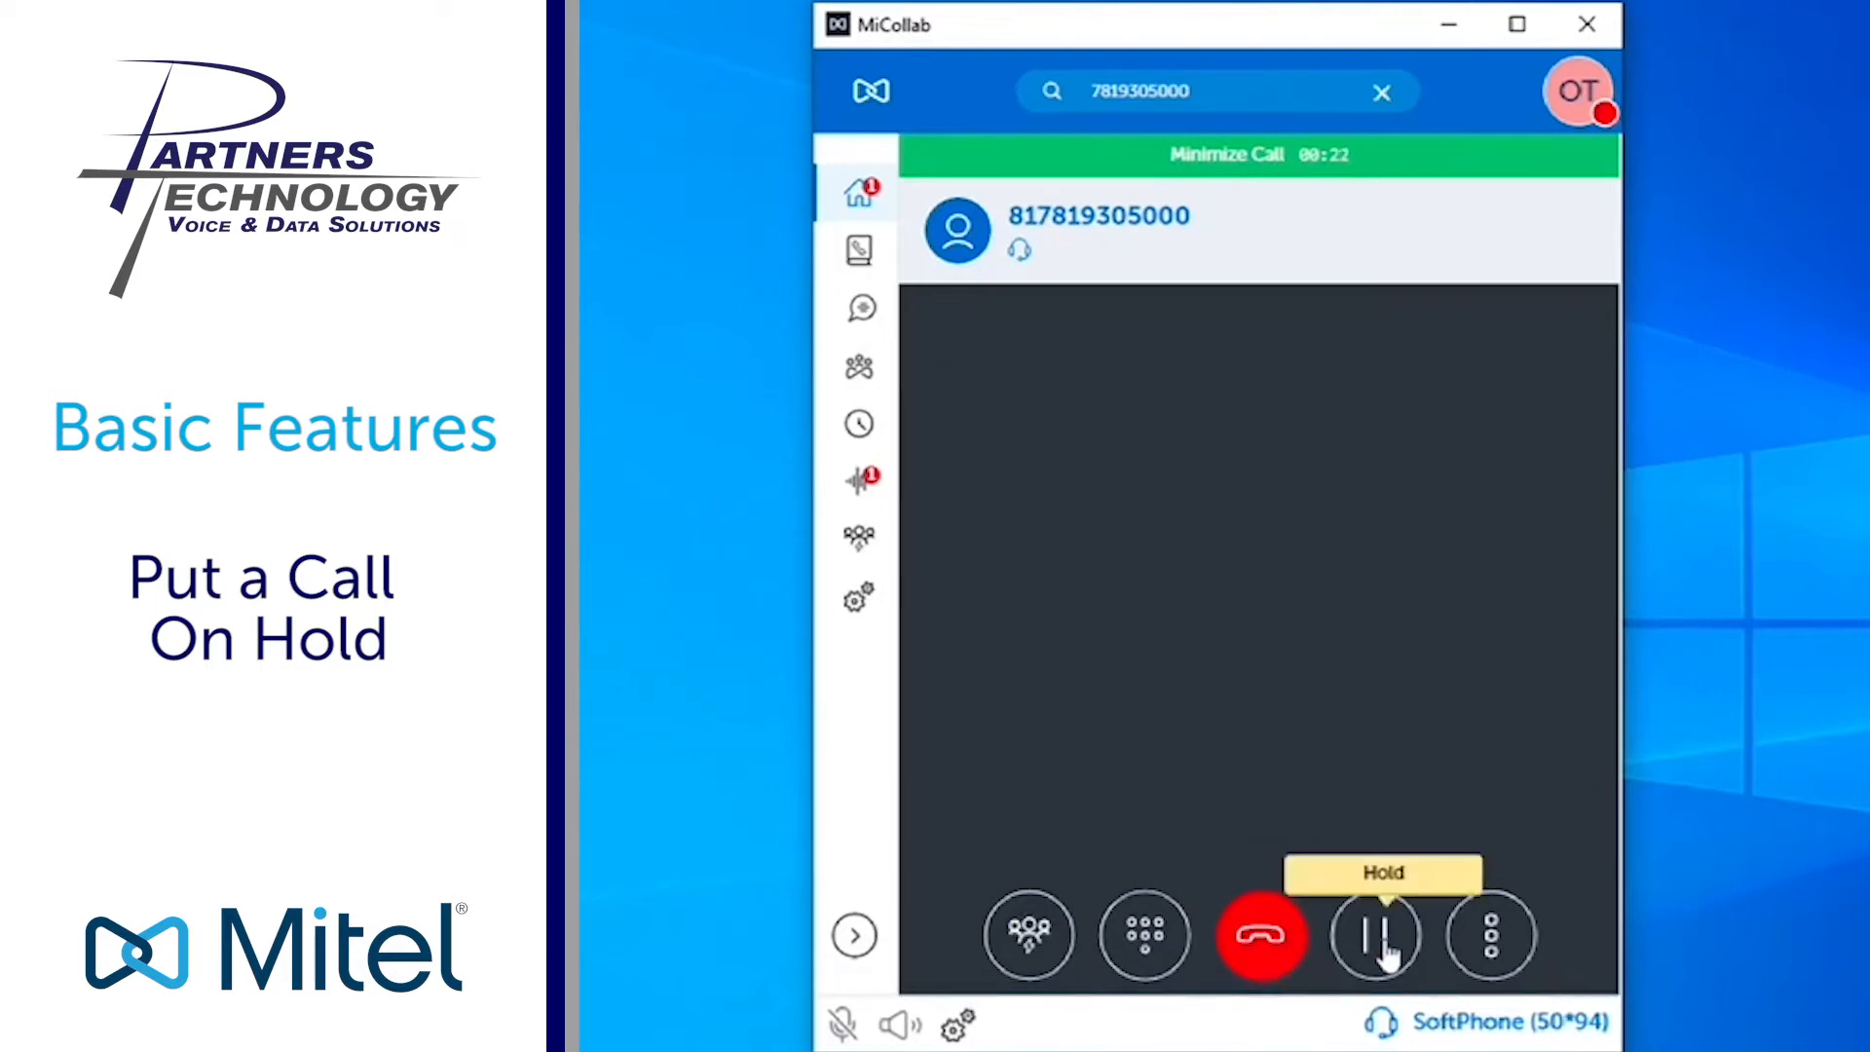
{"action": "left_click", "coordinate": [1375, 935]}
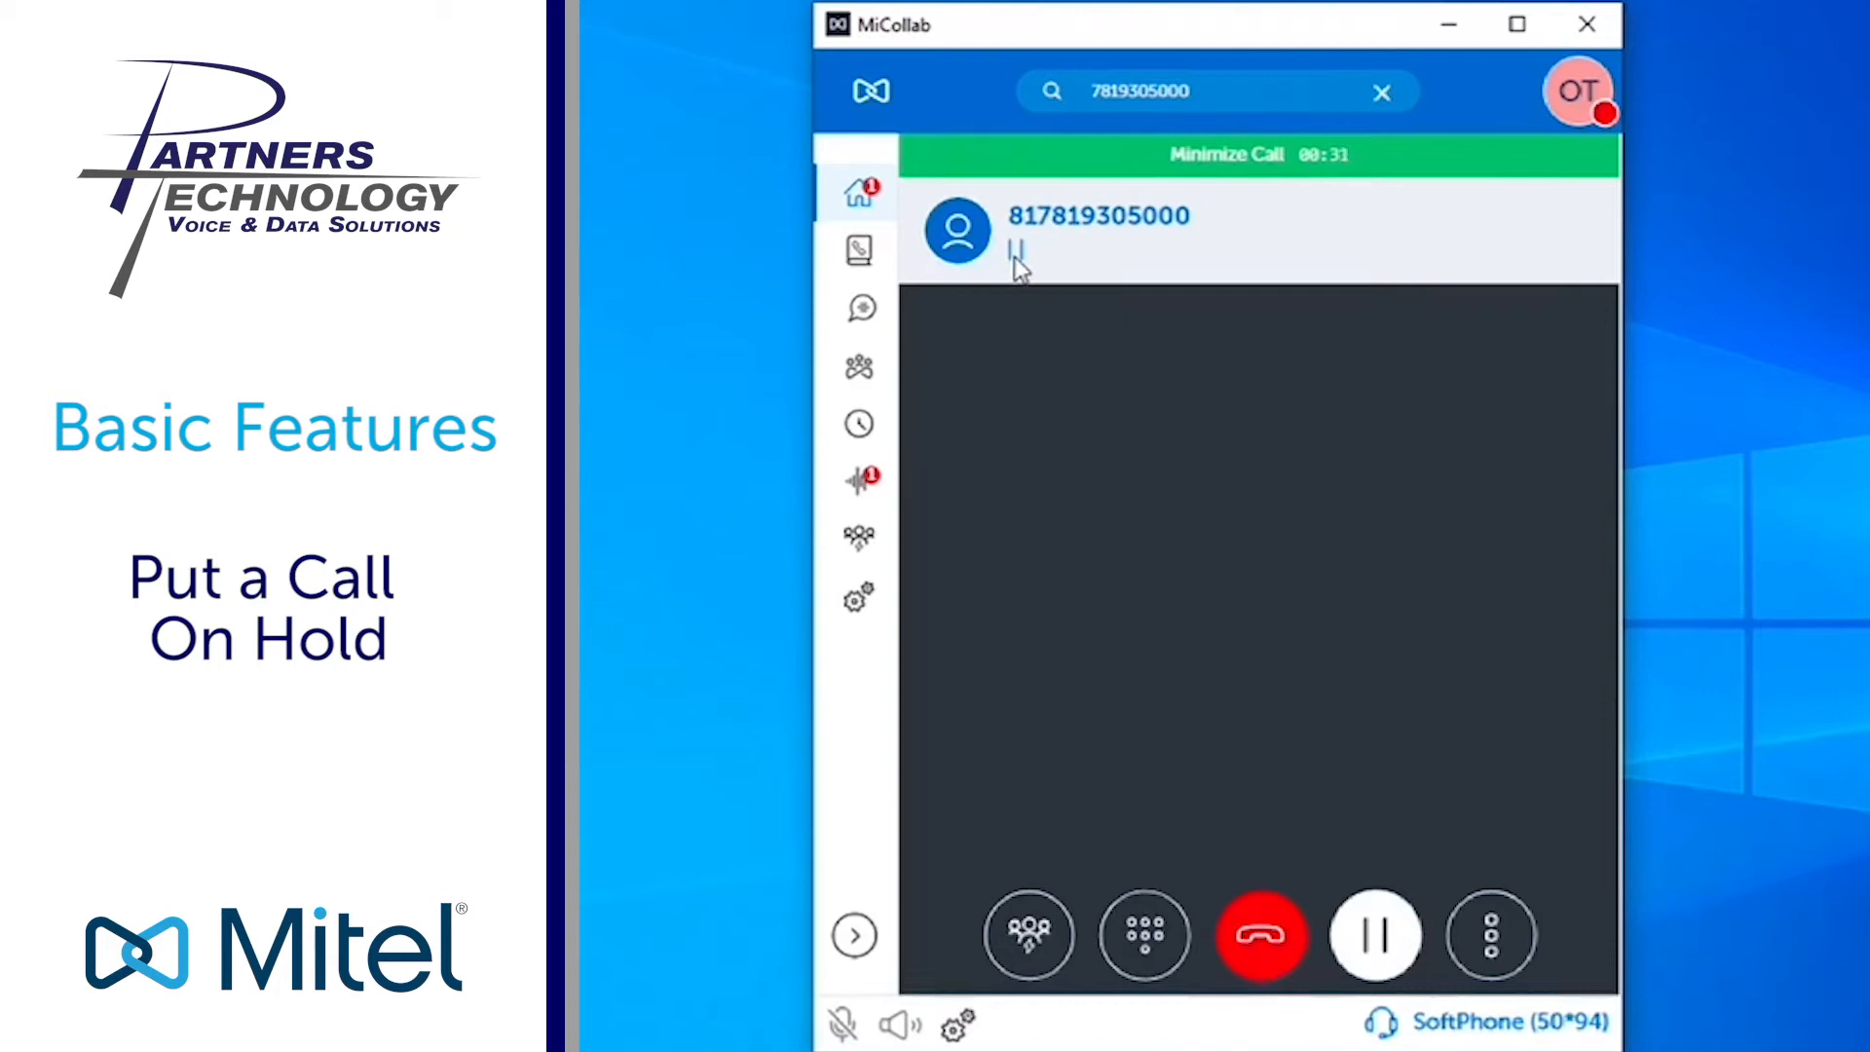
{"action": "mouse_move", "coordinate": [1093, 253]}
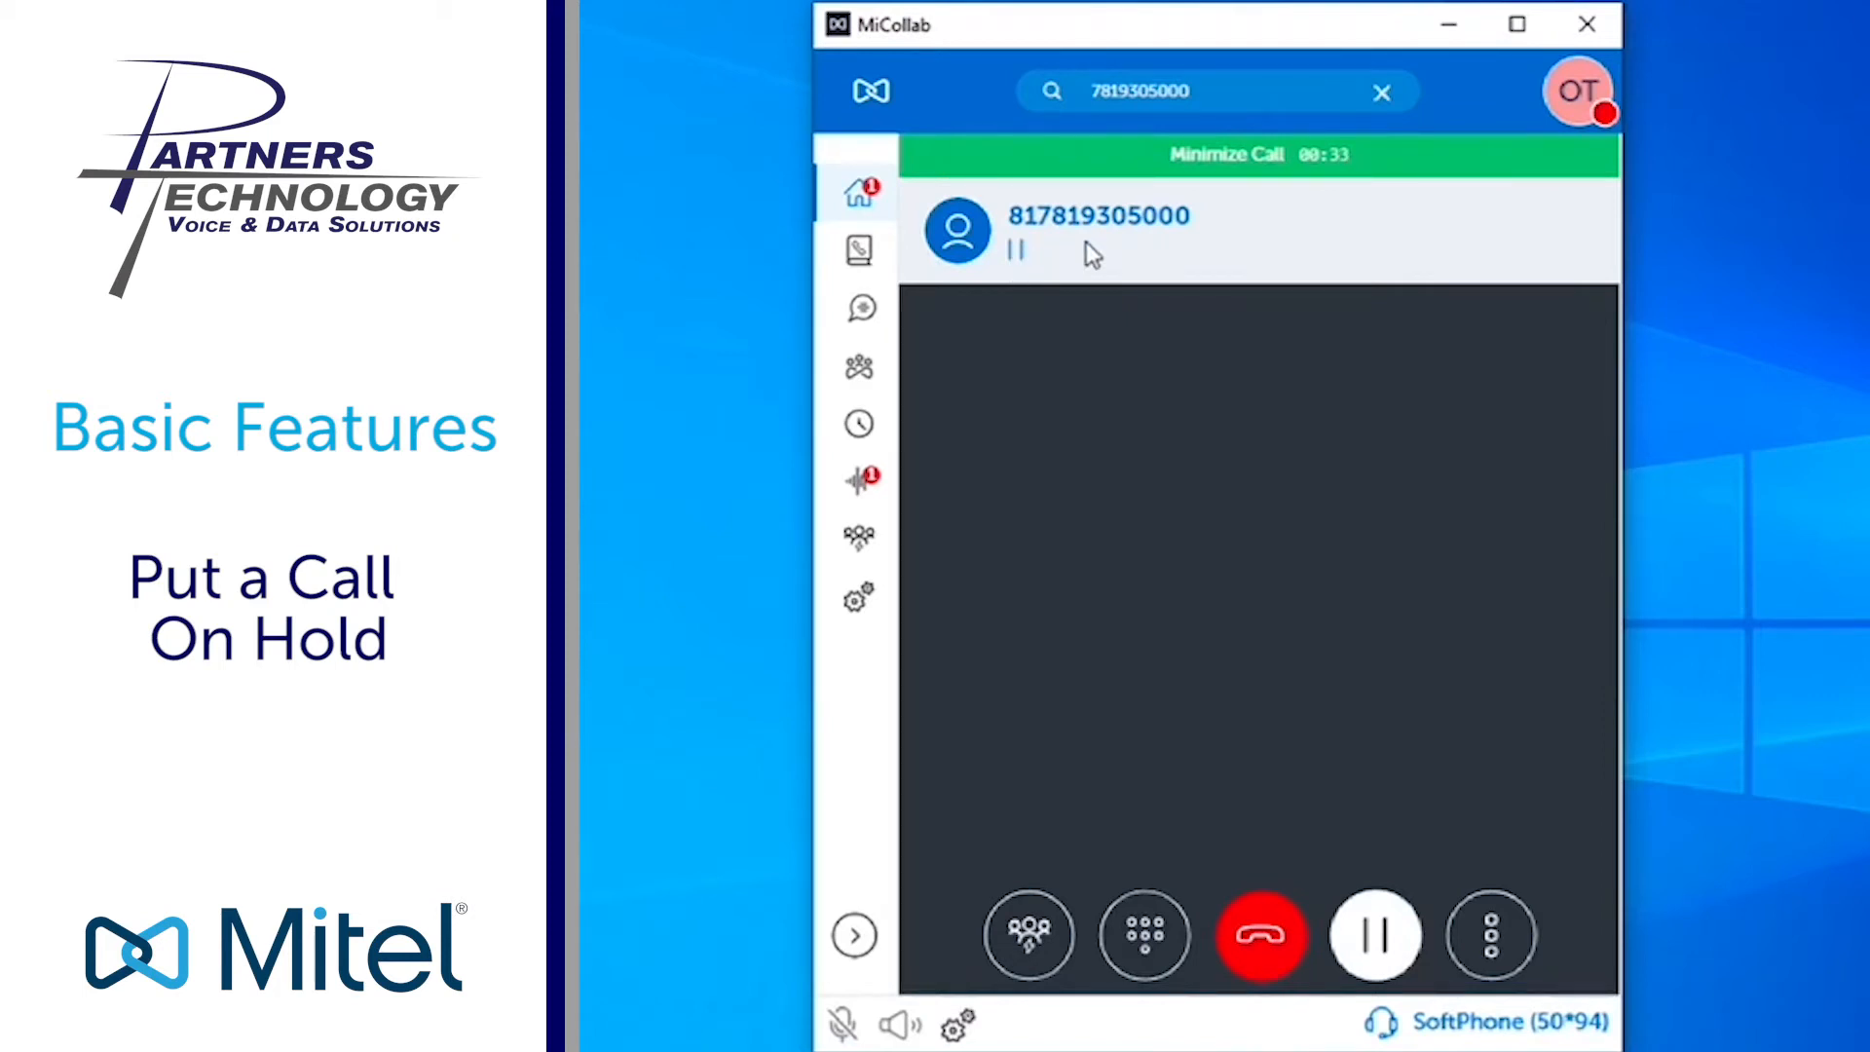
{"action": "mouse_move", "coordinate": [1377, 937]}
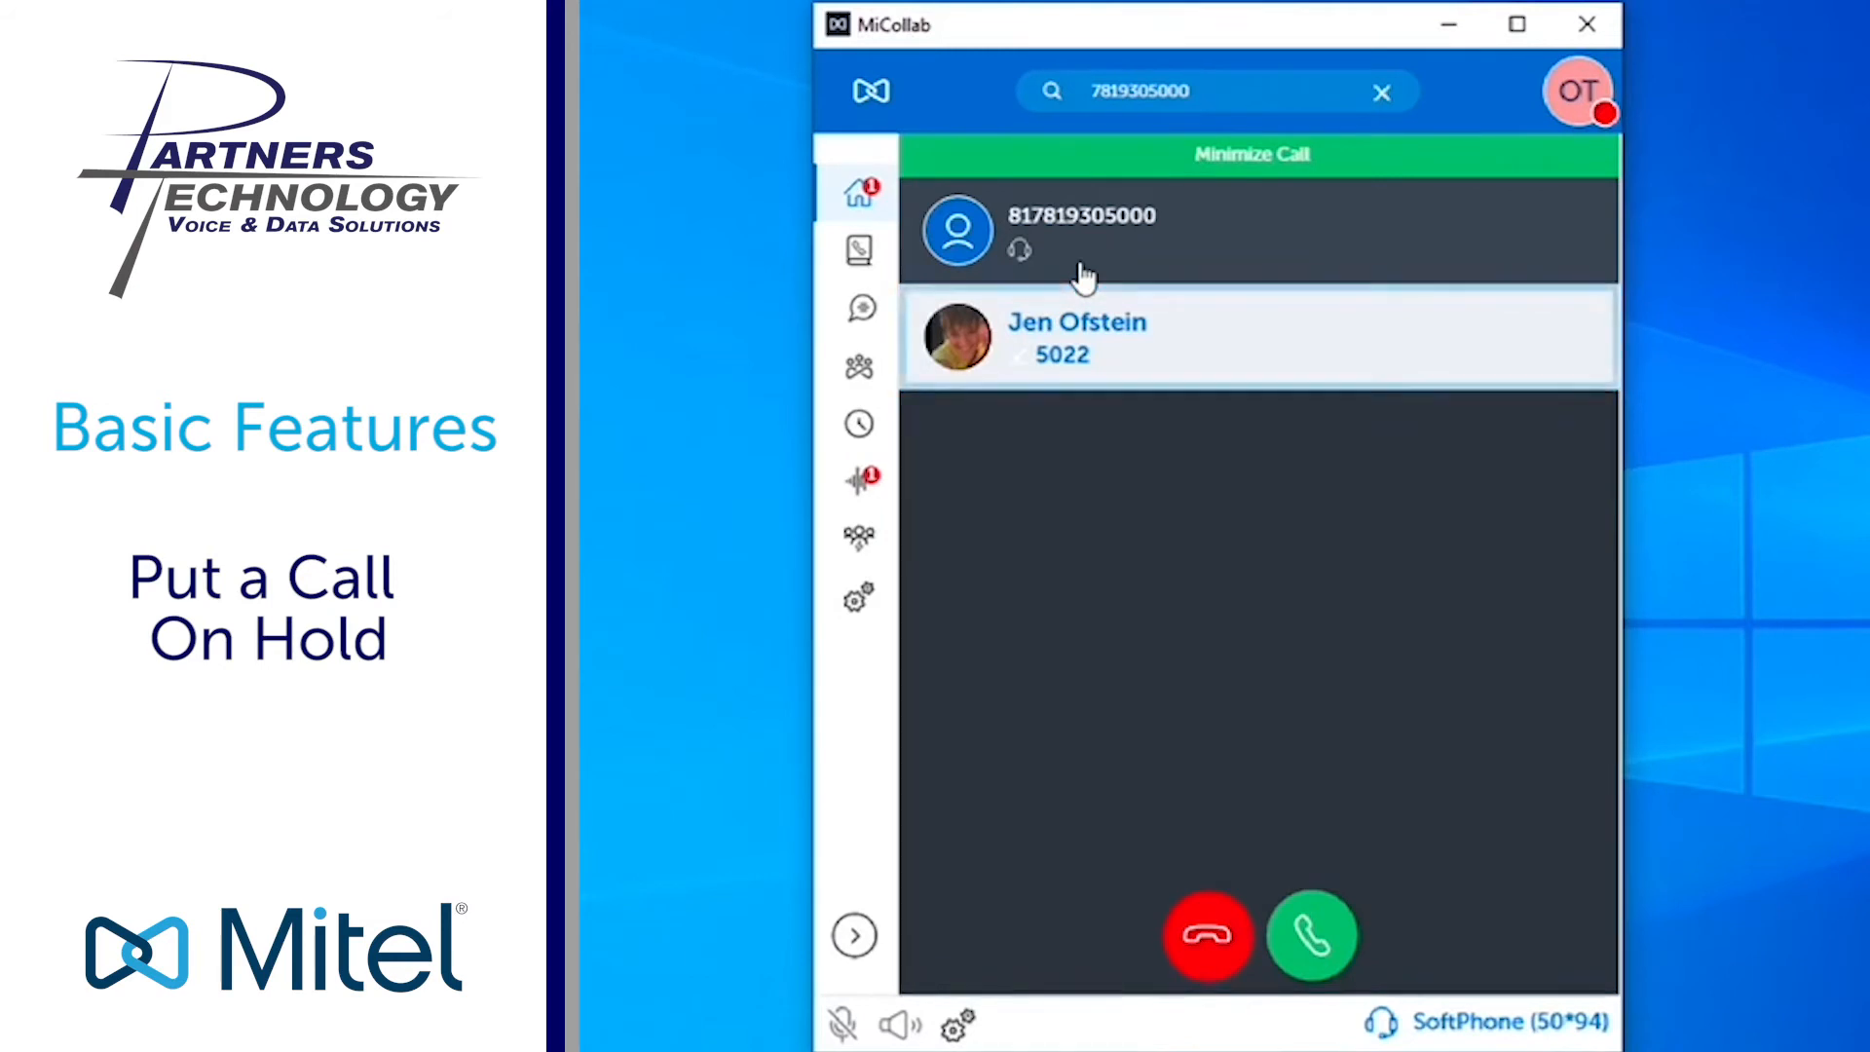
{"action": "mouse_move", "coordinate": [1059, 364]}
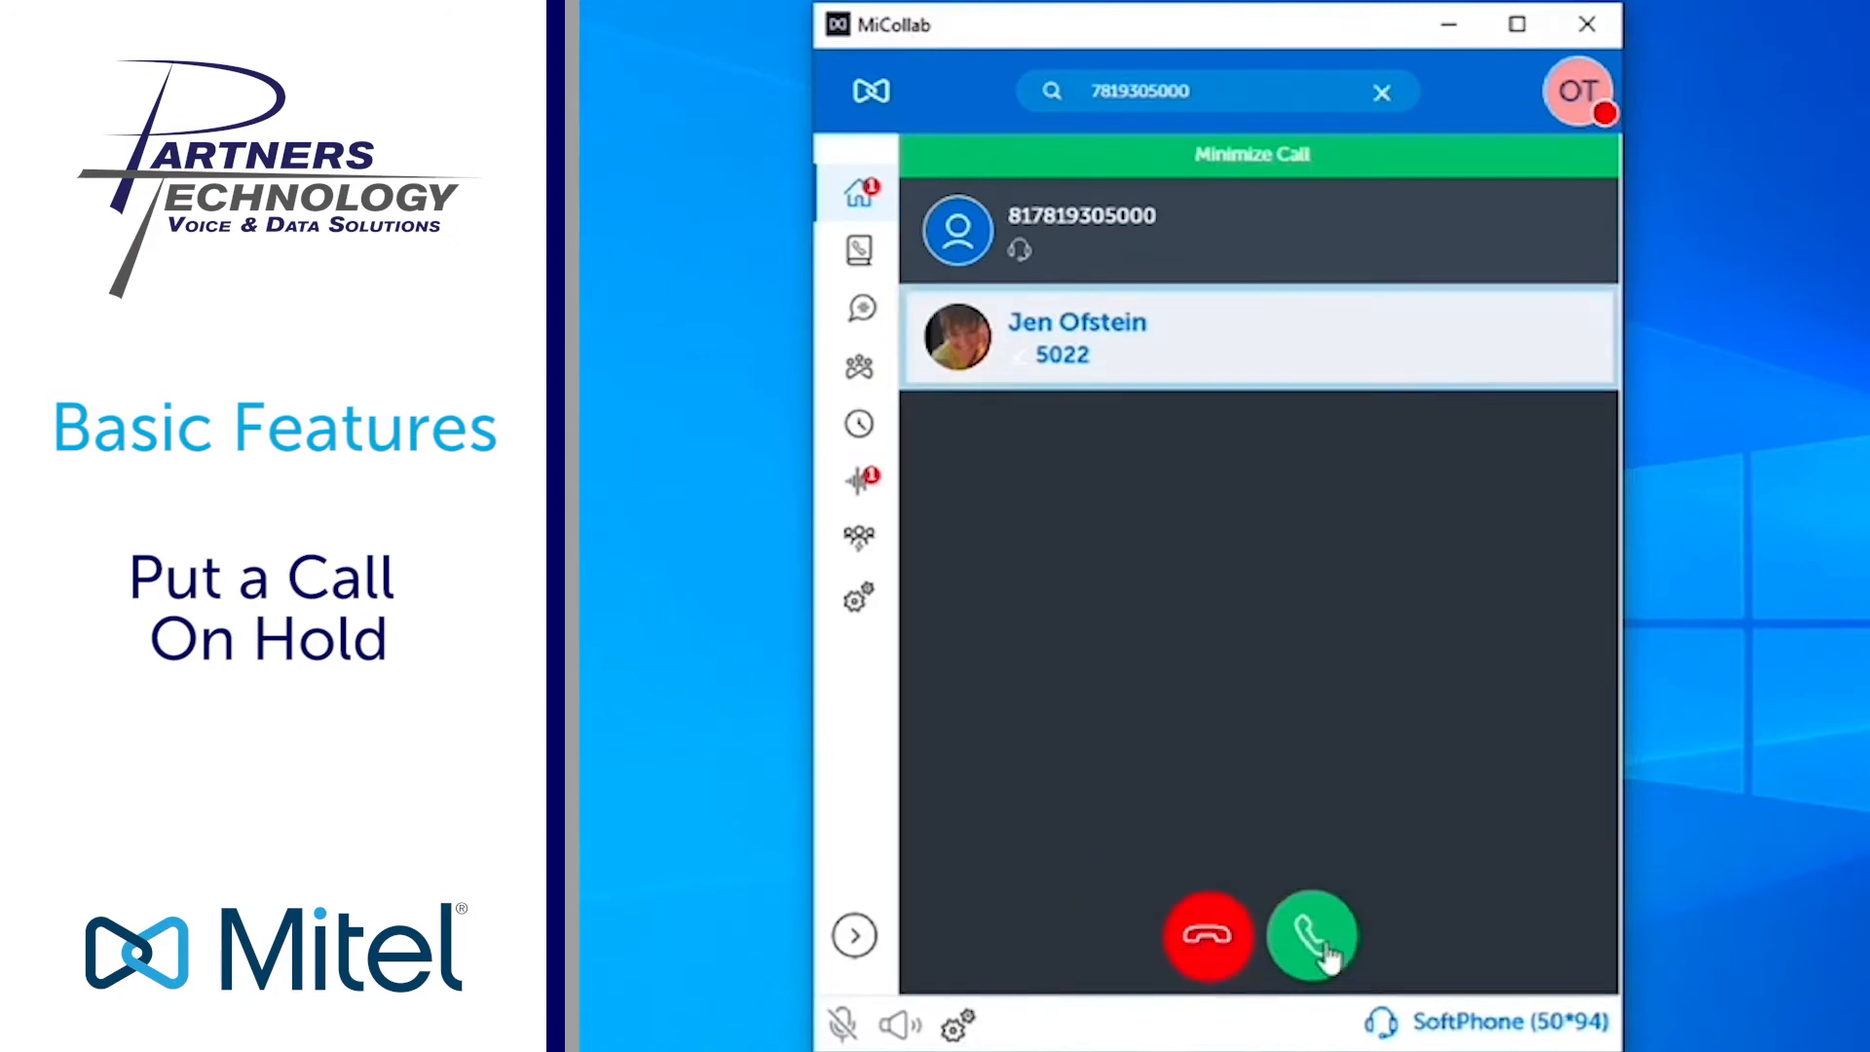
{"action": "left_click", "coordinate": [1311, 937]}
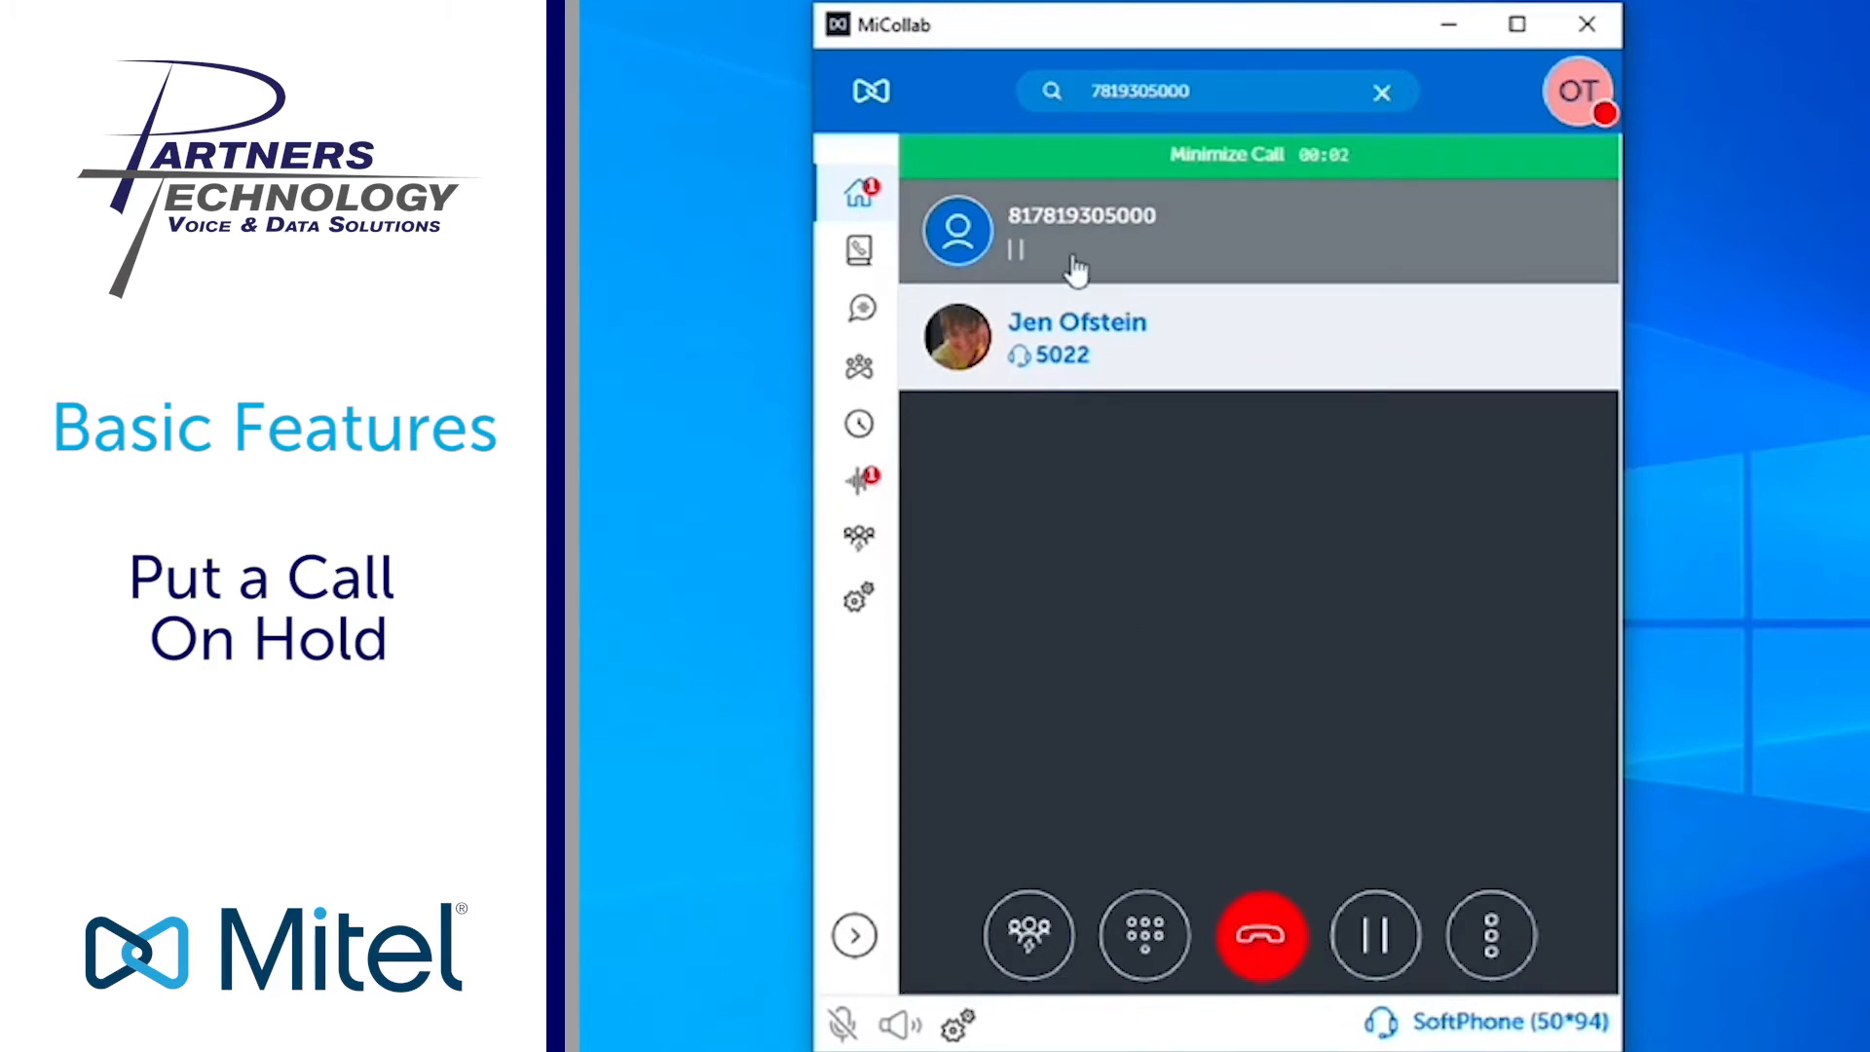
{"action": "mouse_move", "coordinate": [1094, 245]}
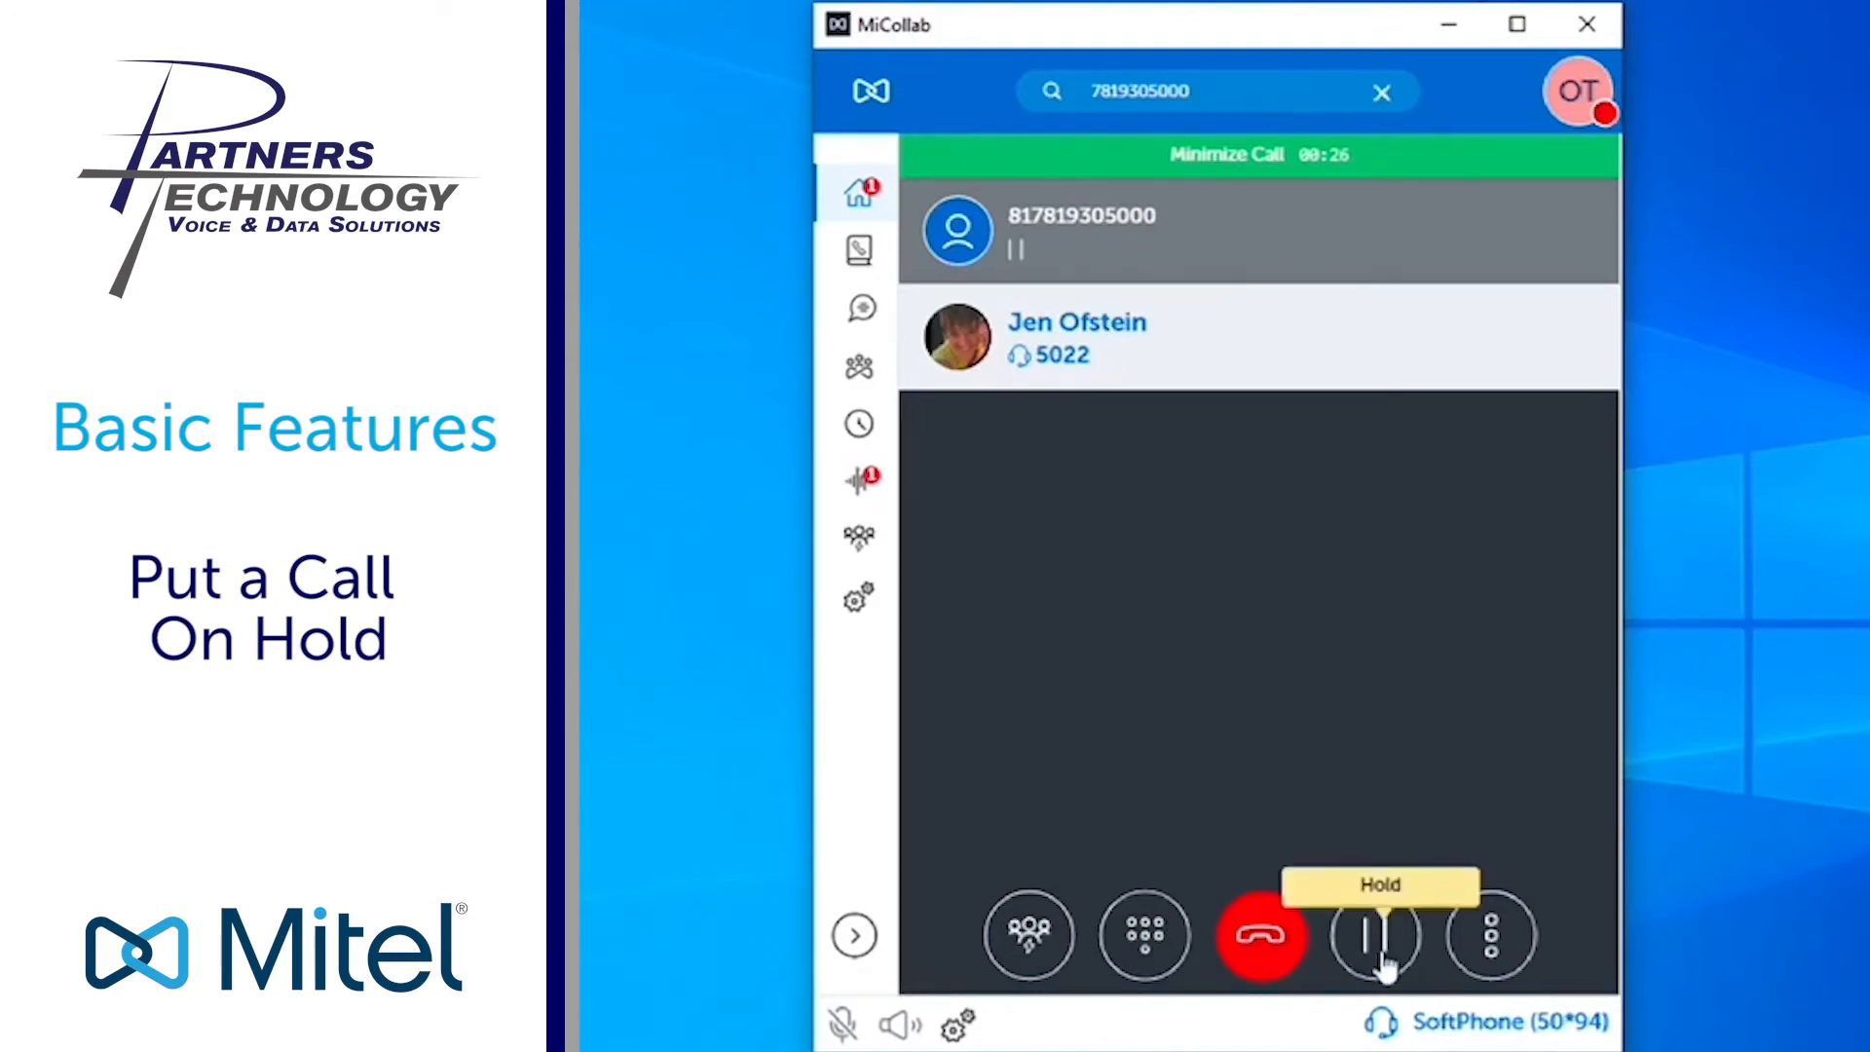
Hold the 5022 call, swap hold between it and the outside call, then hang up
{"action": "left_click", "coordinate": [1374, 935]}
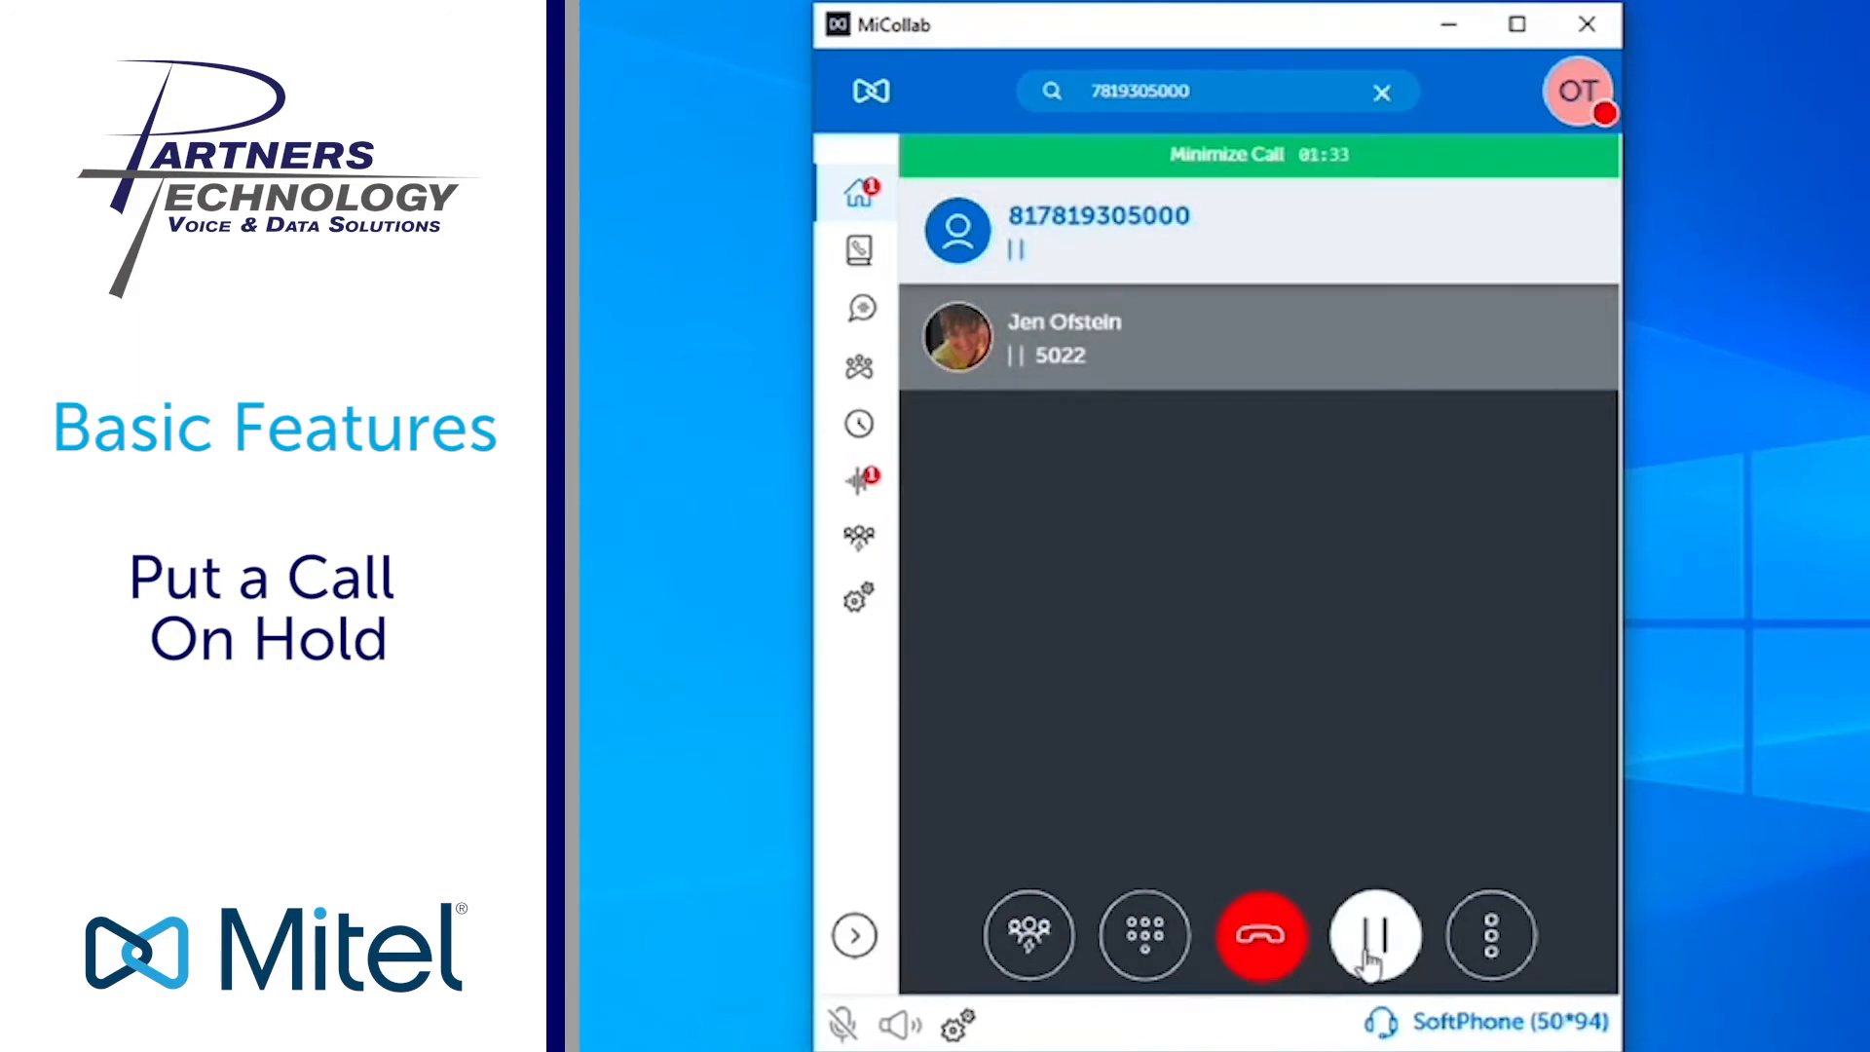
{"action": "left_click", "coordinate": [1376, 937]}
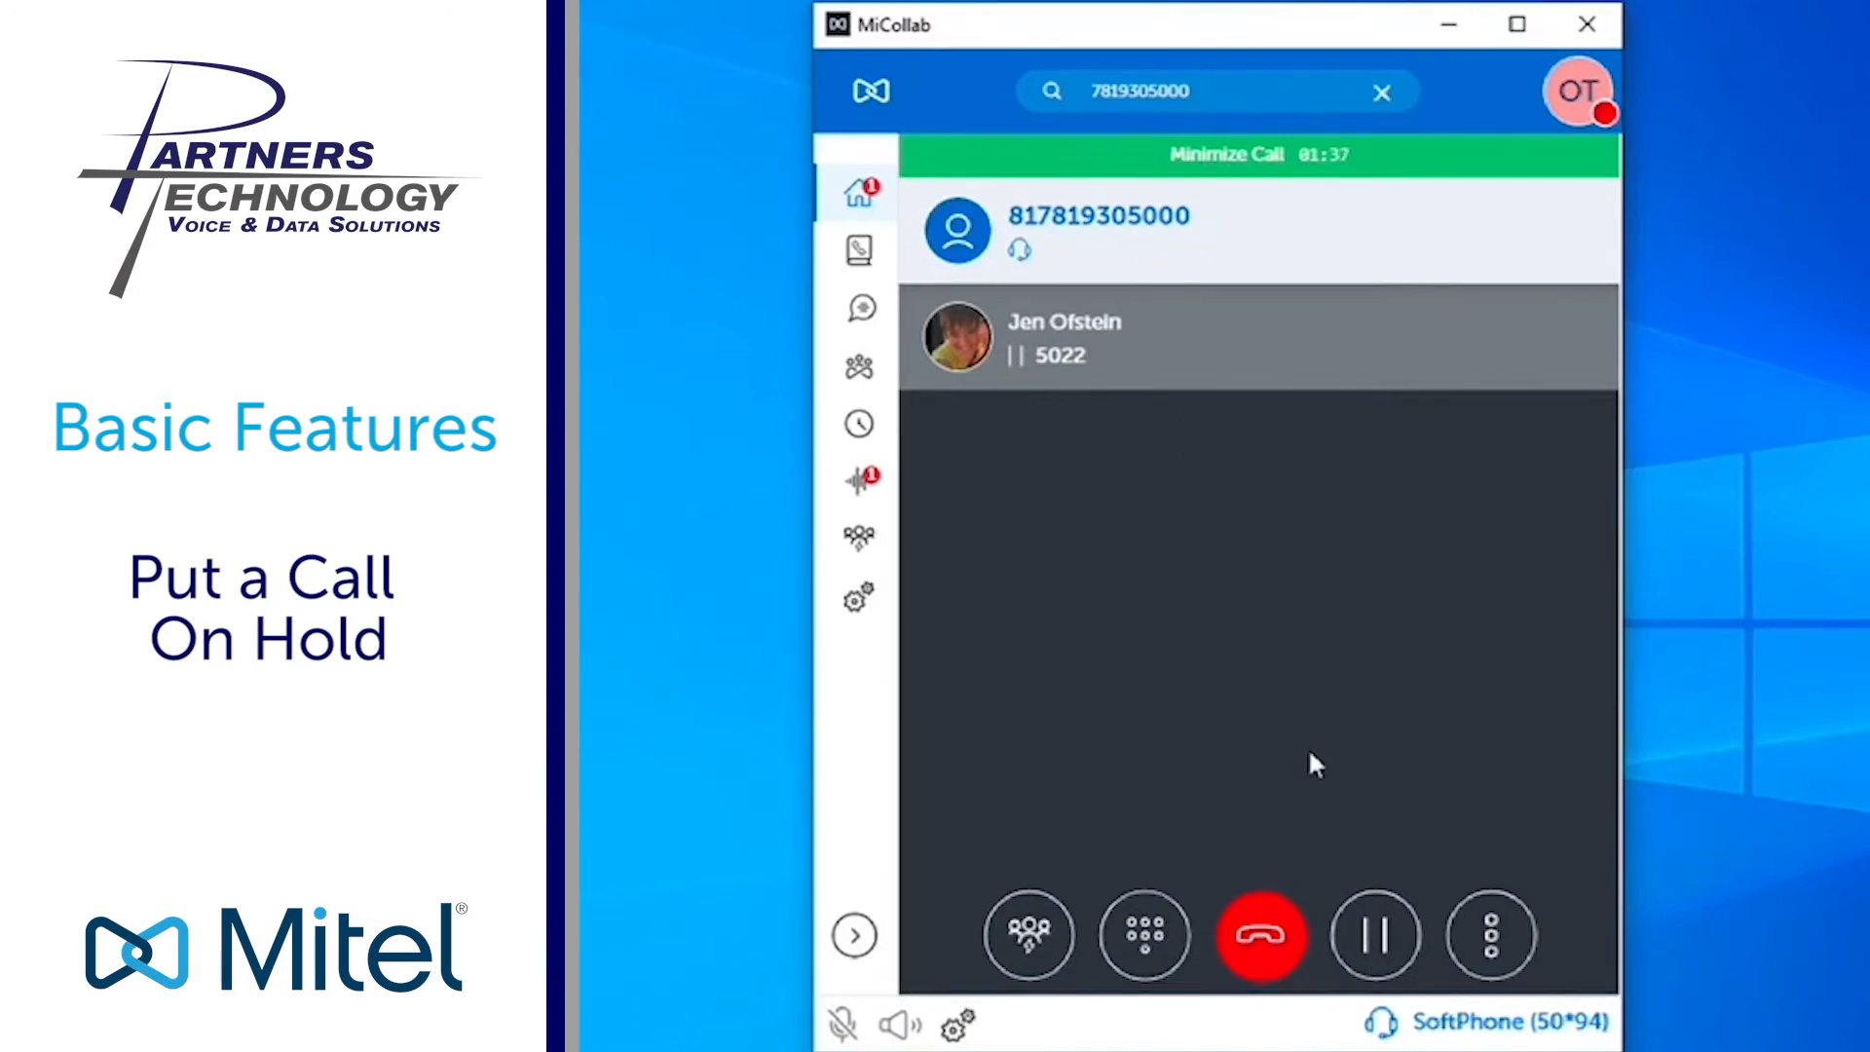
{"action": "left_click", "coordinate": [1374, 935]}
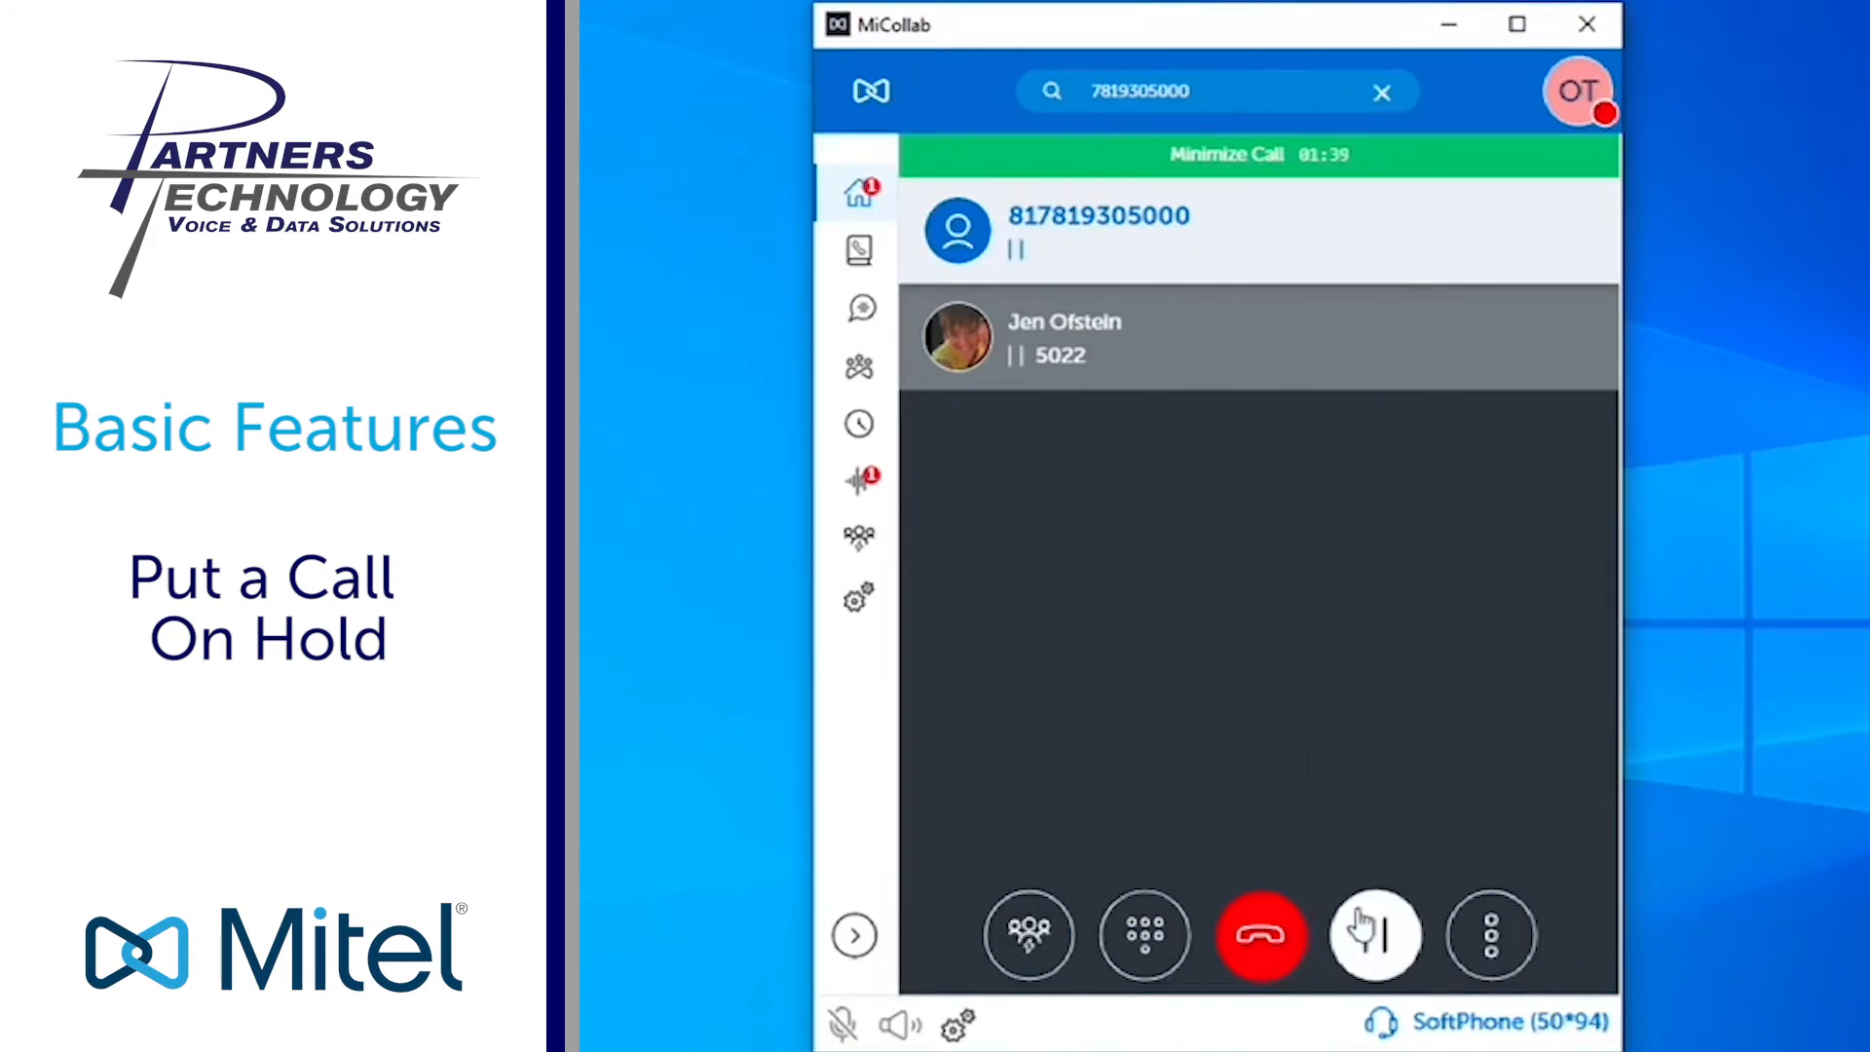
{"action": "left_click", "coordinate": [1376, 935]}
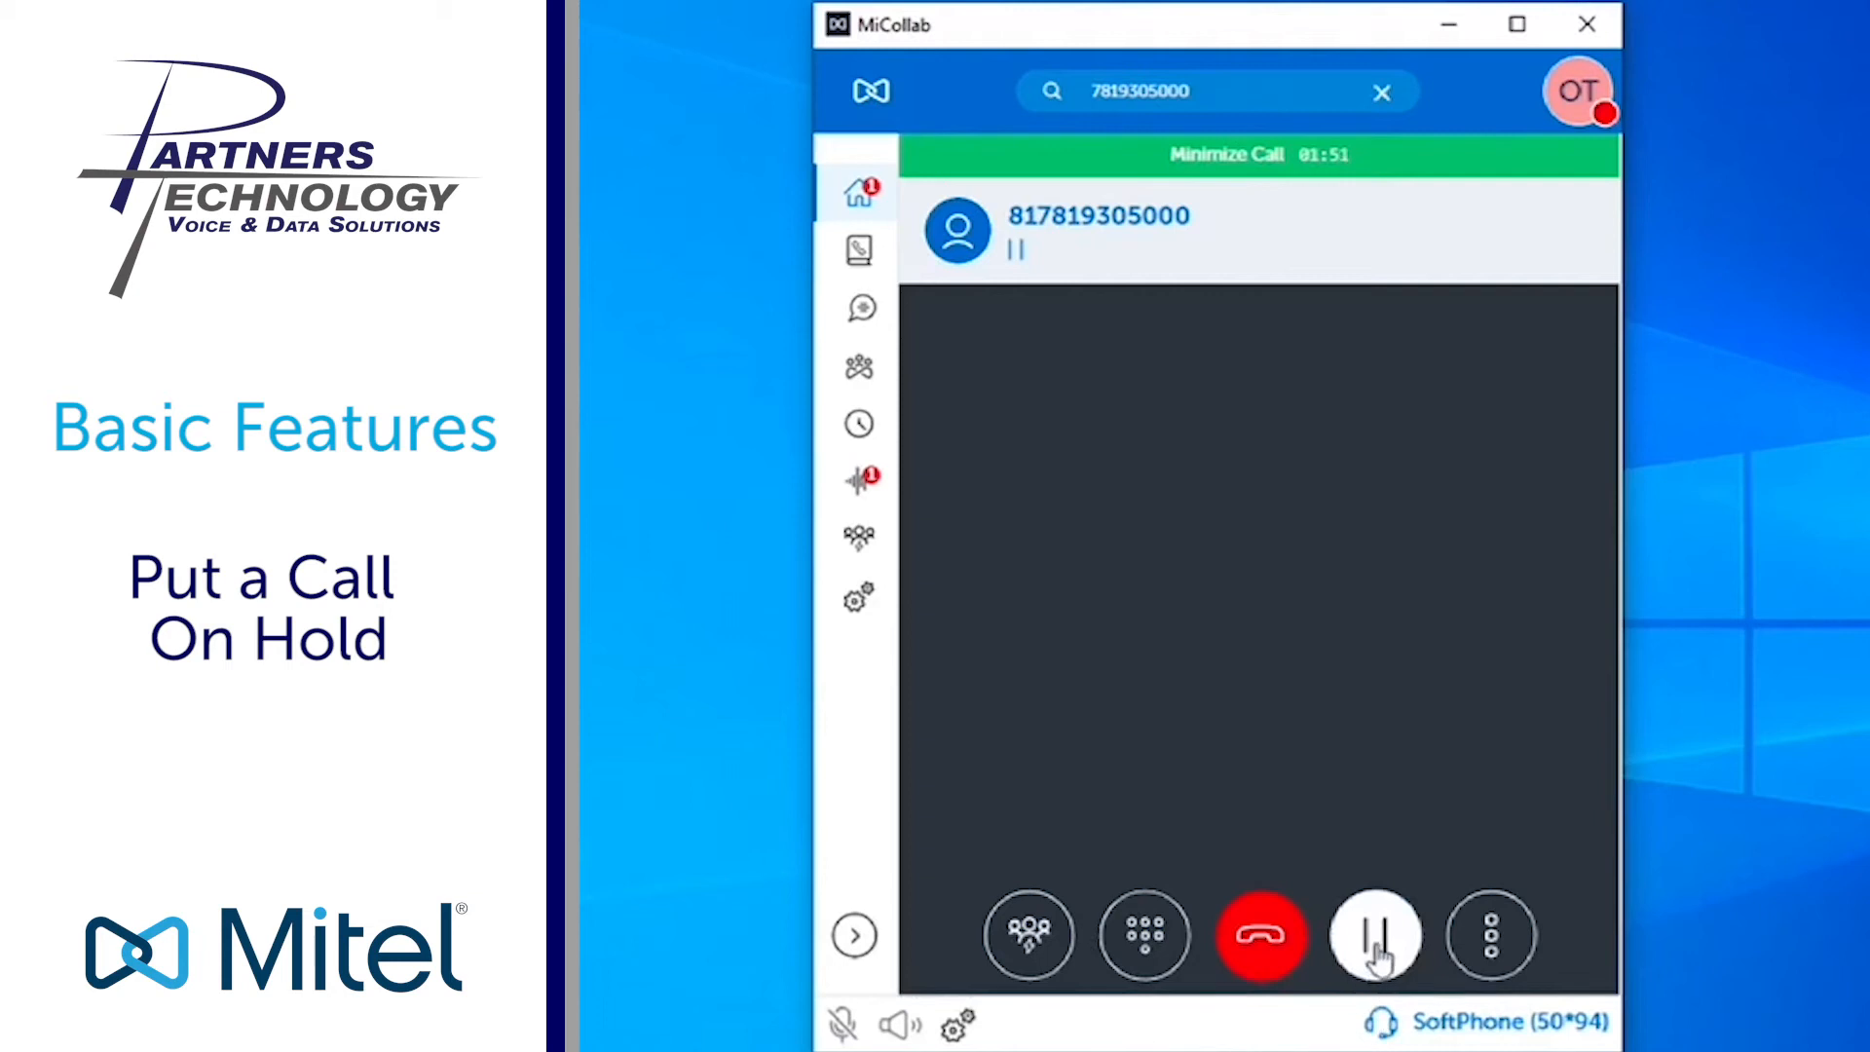
{"action": "left_click", "coordinate": [1375, 935]}
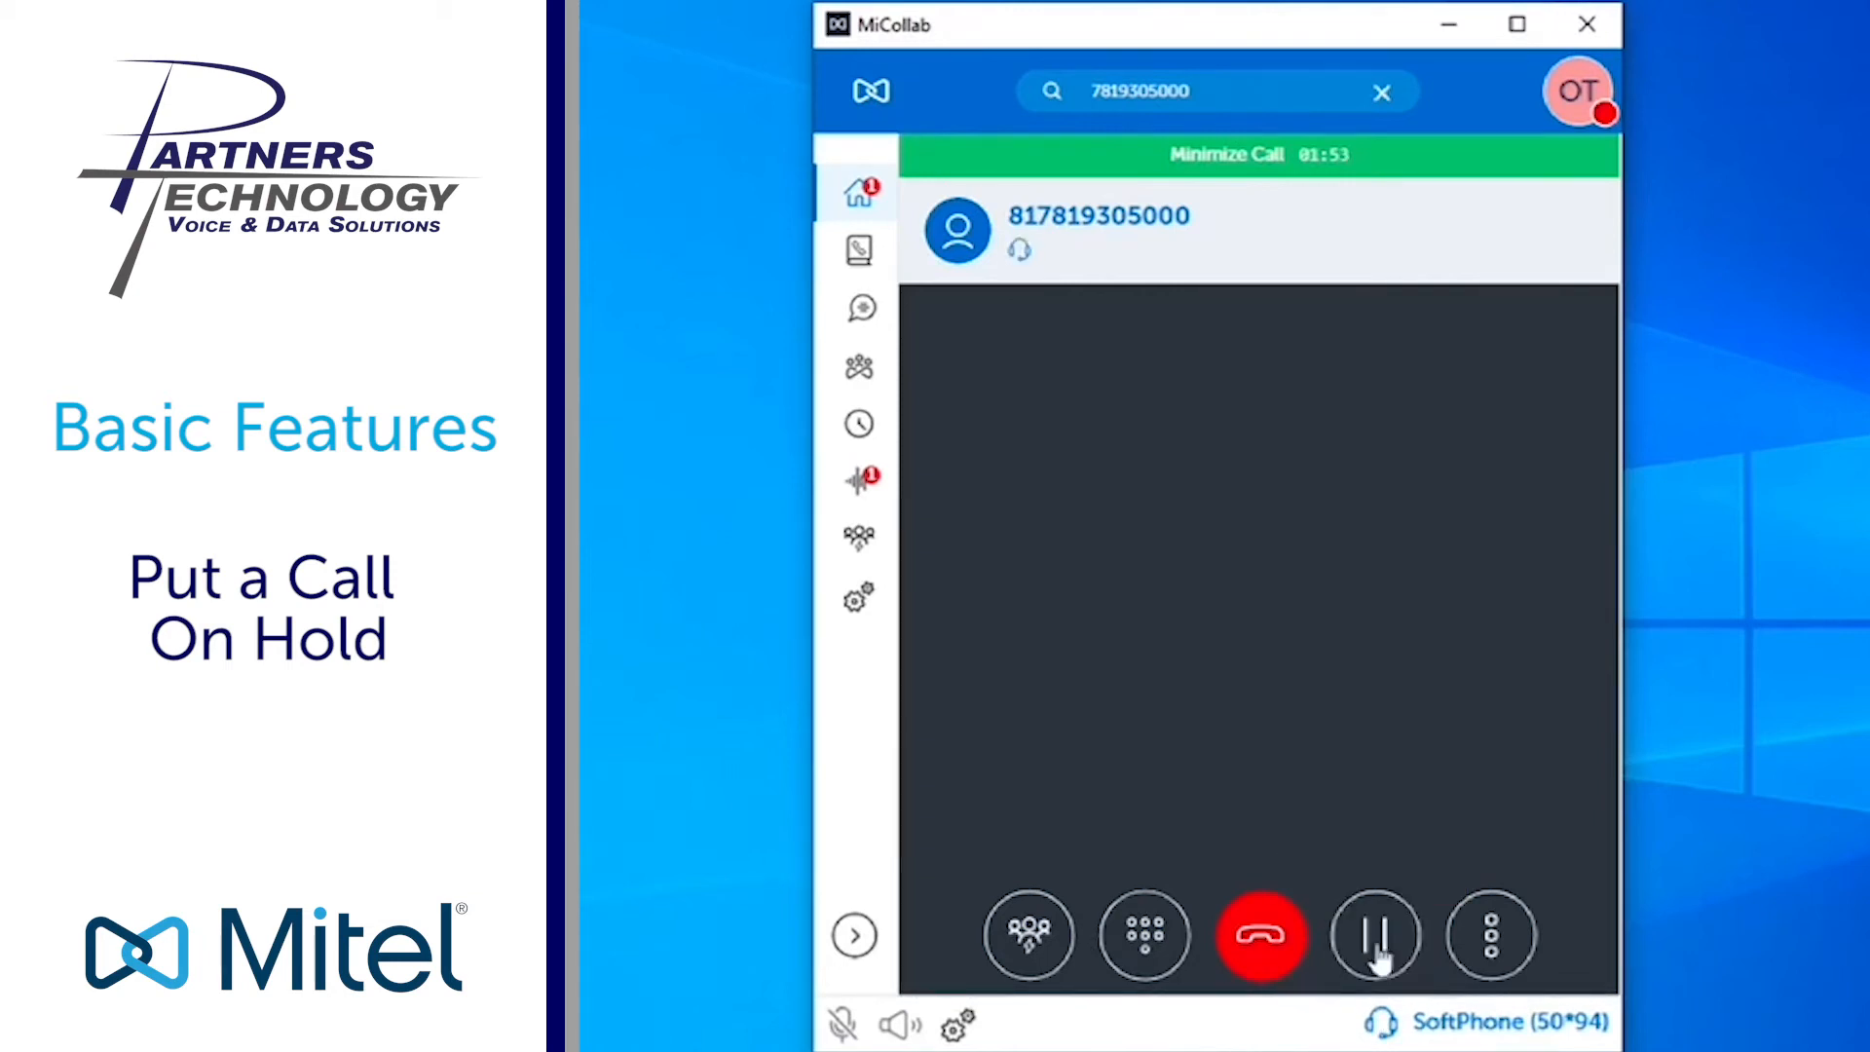
{"action": "mouse_move", "coordinate": [1371, 955]}
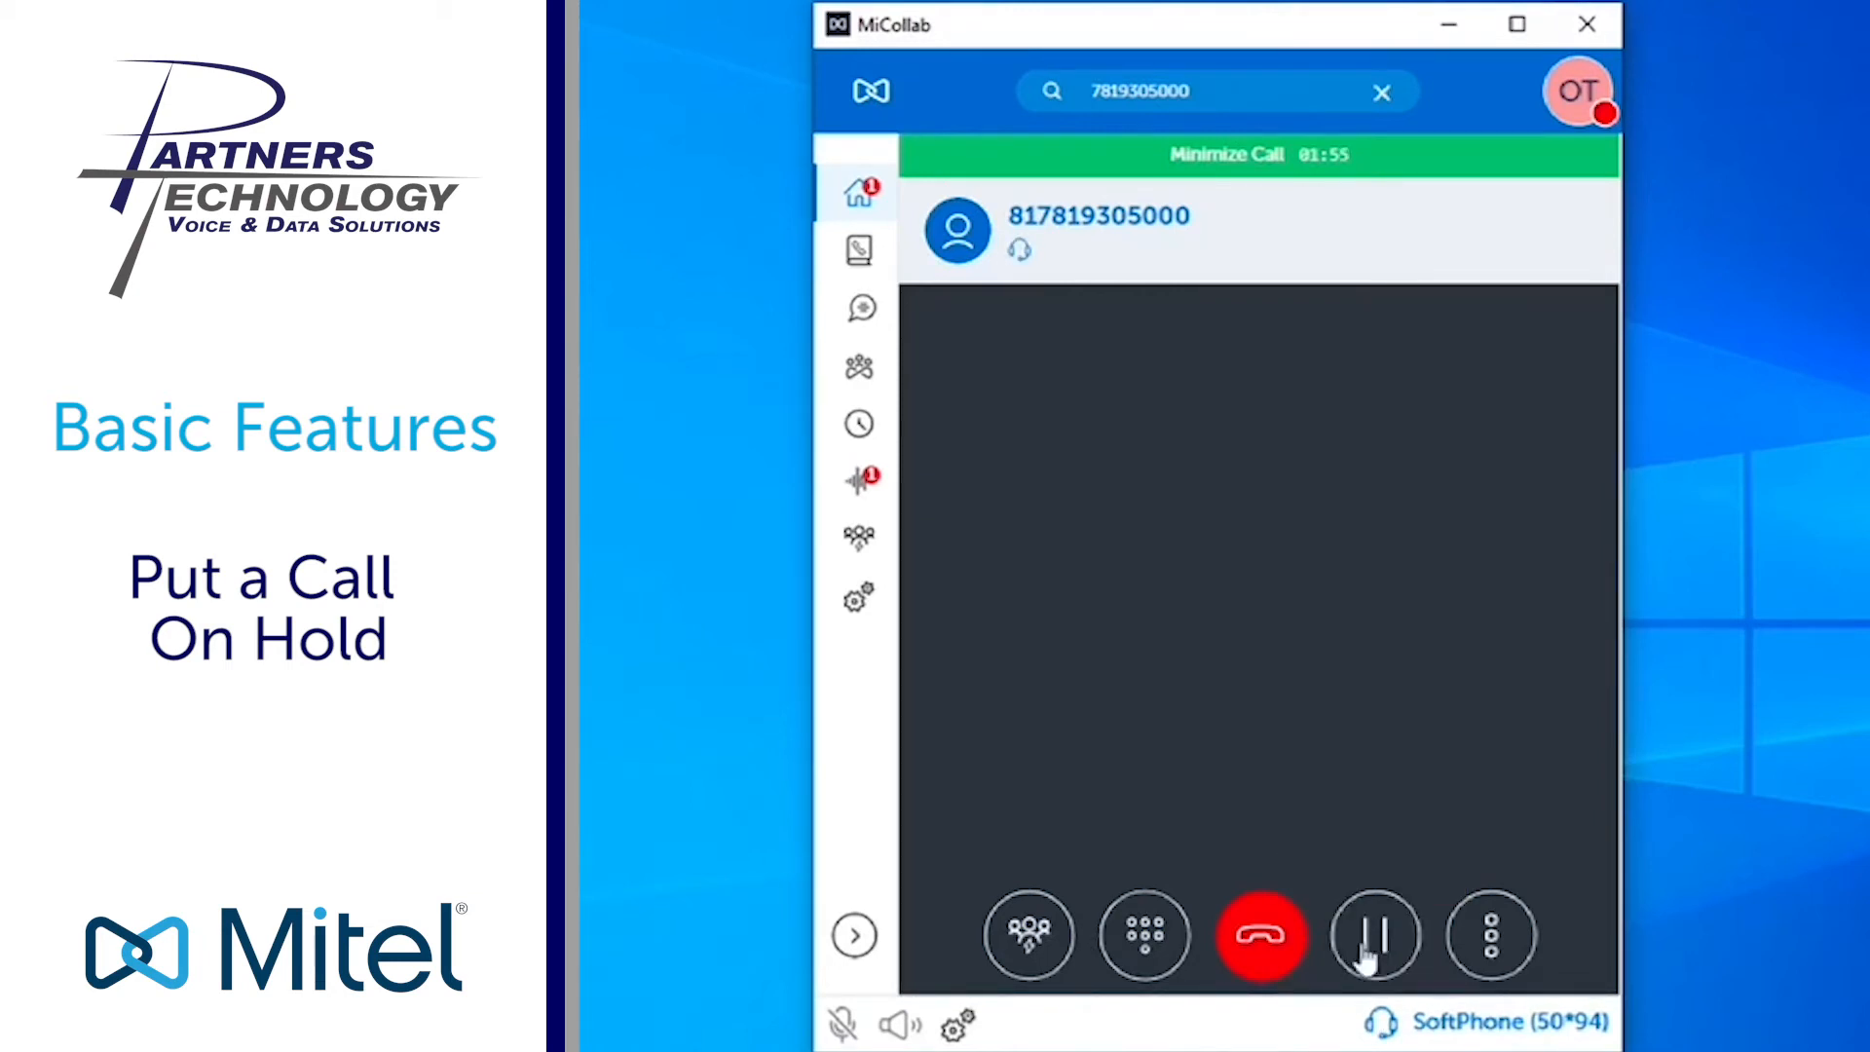
{"action": "left_click", "coordinate": [1260, 937]}
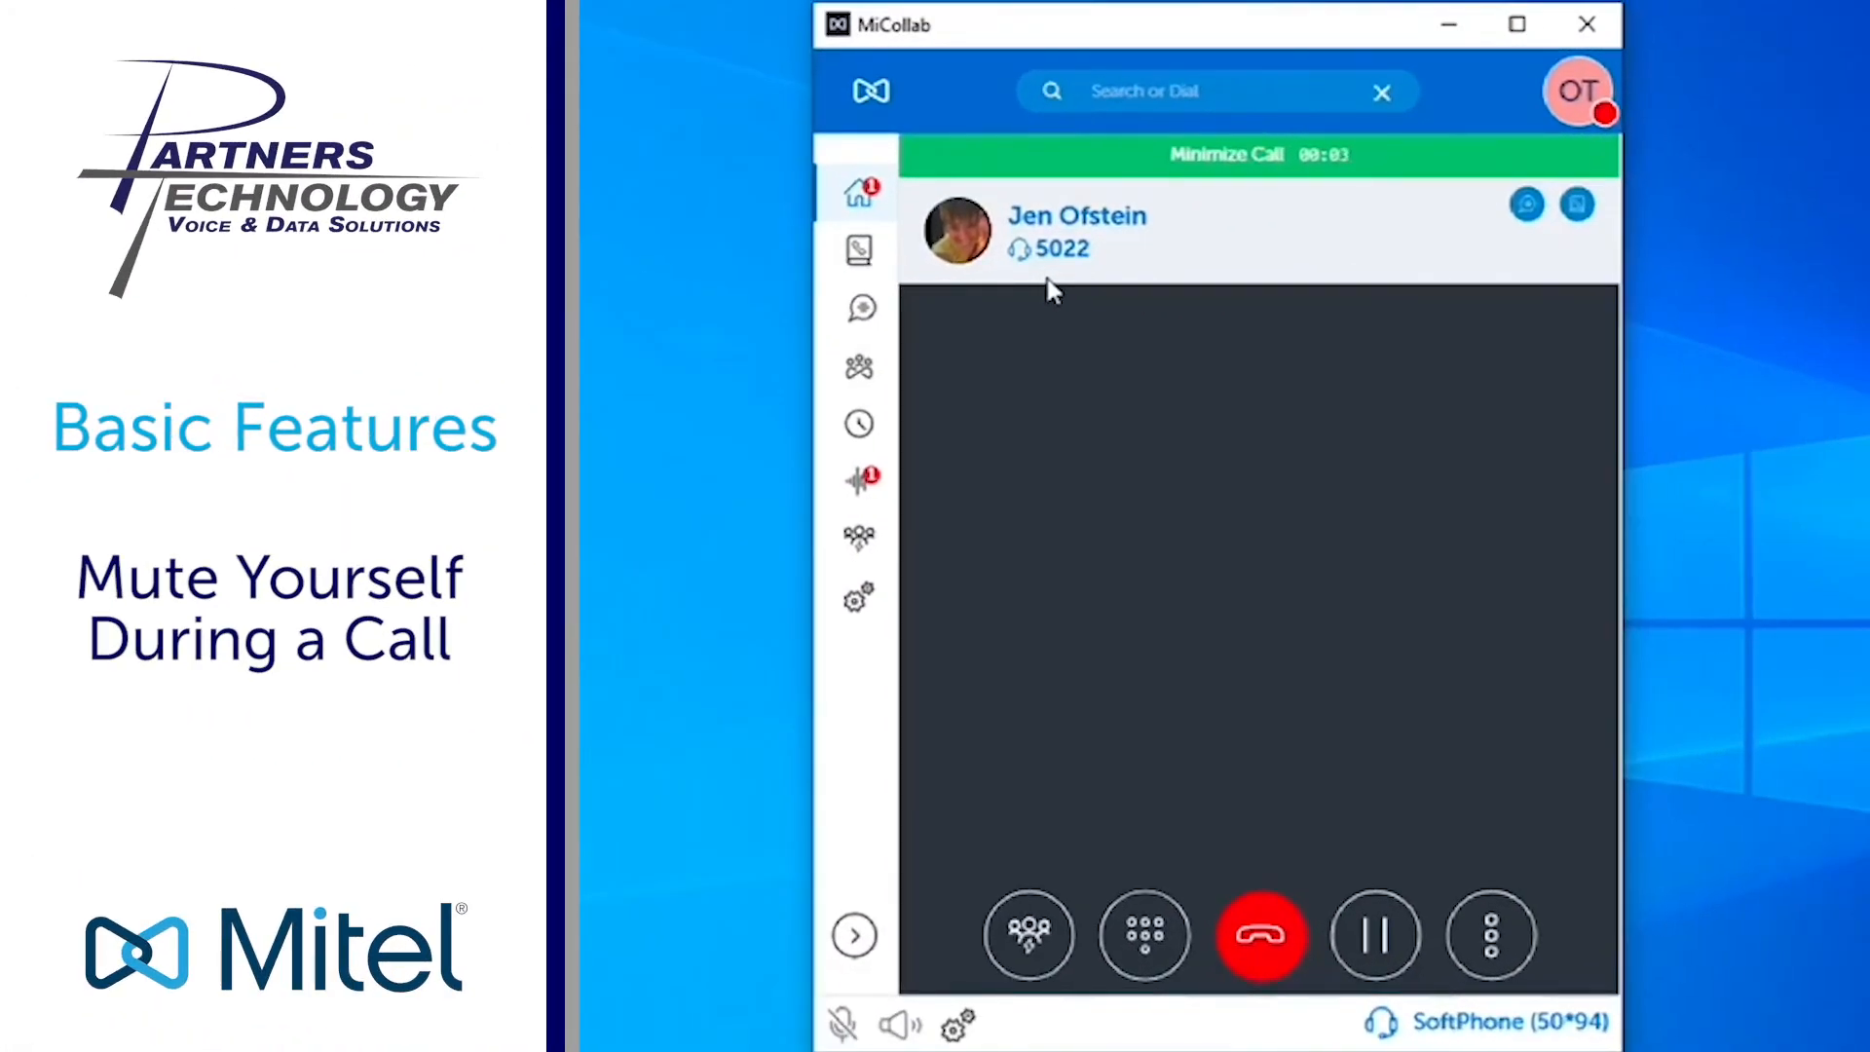
{"action": "mouse_move", "coordinate": [1151, 286]}
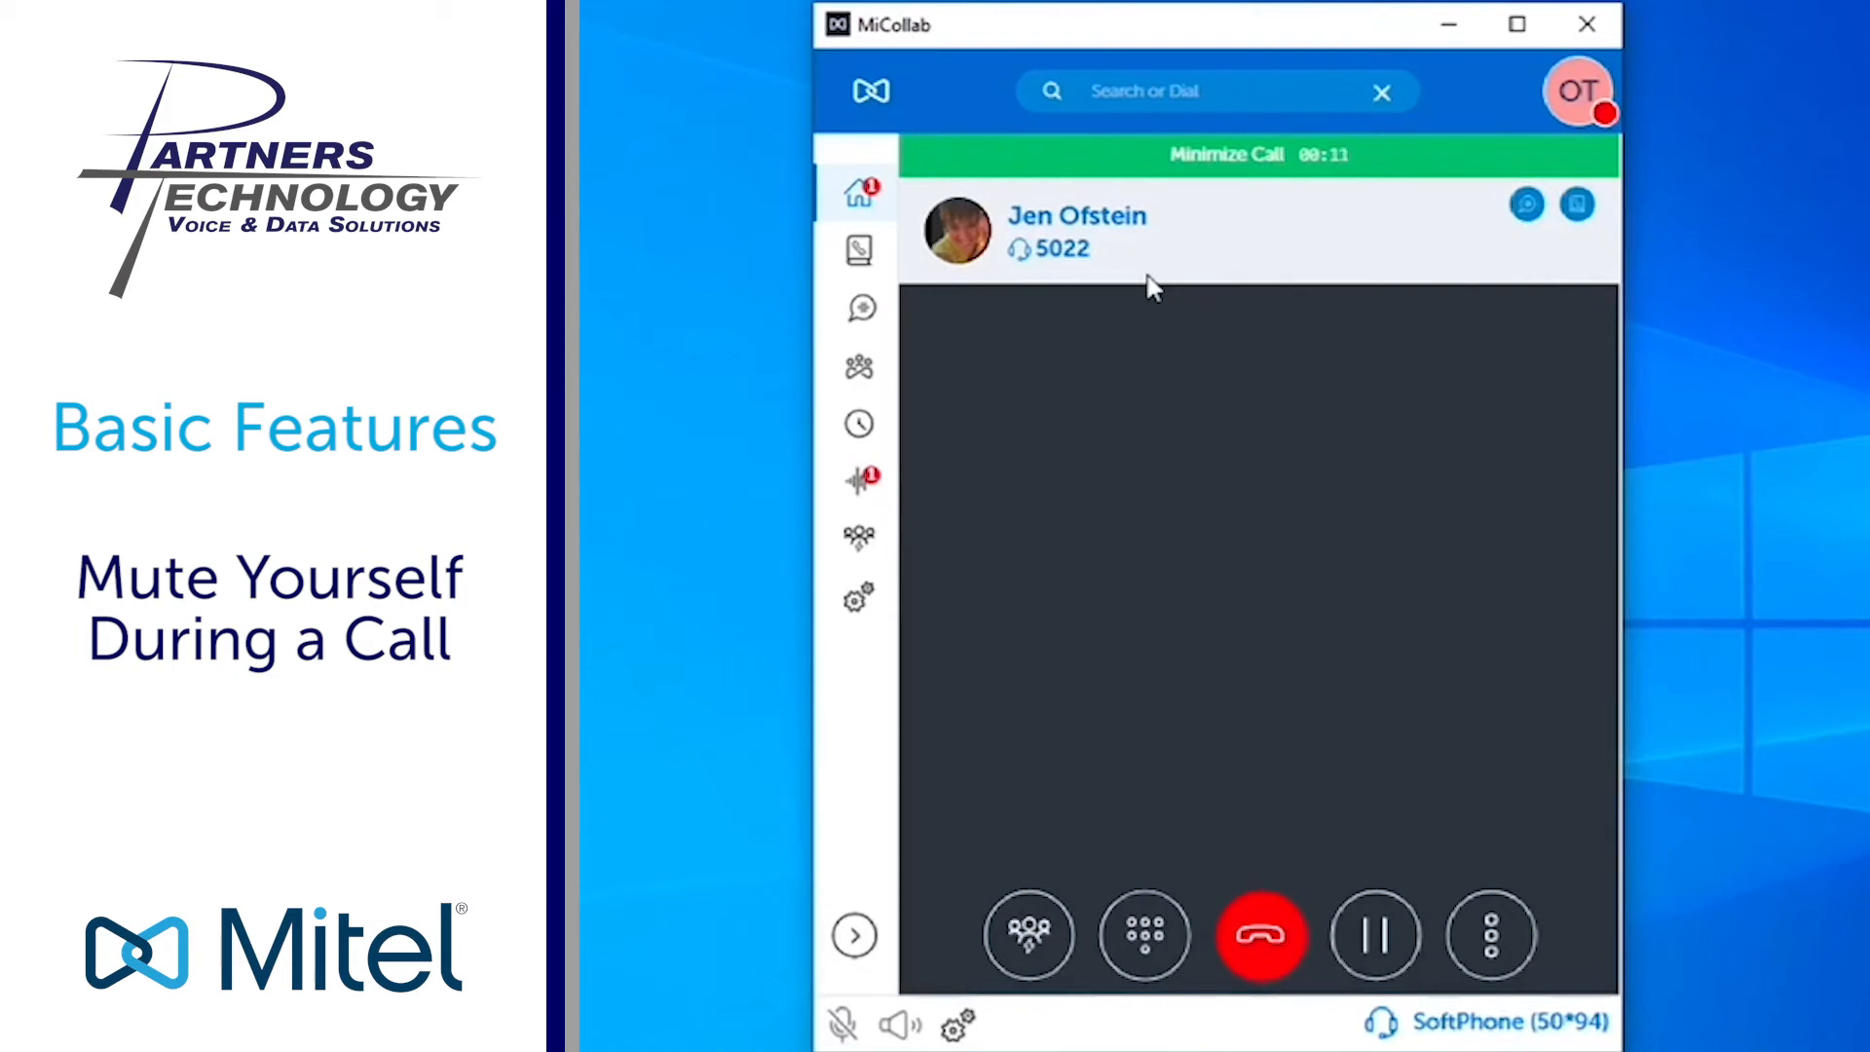
{"action": "mouse_move", "coordinate": [930, 773]}
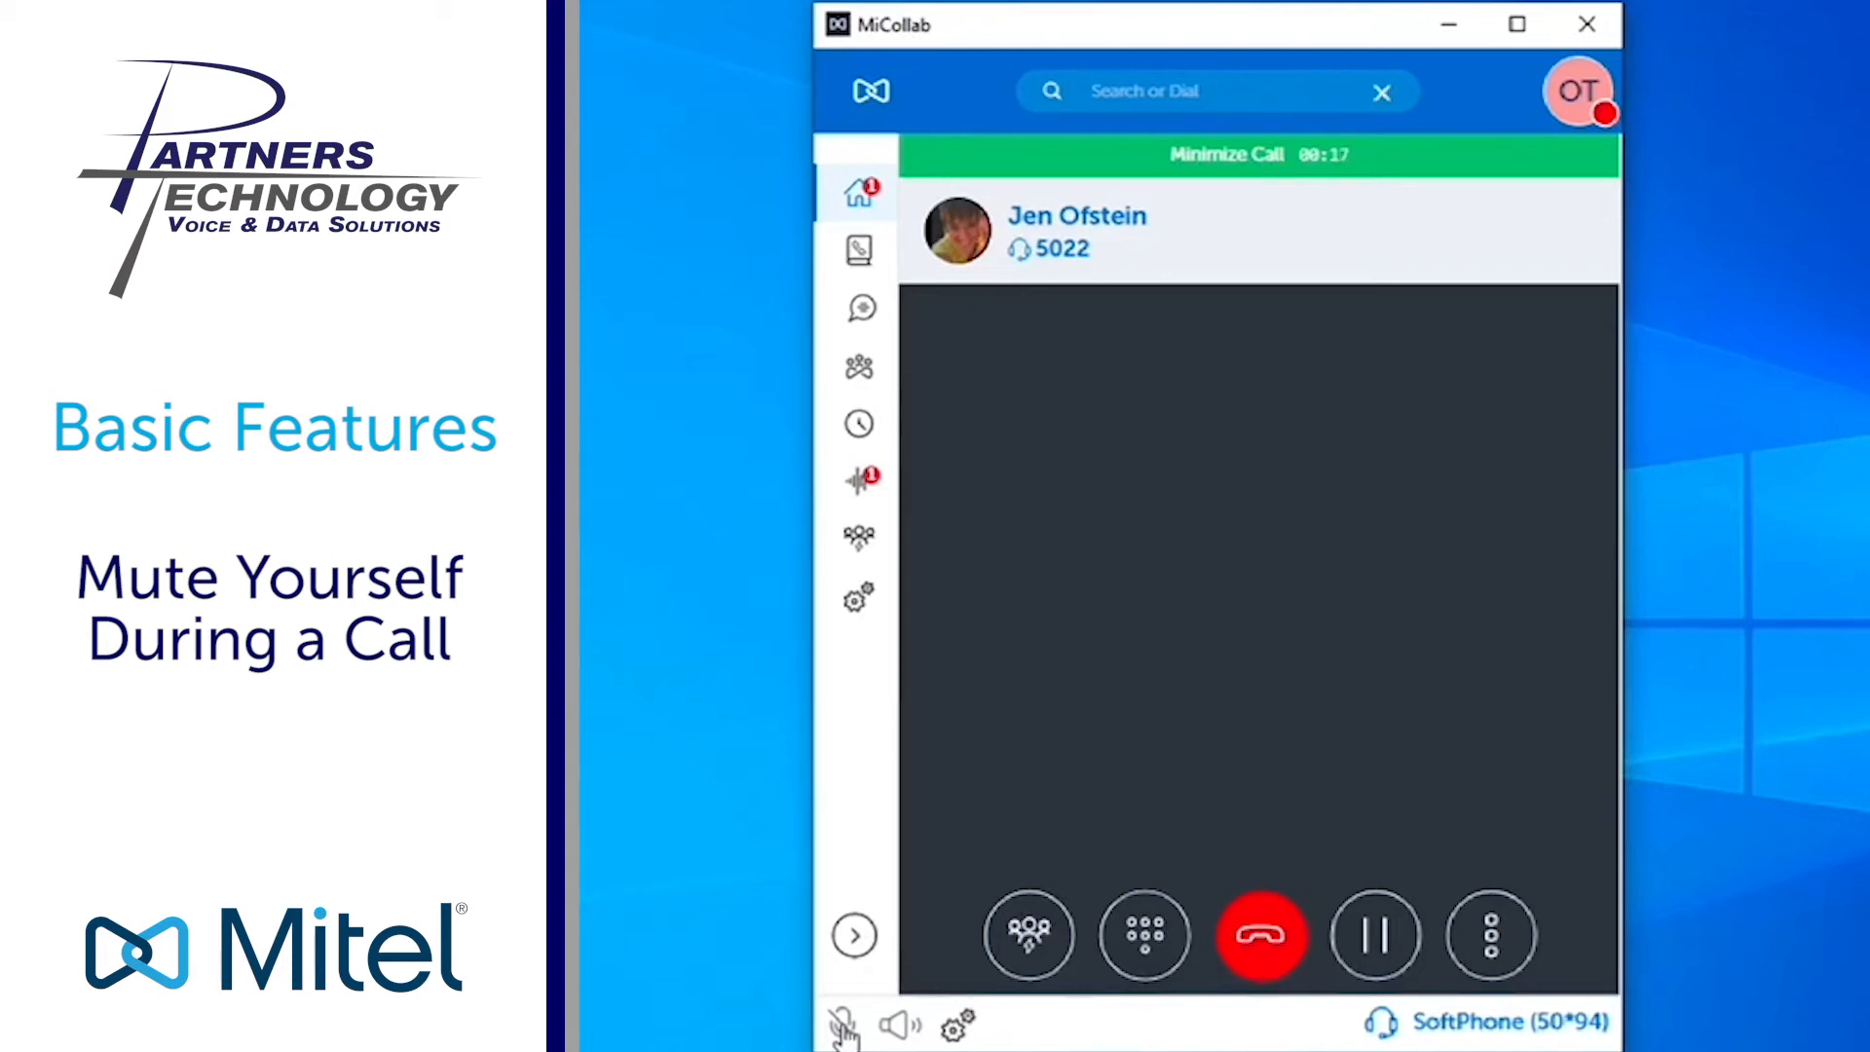
{"action": "left_click", "coordinate": [842, 1023]}
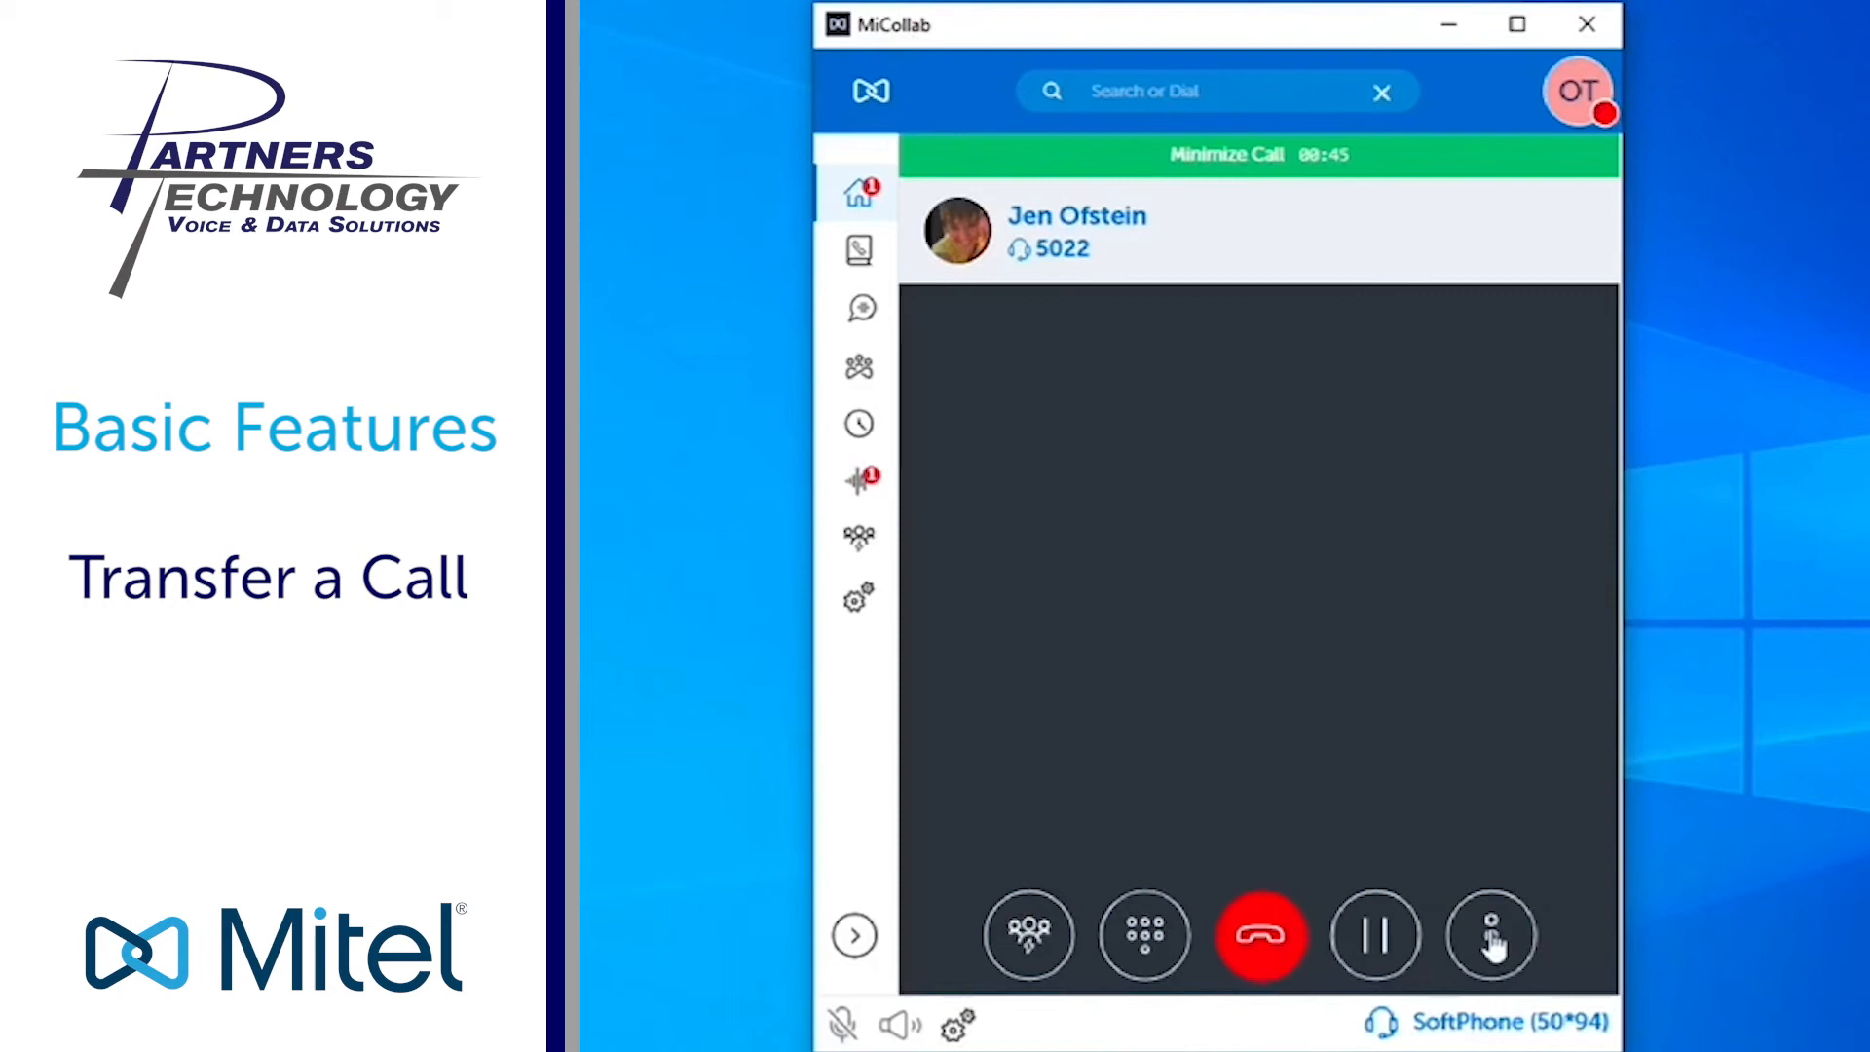
{"action": "mouse_move", "coordinate": [1491, 937]}
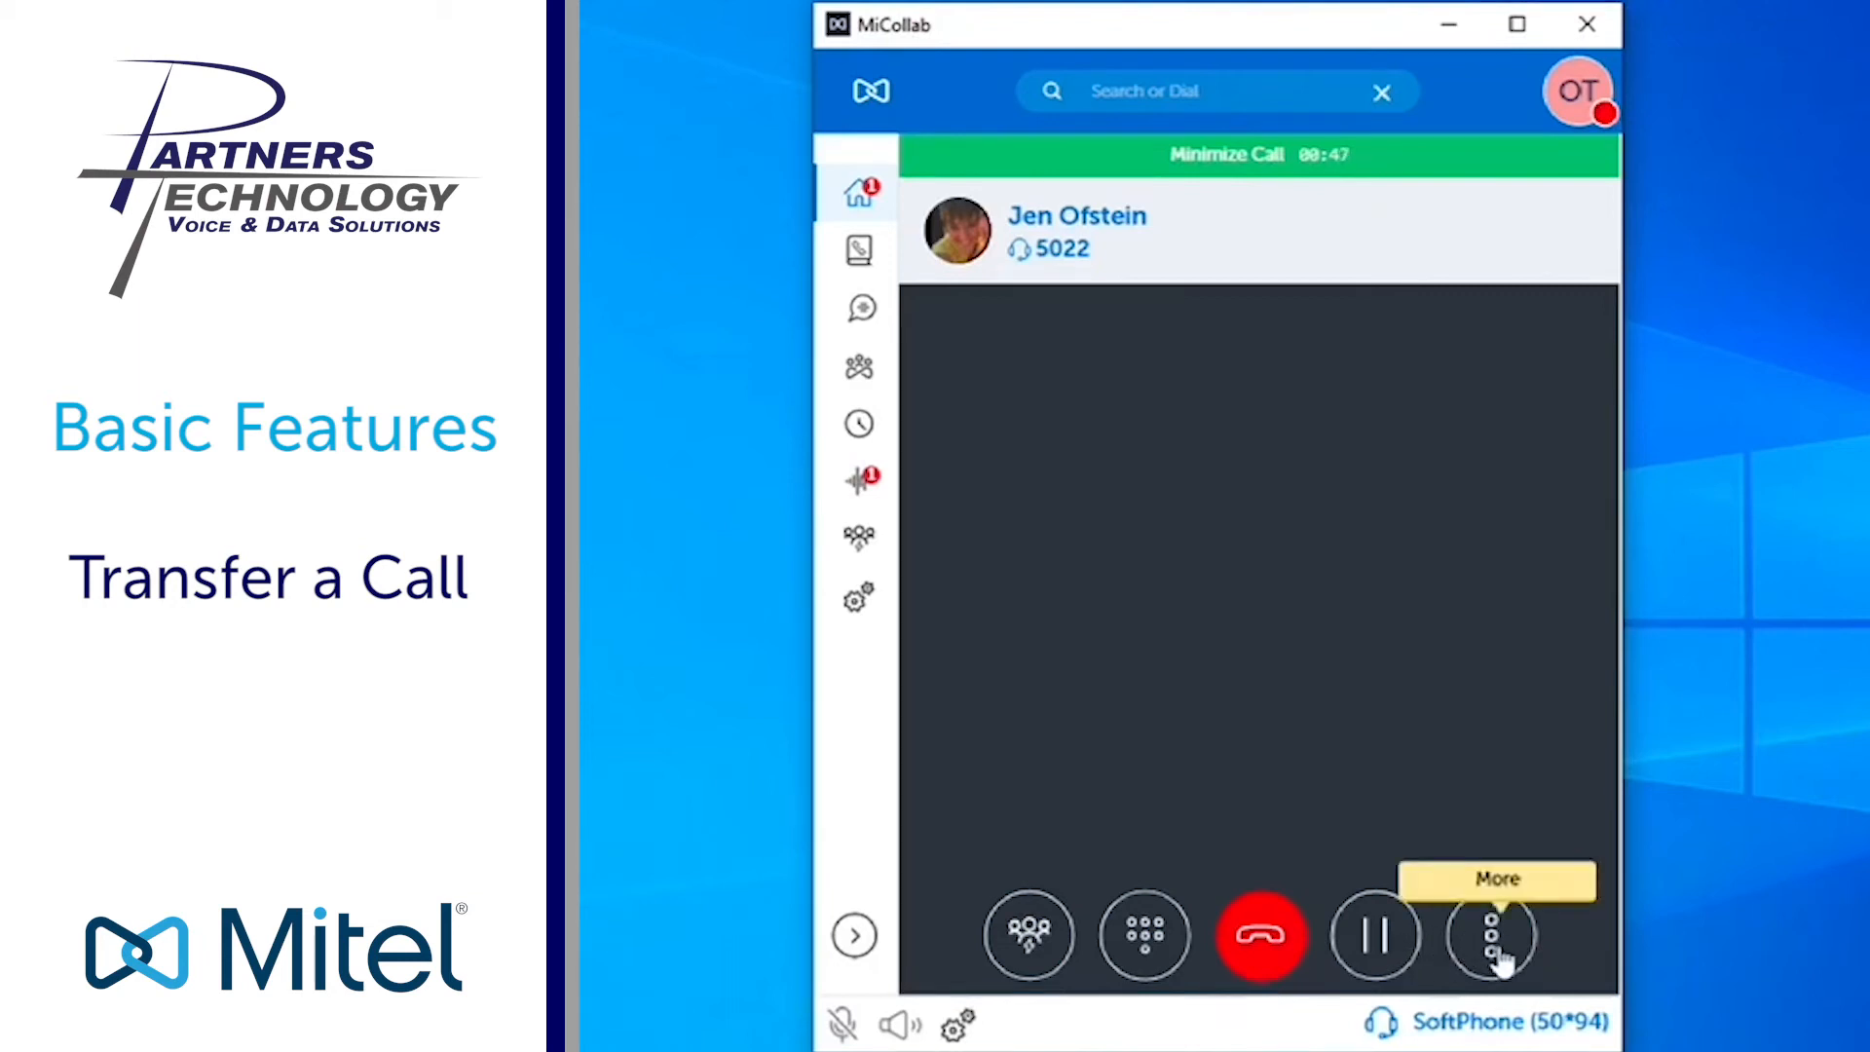
Show the More options (Video, Conference, Handoff, Transfer) for the 5022 call
{"action": "left_click", "coordinate": [1490, 935]}
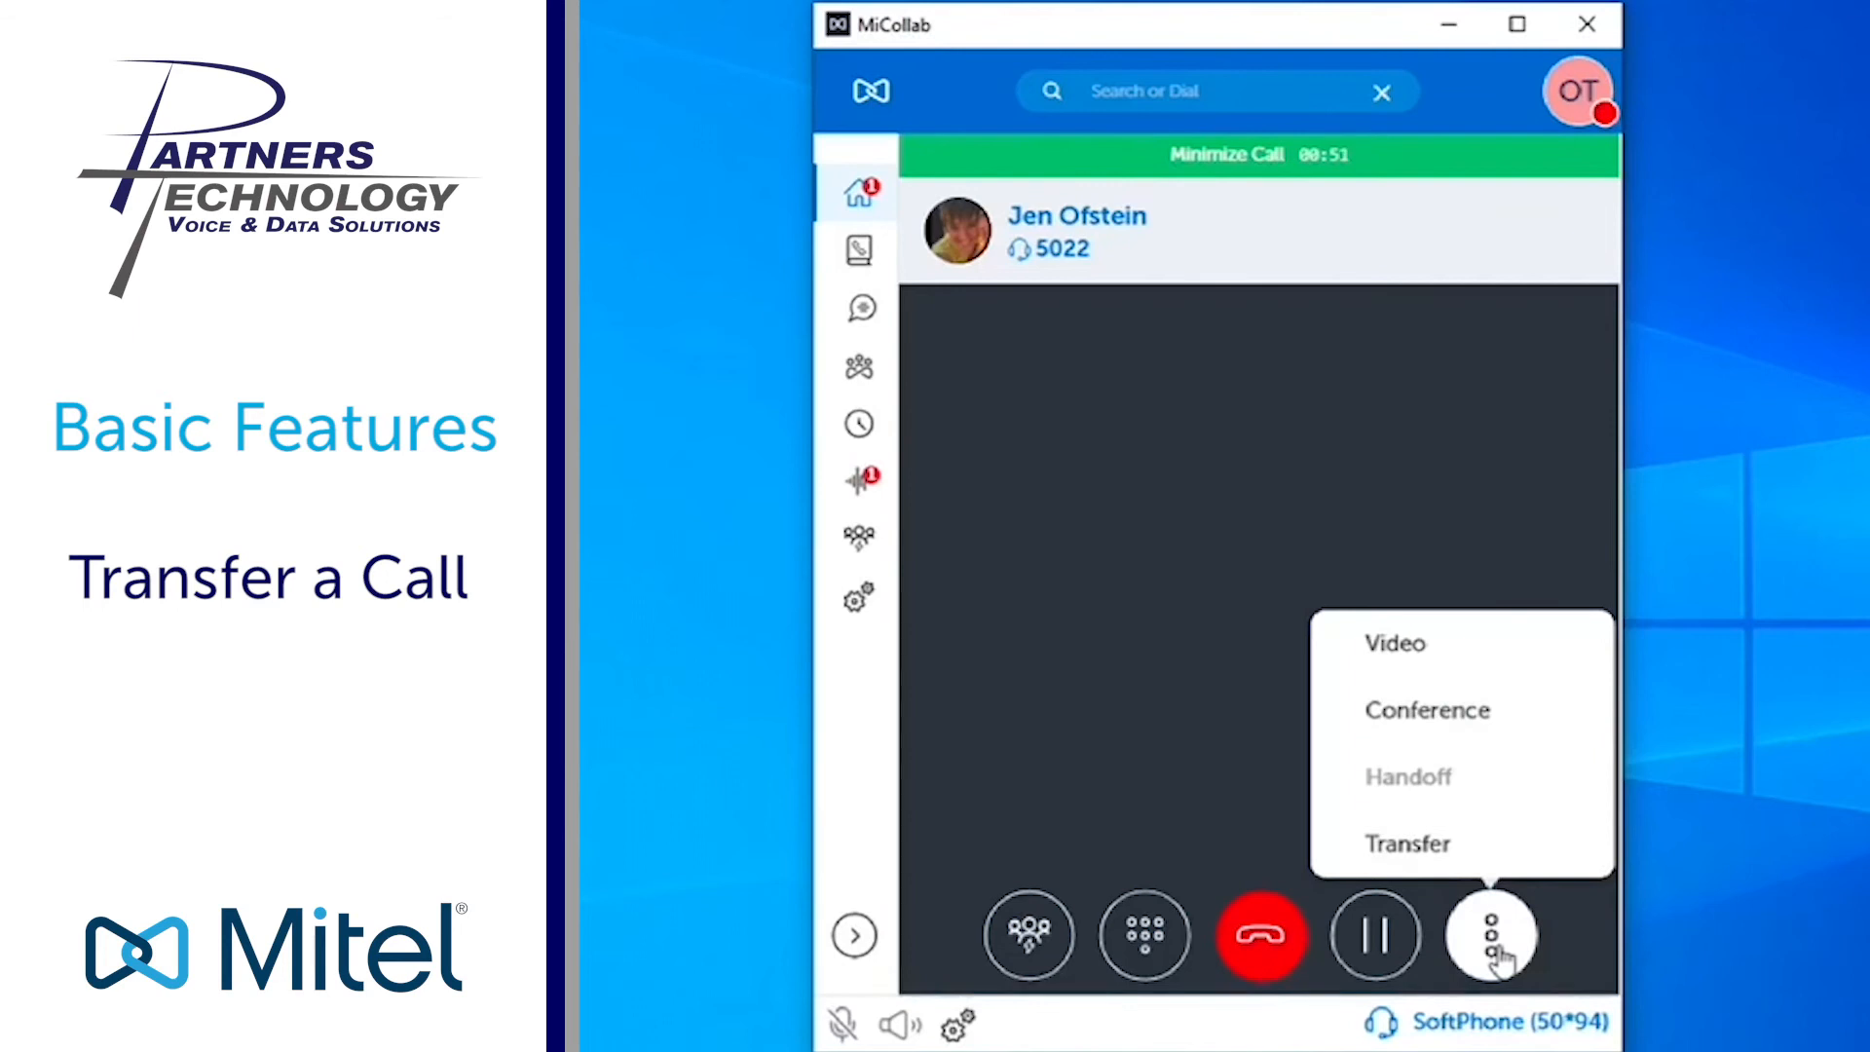
{"action": "mouse_move", "coordinate": [1438, 860]}
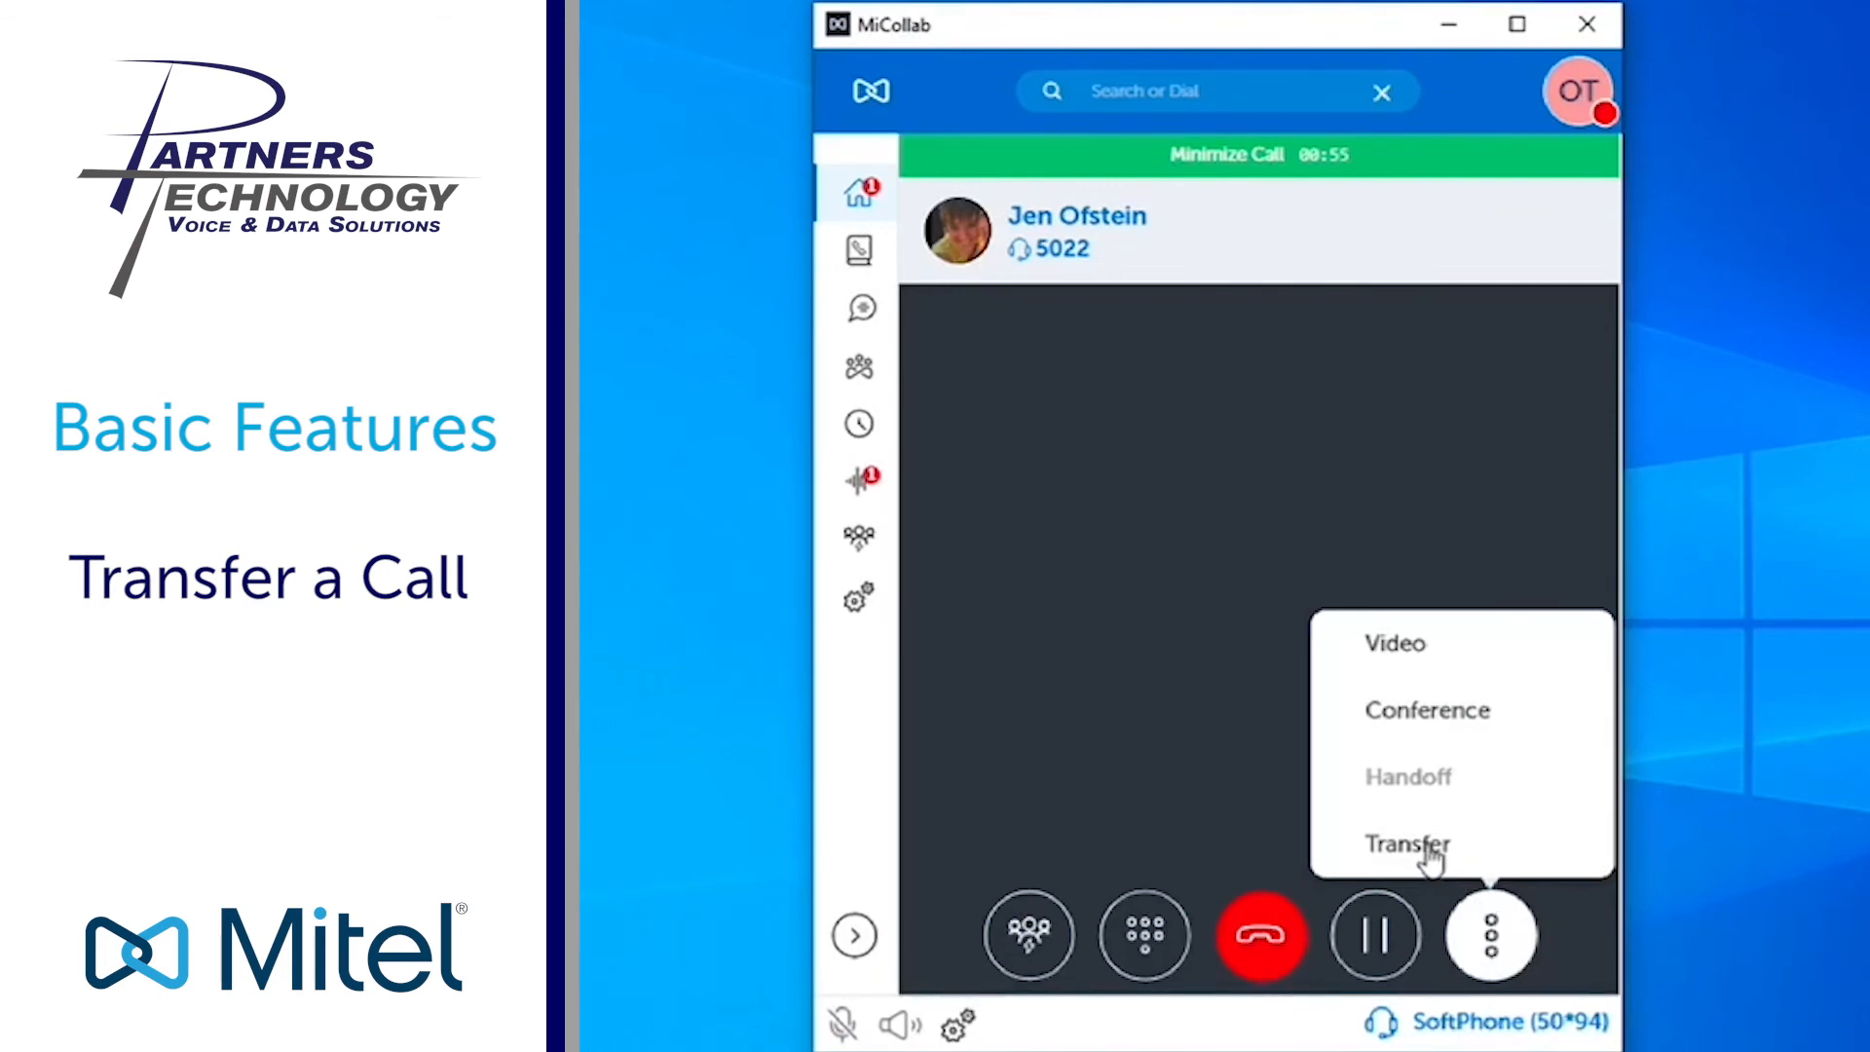
{"action": "left_click", "coordinate": [1407, 844]}
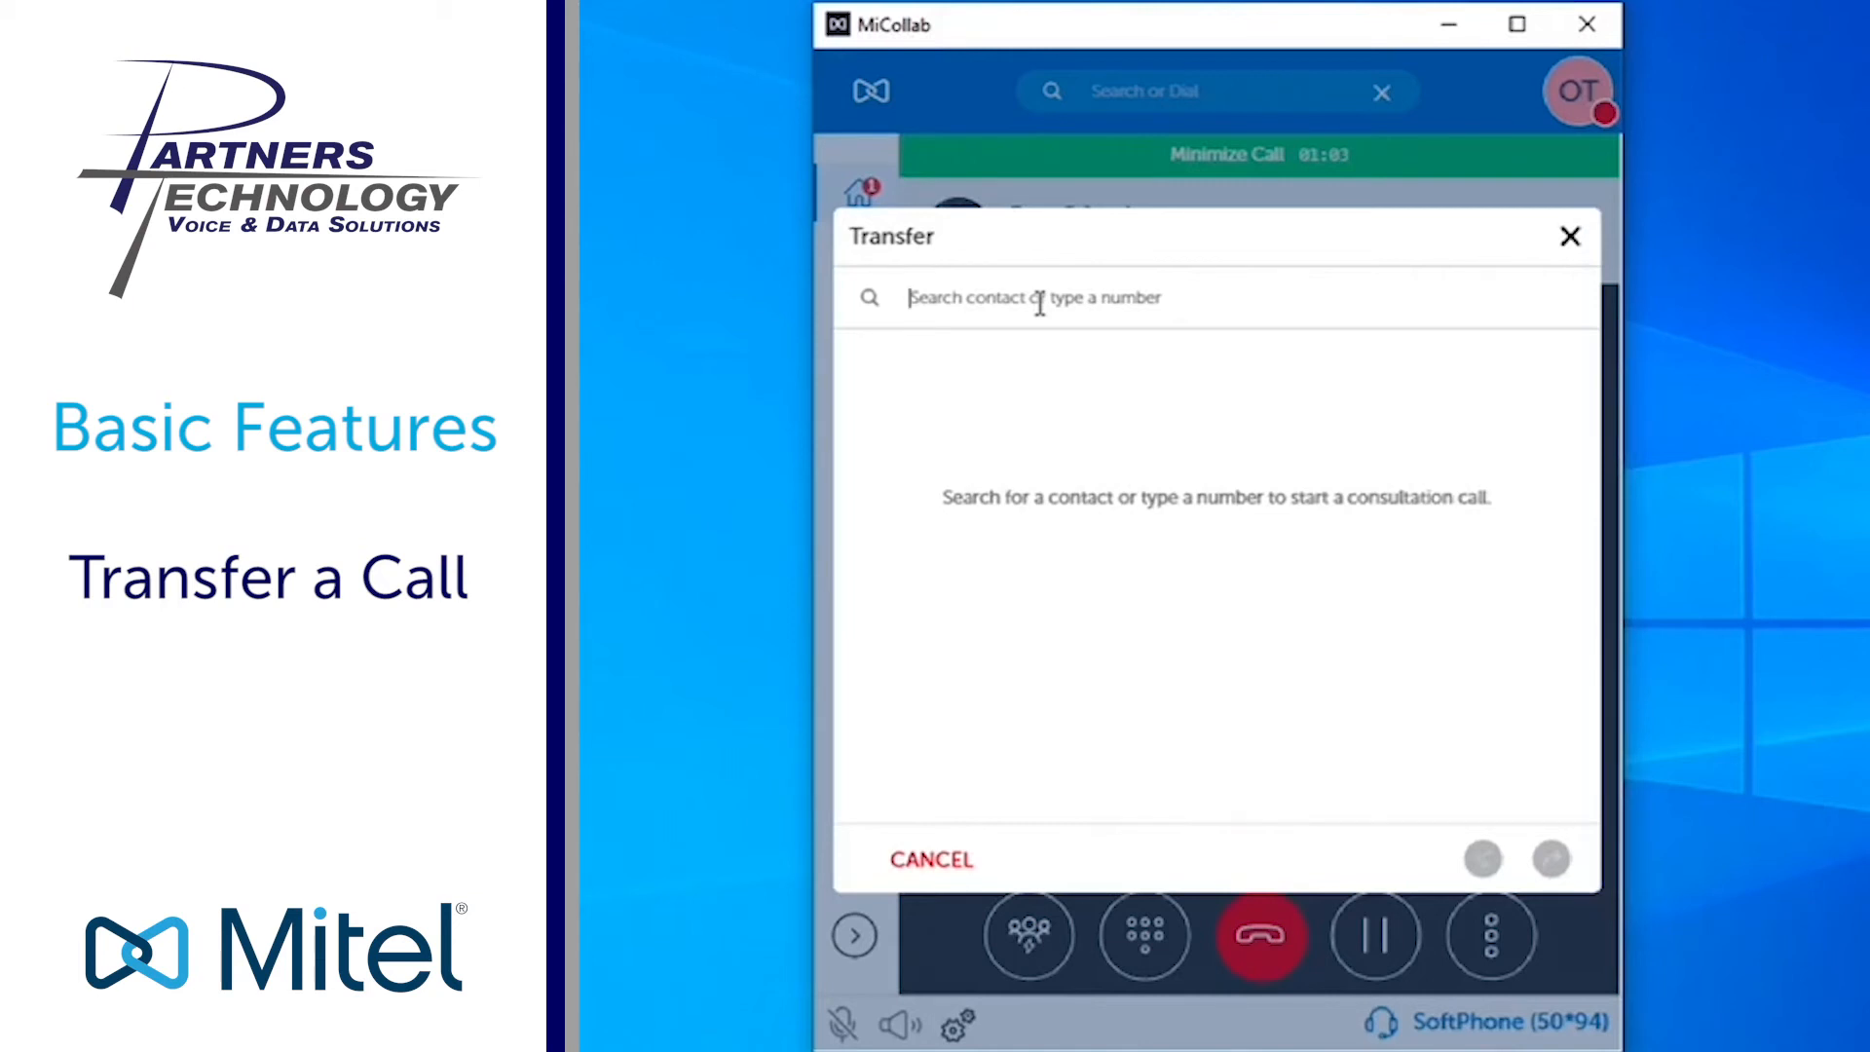
{"action": "type", "text": "steve"}
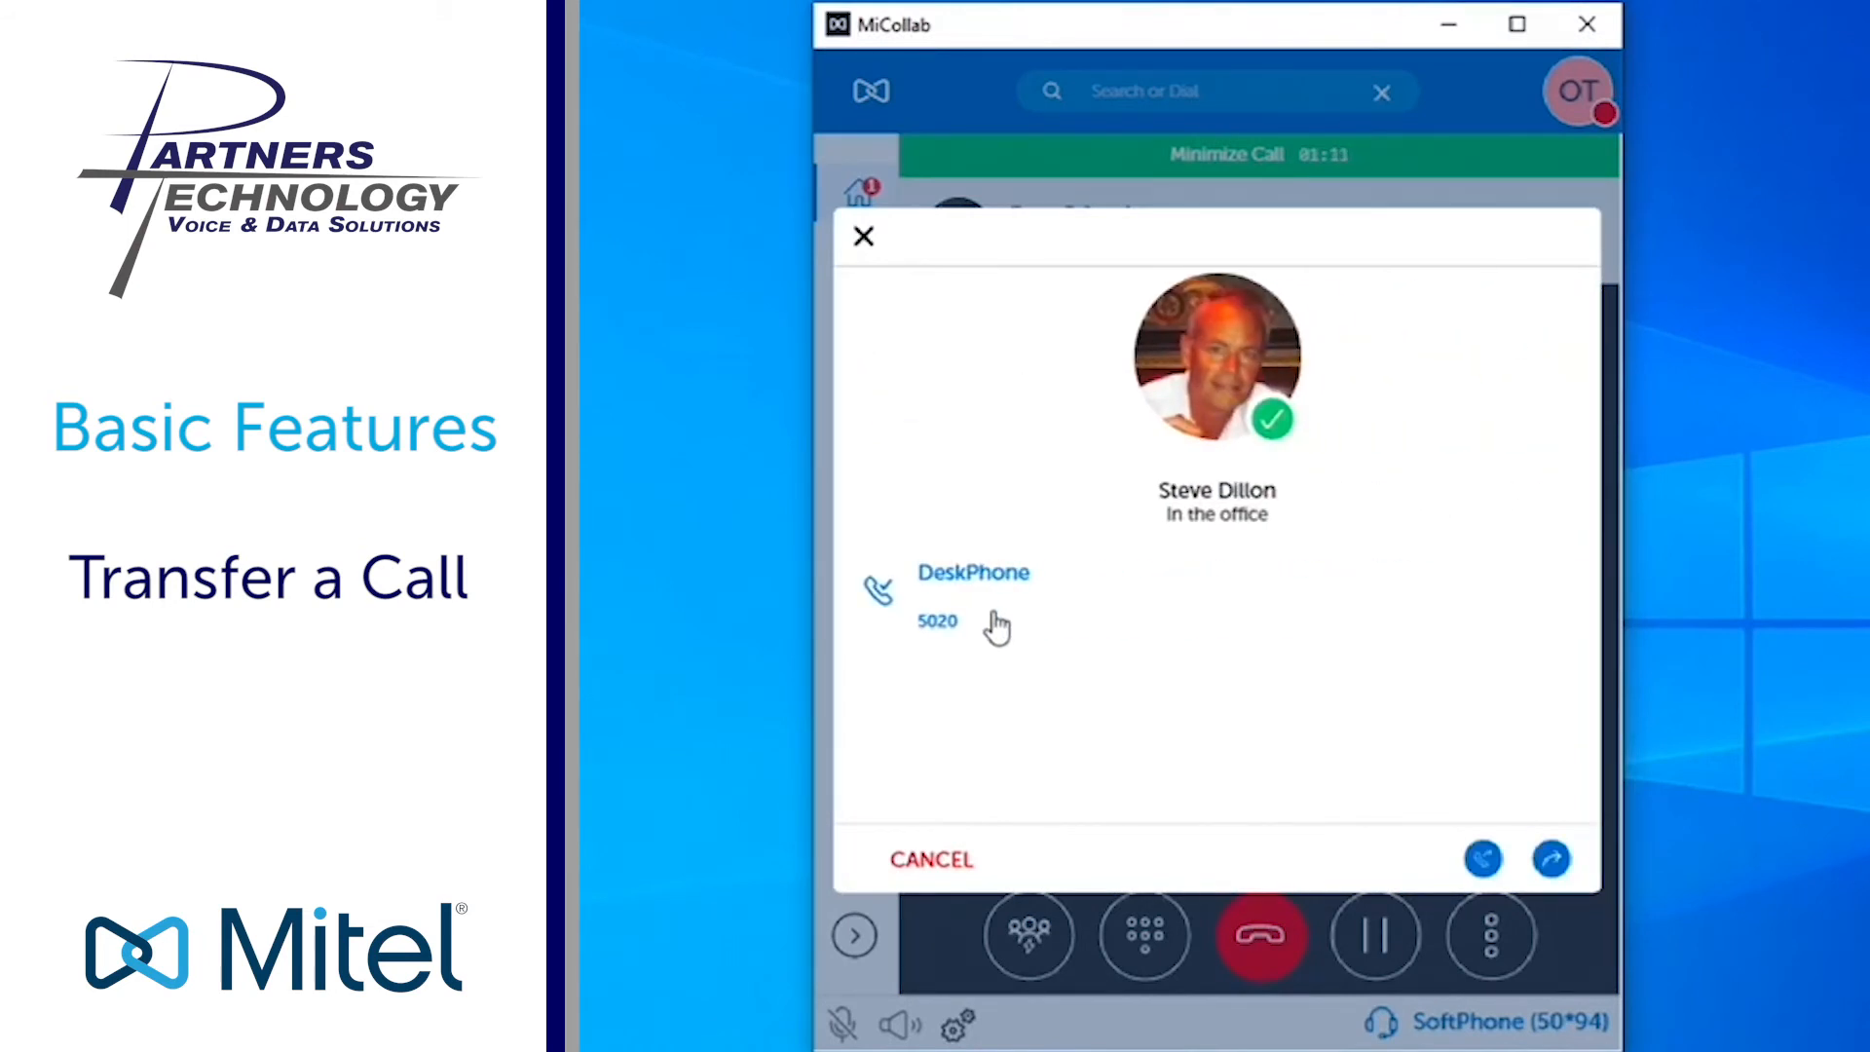
{"action": "mouse_move", "coordinate": [947, 641]}
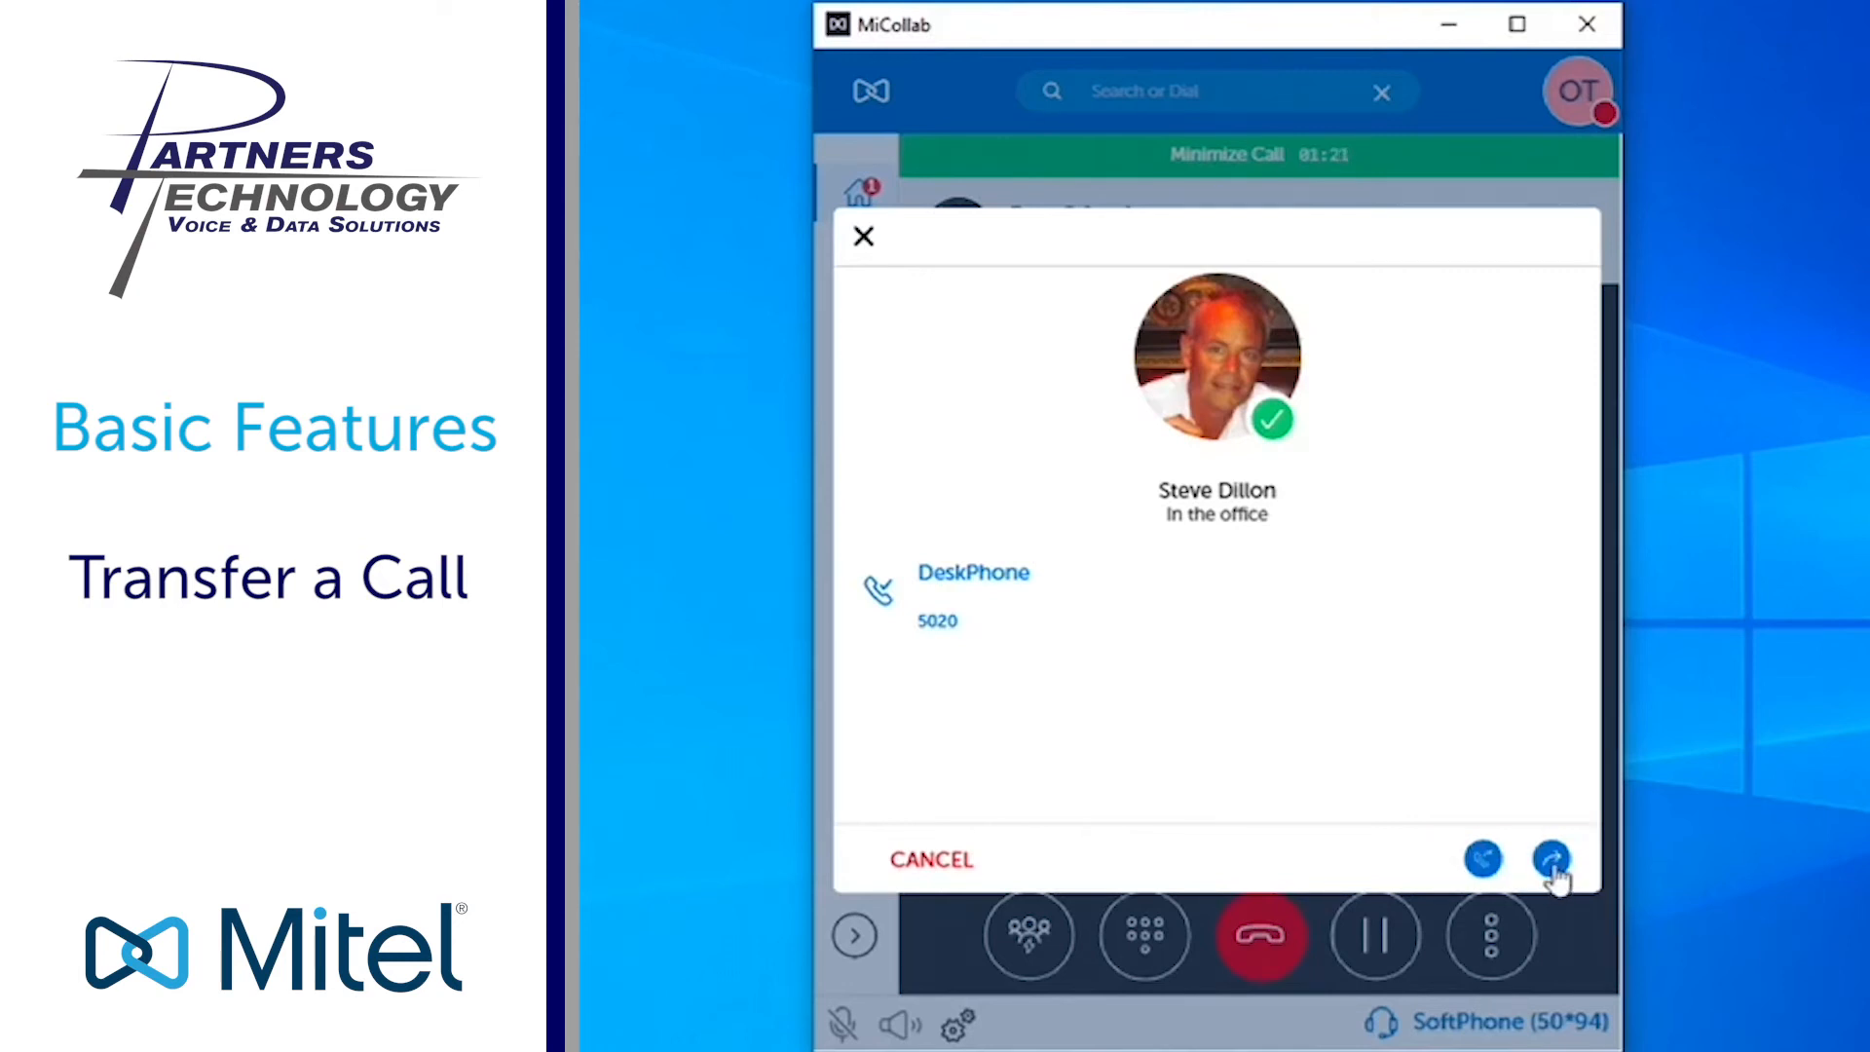
{"action": "mouse_move", "coordinate": [1553, 859]}
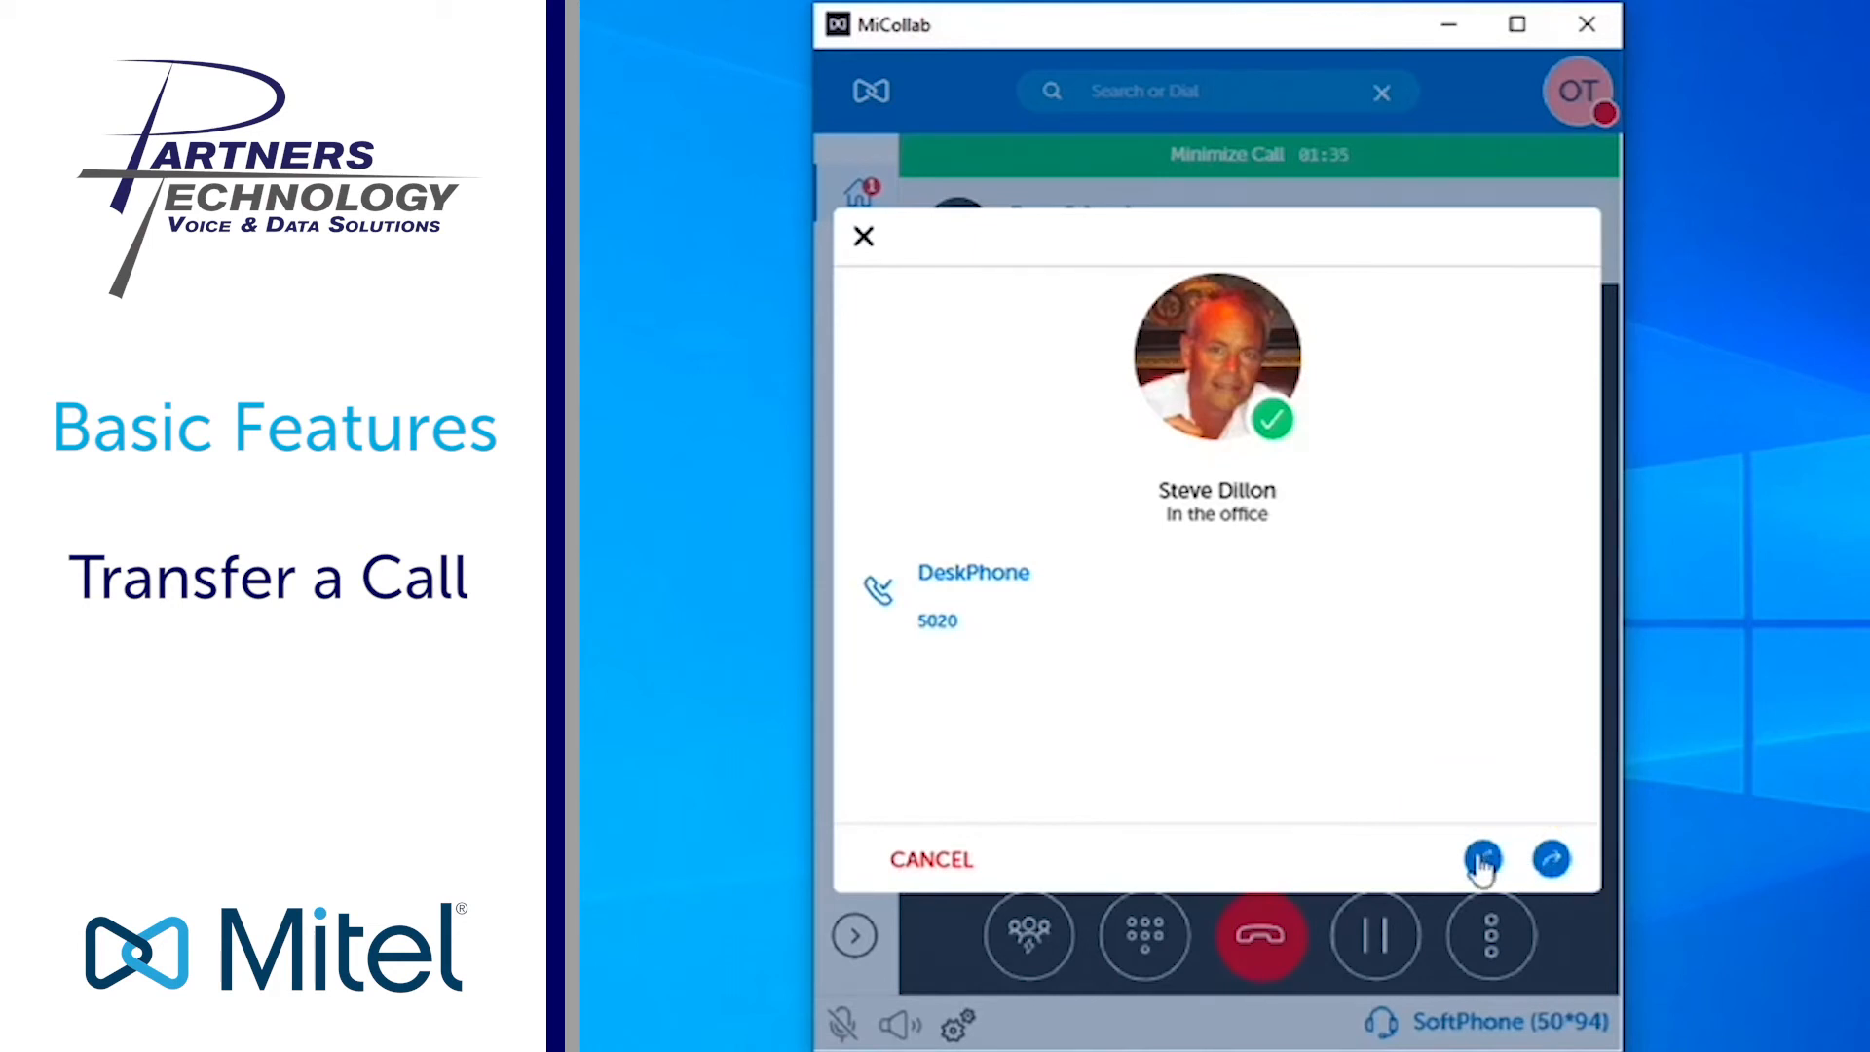
{"action": "mouse_move", "coordinate": [1483, 863]}
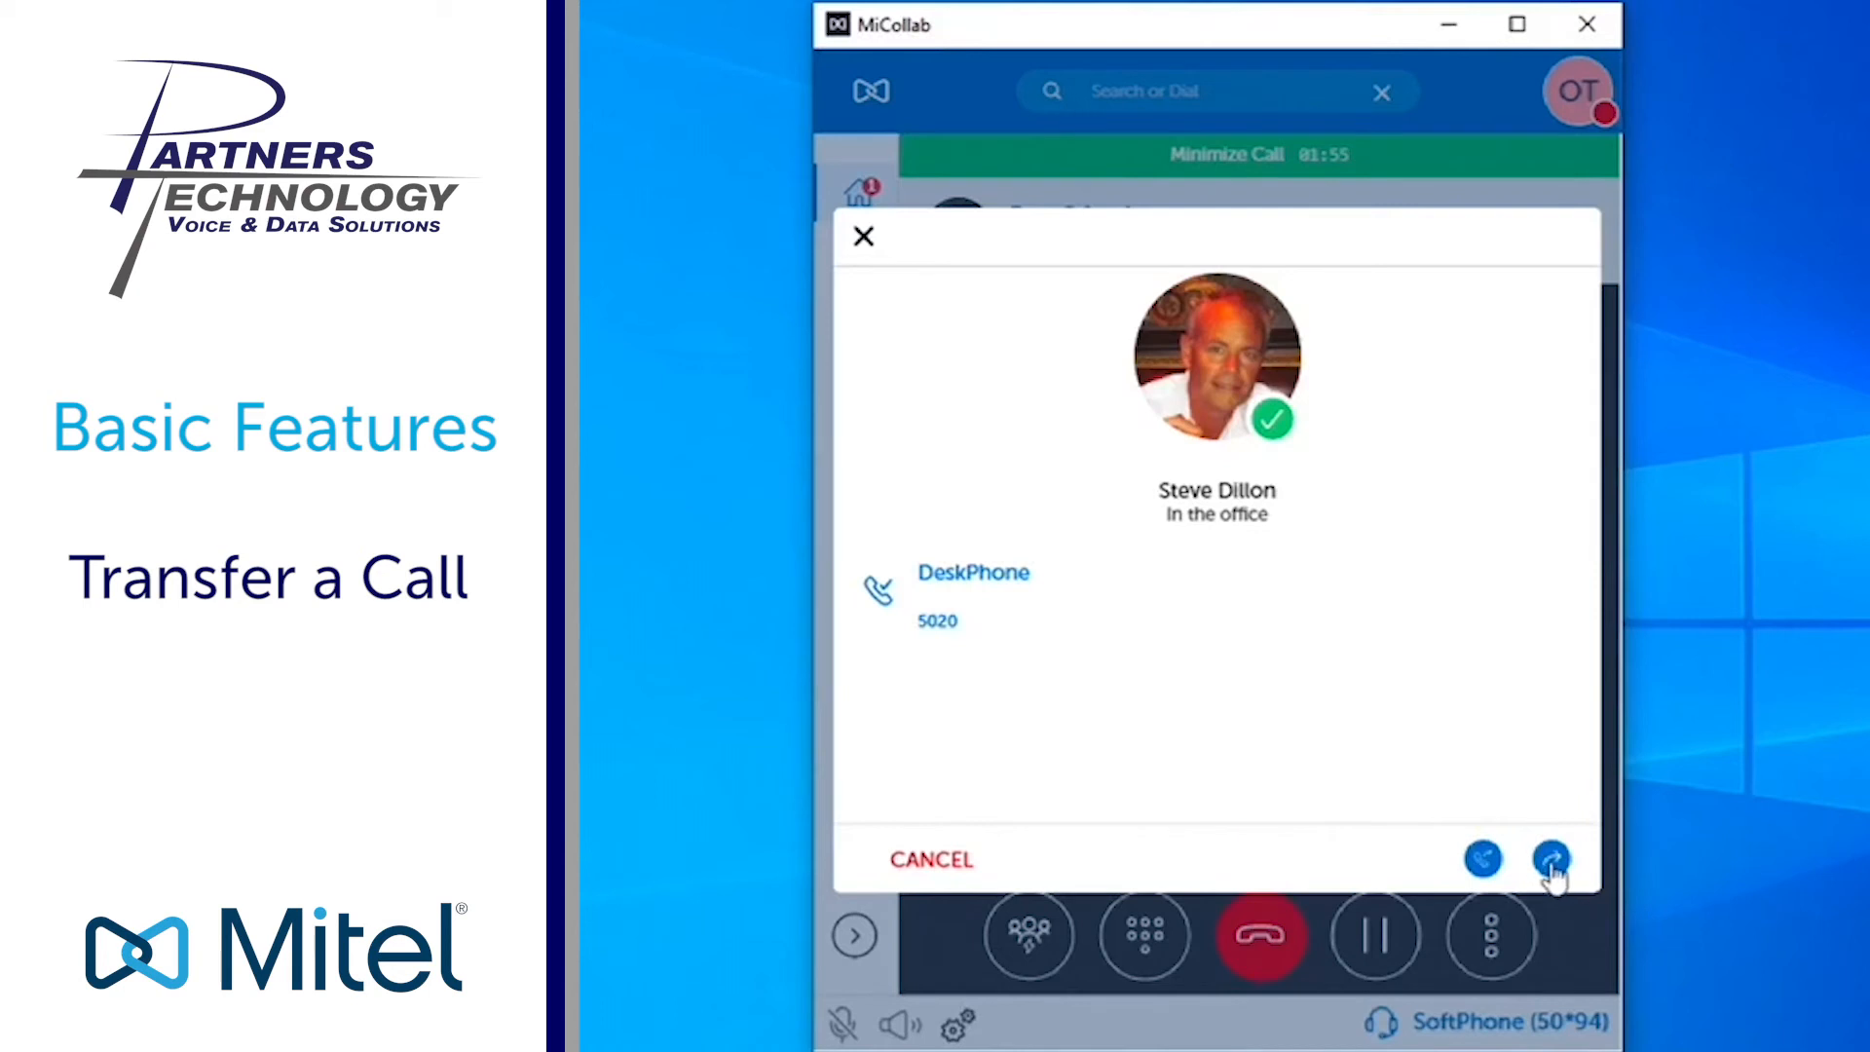
{"action": "mouse_move", "coordinate": [1553, 859]}
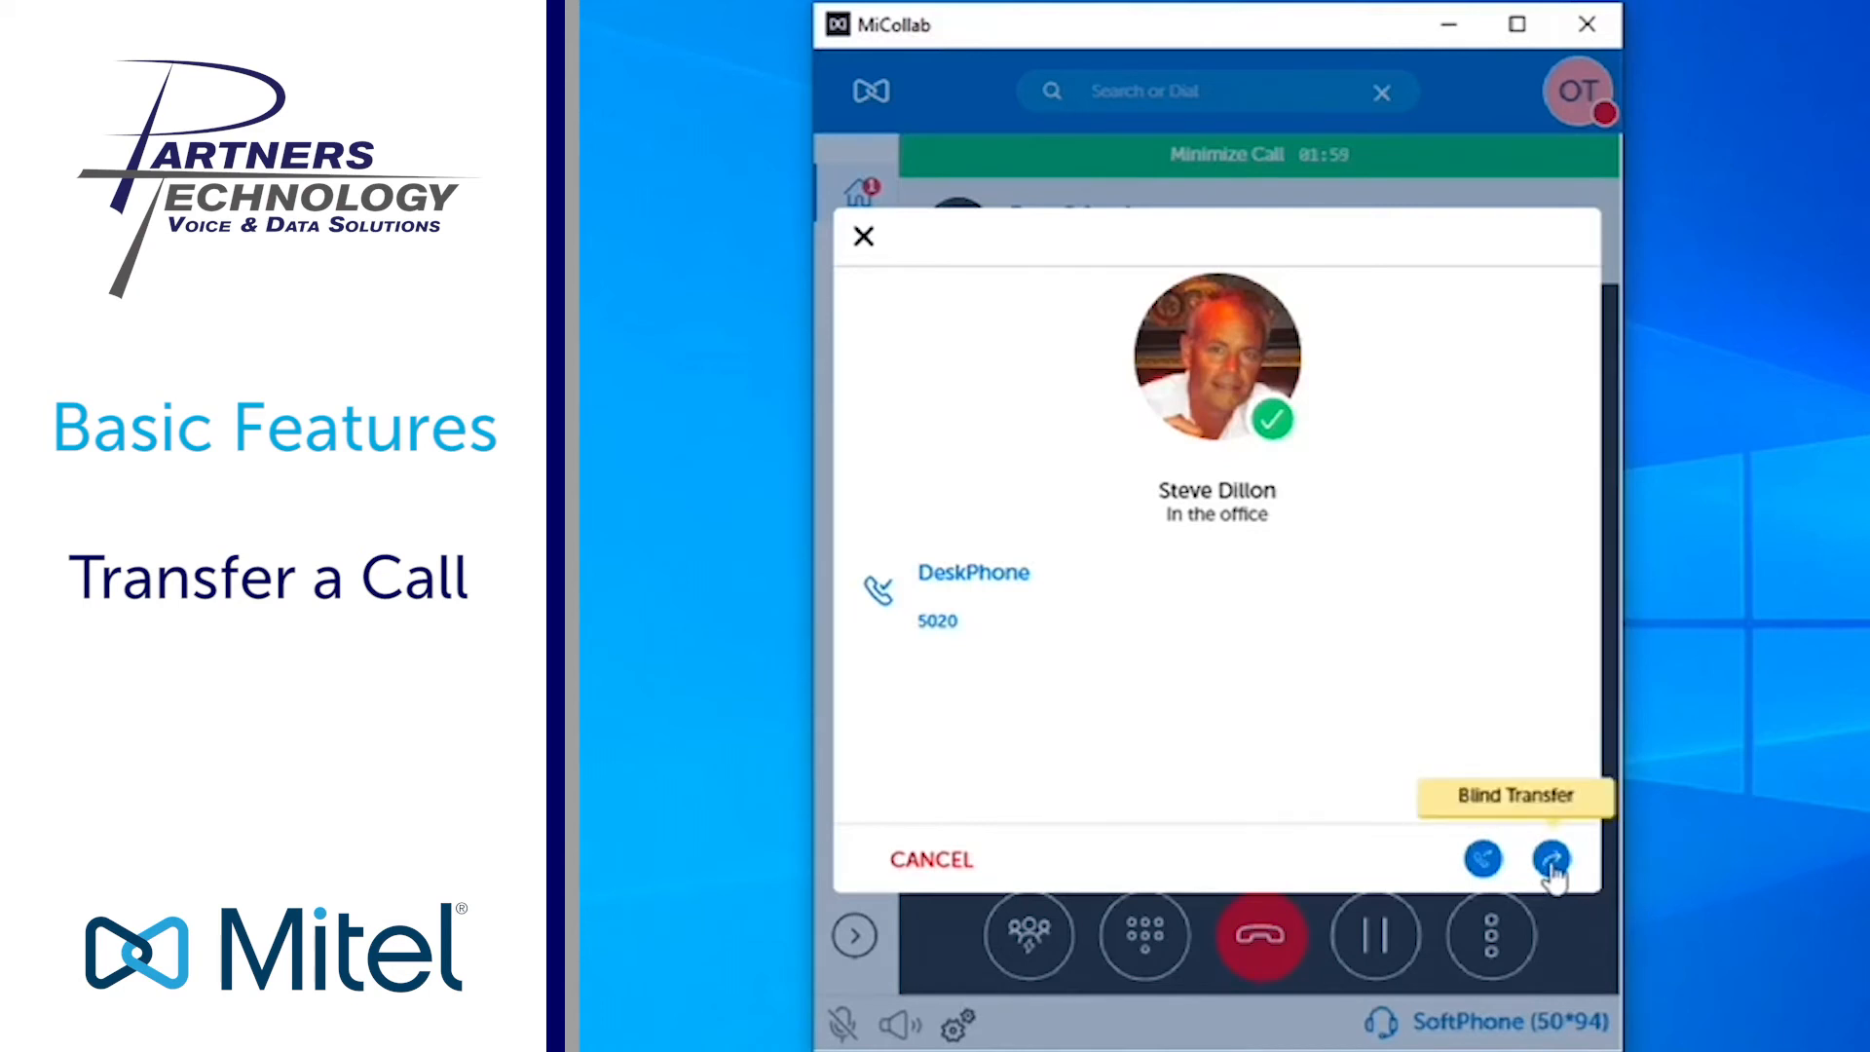
Send the call to desk phone 5020, then dial extension 5022 from recent searched contacts
{"action": "left_click", "coordinate": [1553, 859]}
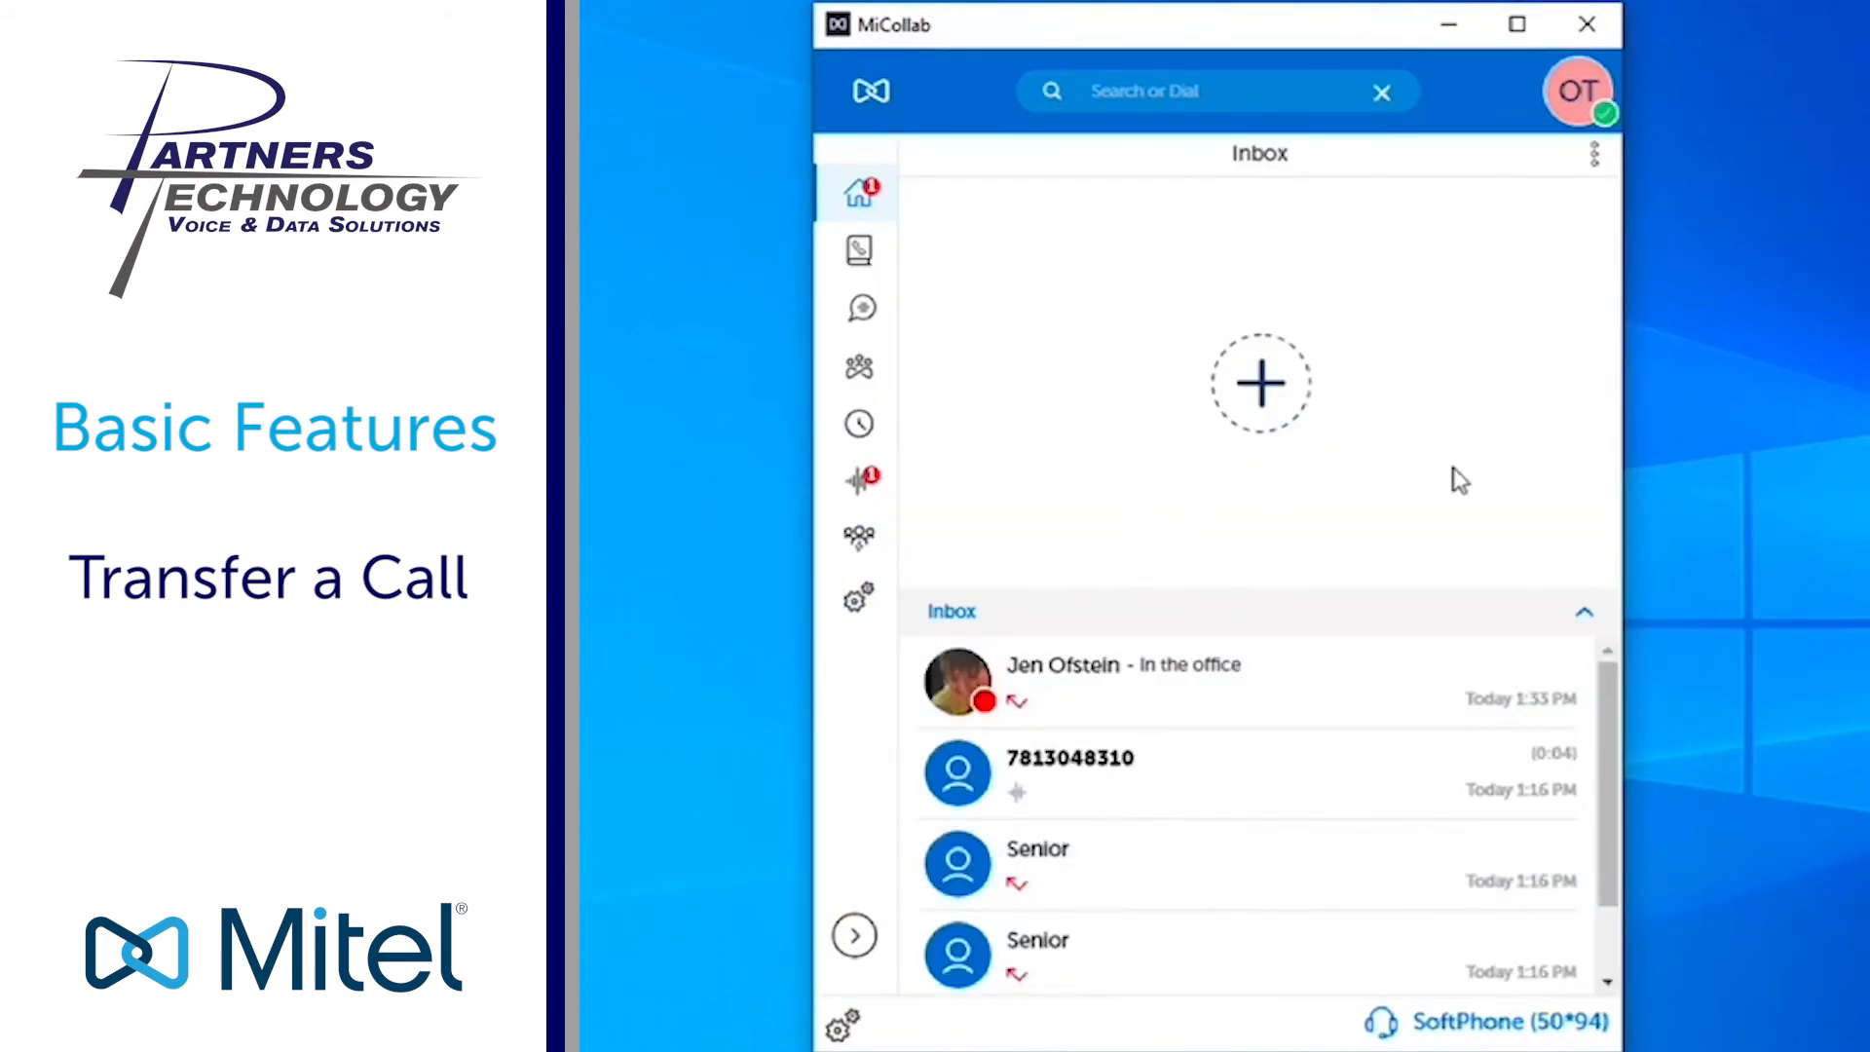
{"action": "left_click", "coordinate": [1204, 89]}
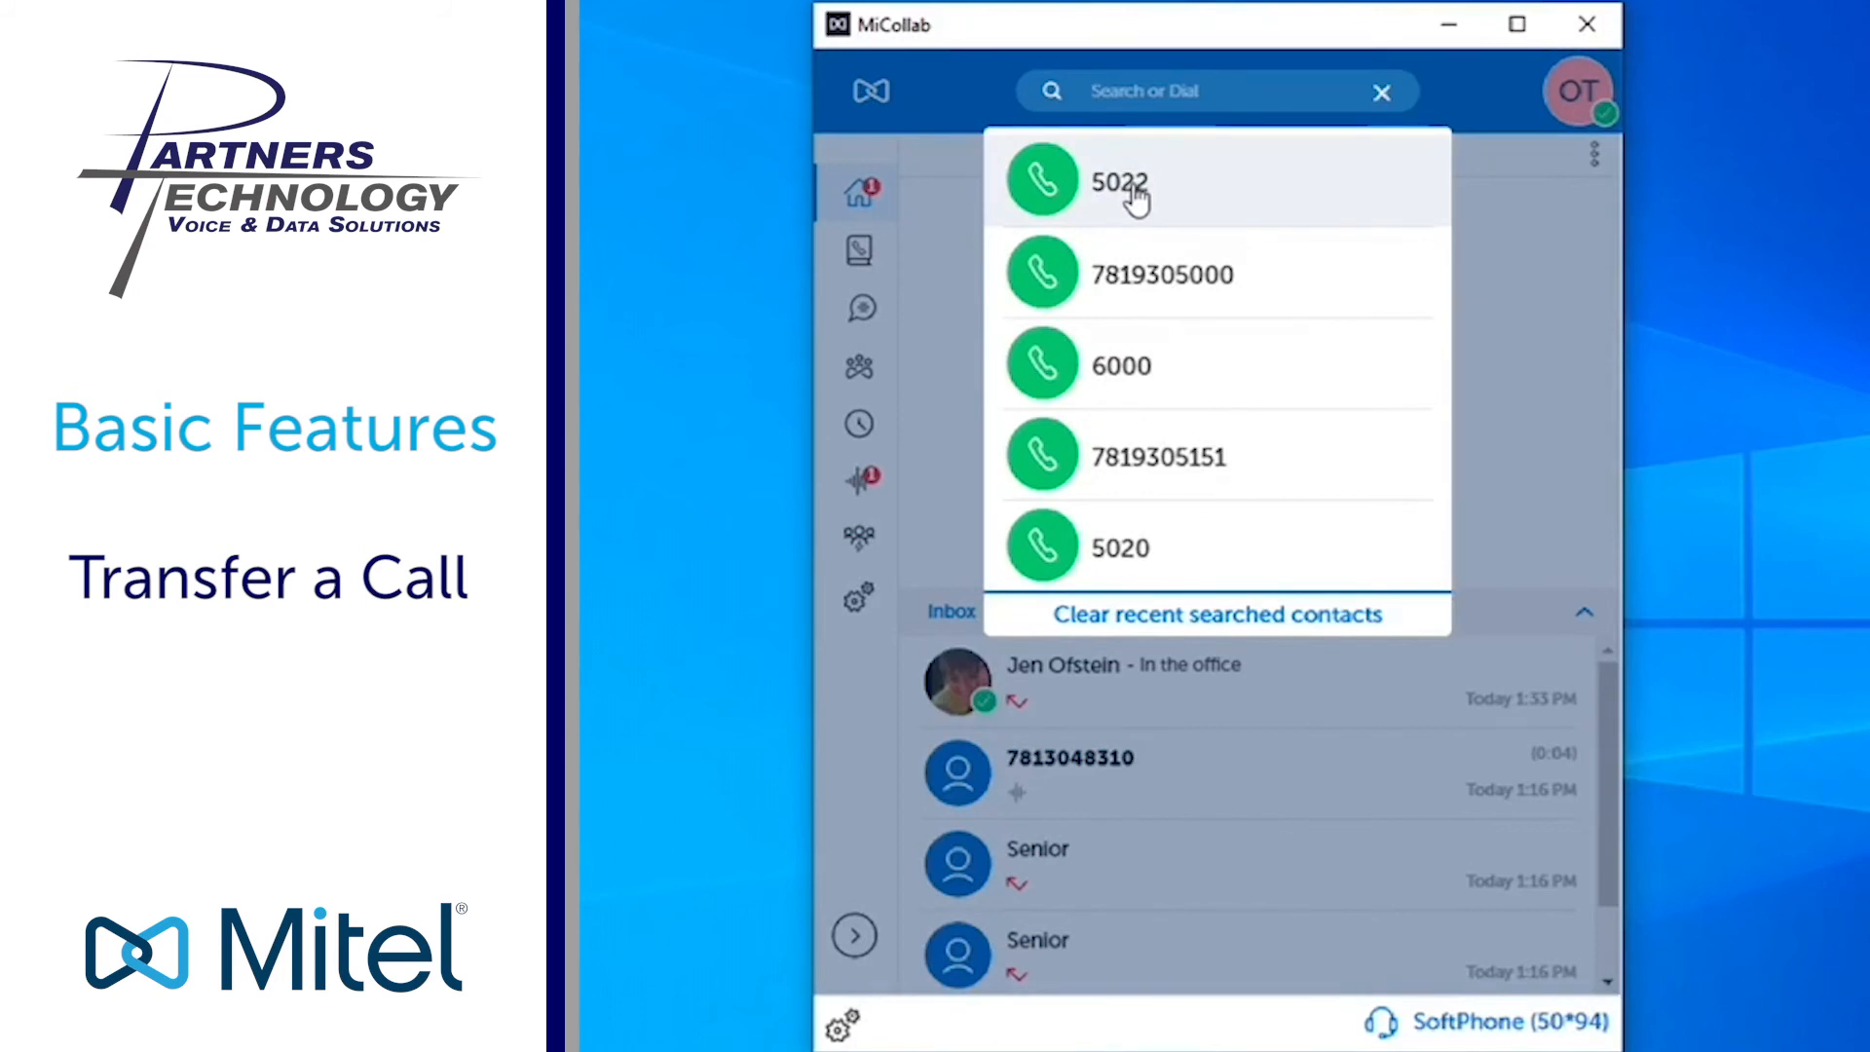
{"action": "left_click", "coordinate": [1117, 179]}
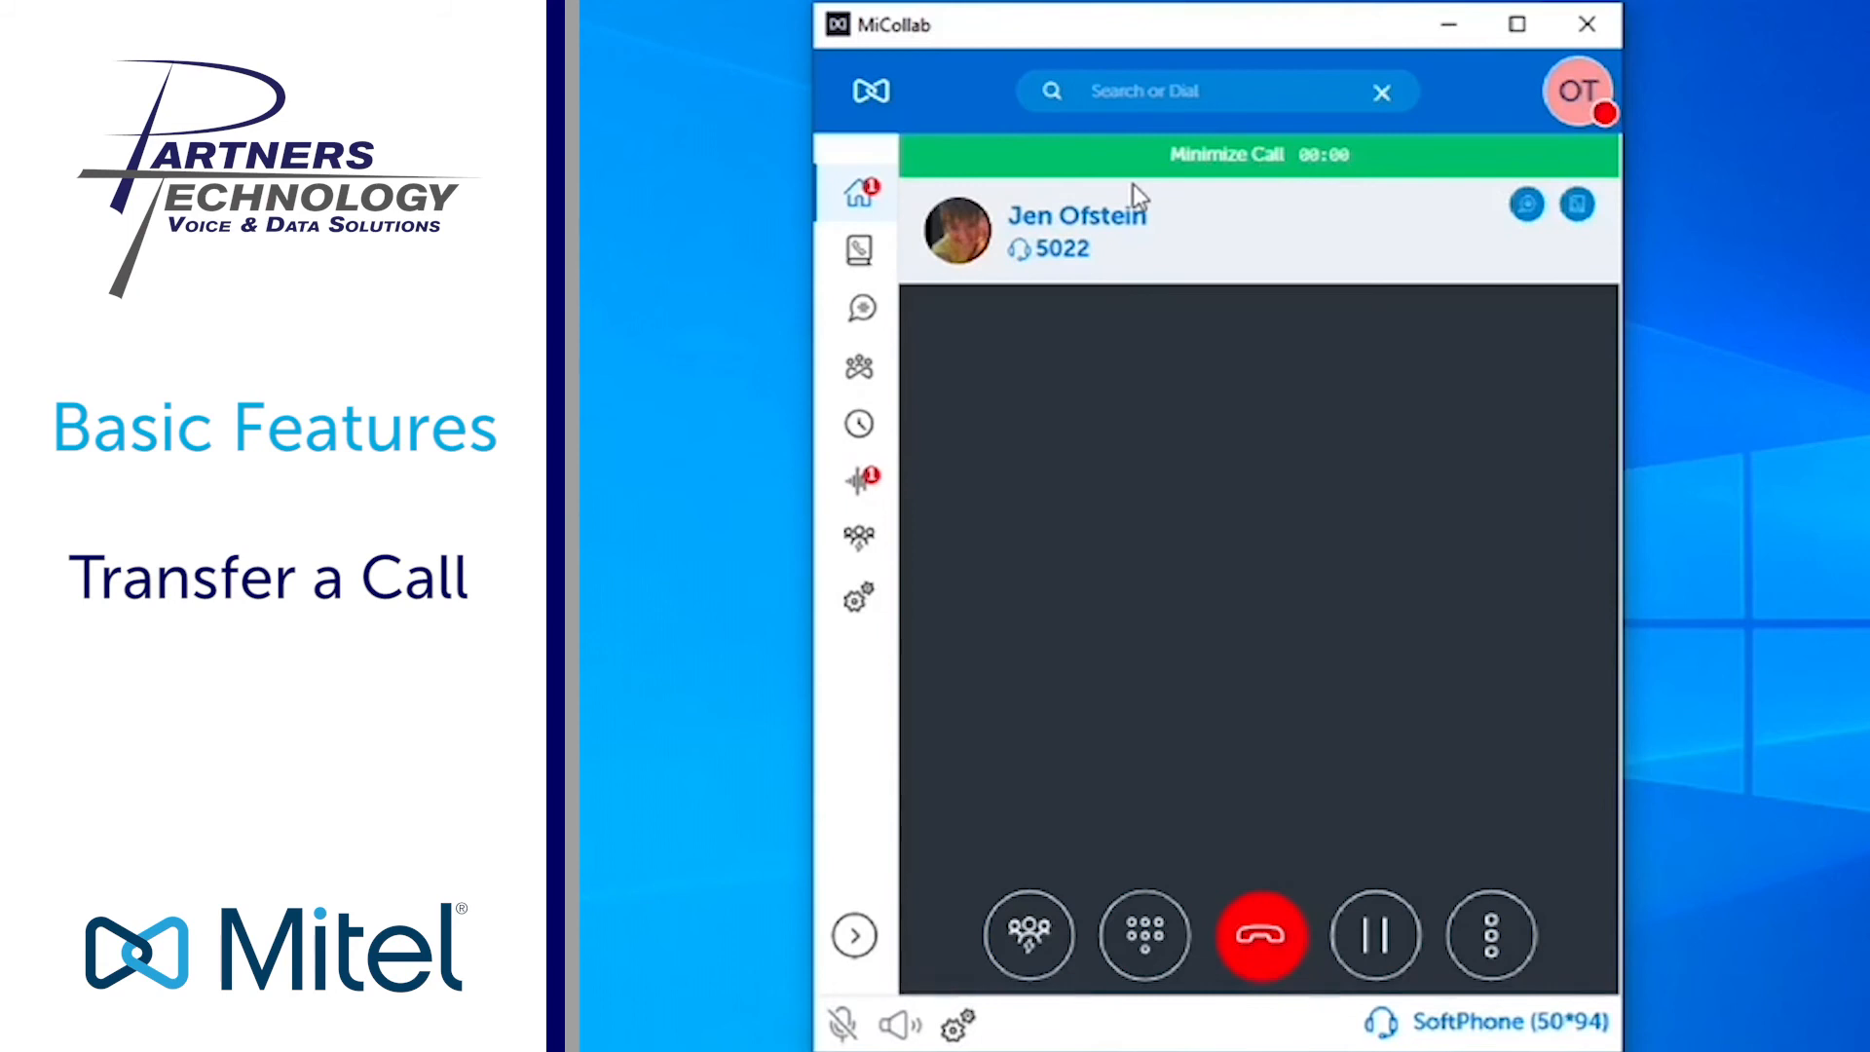
{"action": "mouse_move", "coordinate": [1303, 265]}
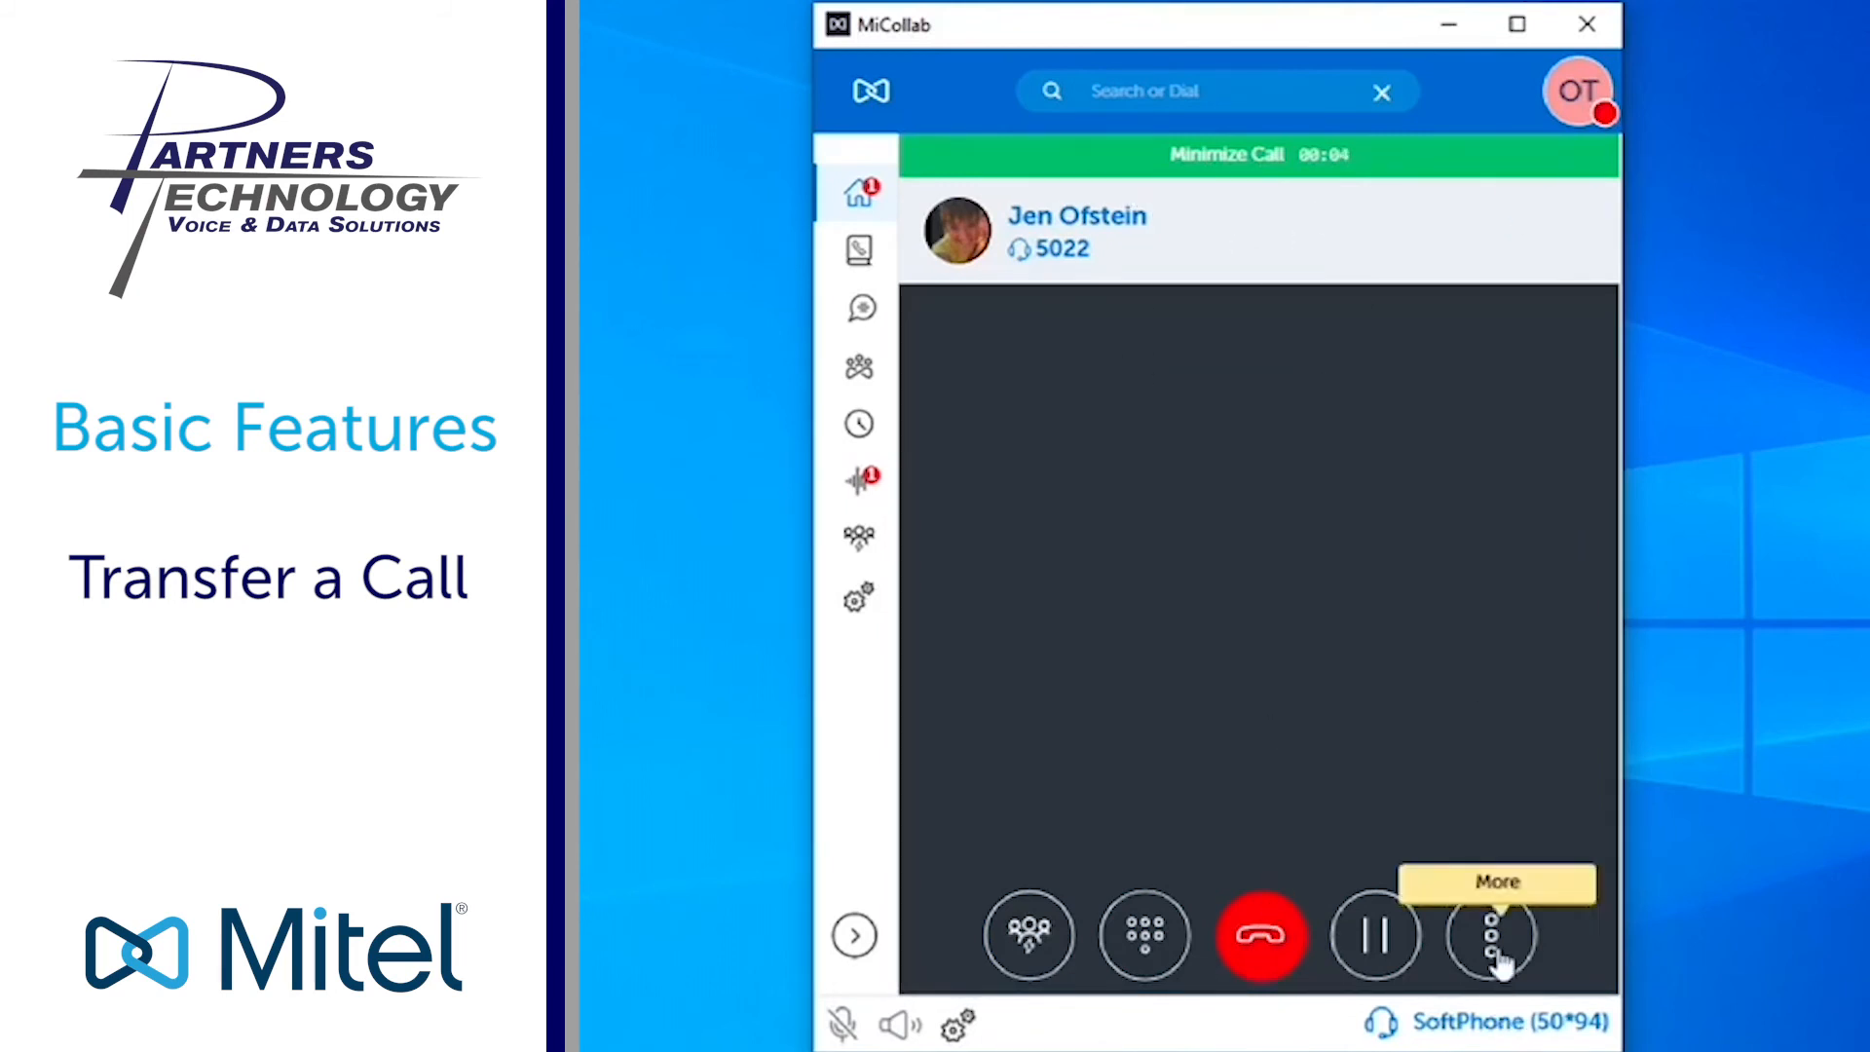
{"action": "left_click", "coordinate": [1491, 937]}
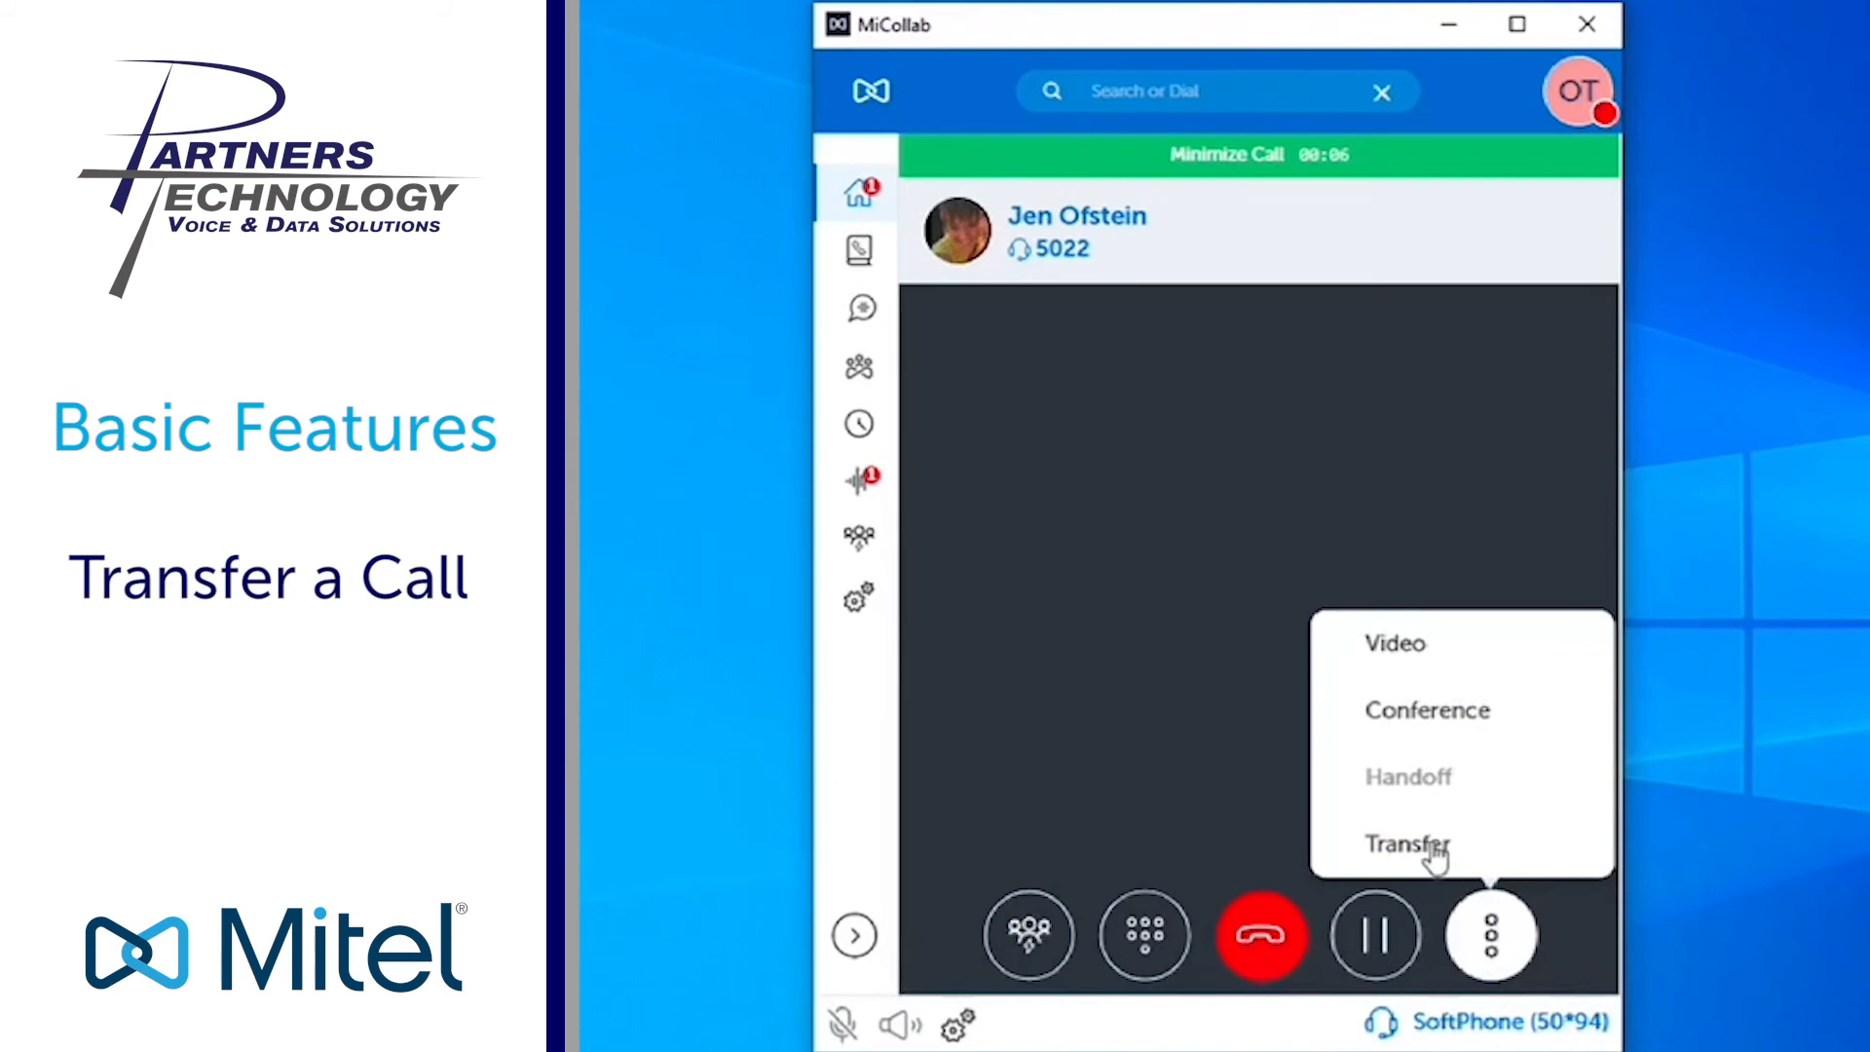
{"action": "left_click", "coordinate": [1406, 844]}
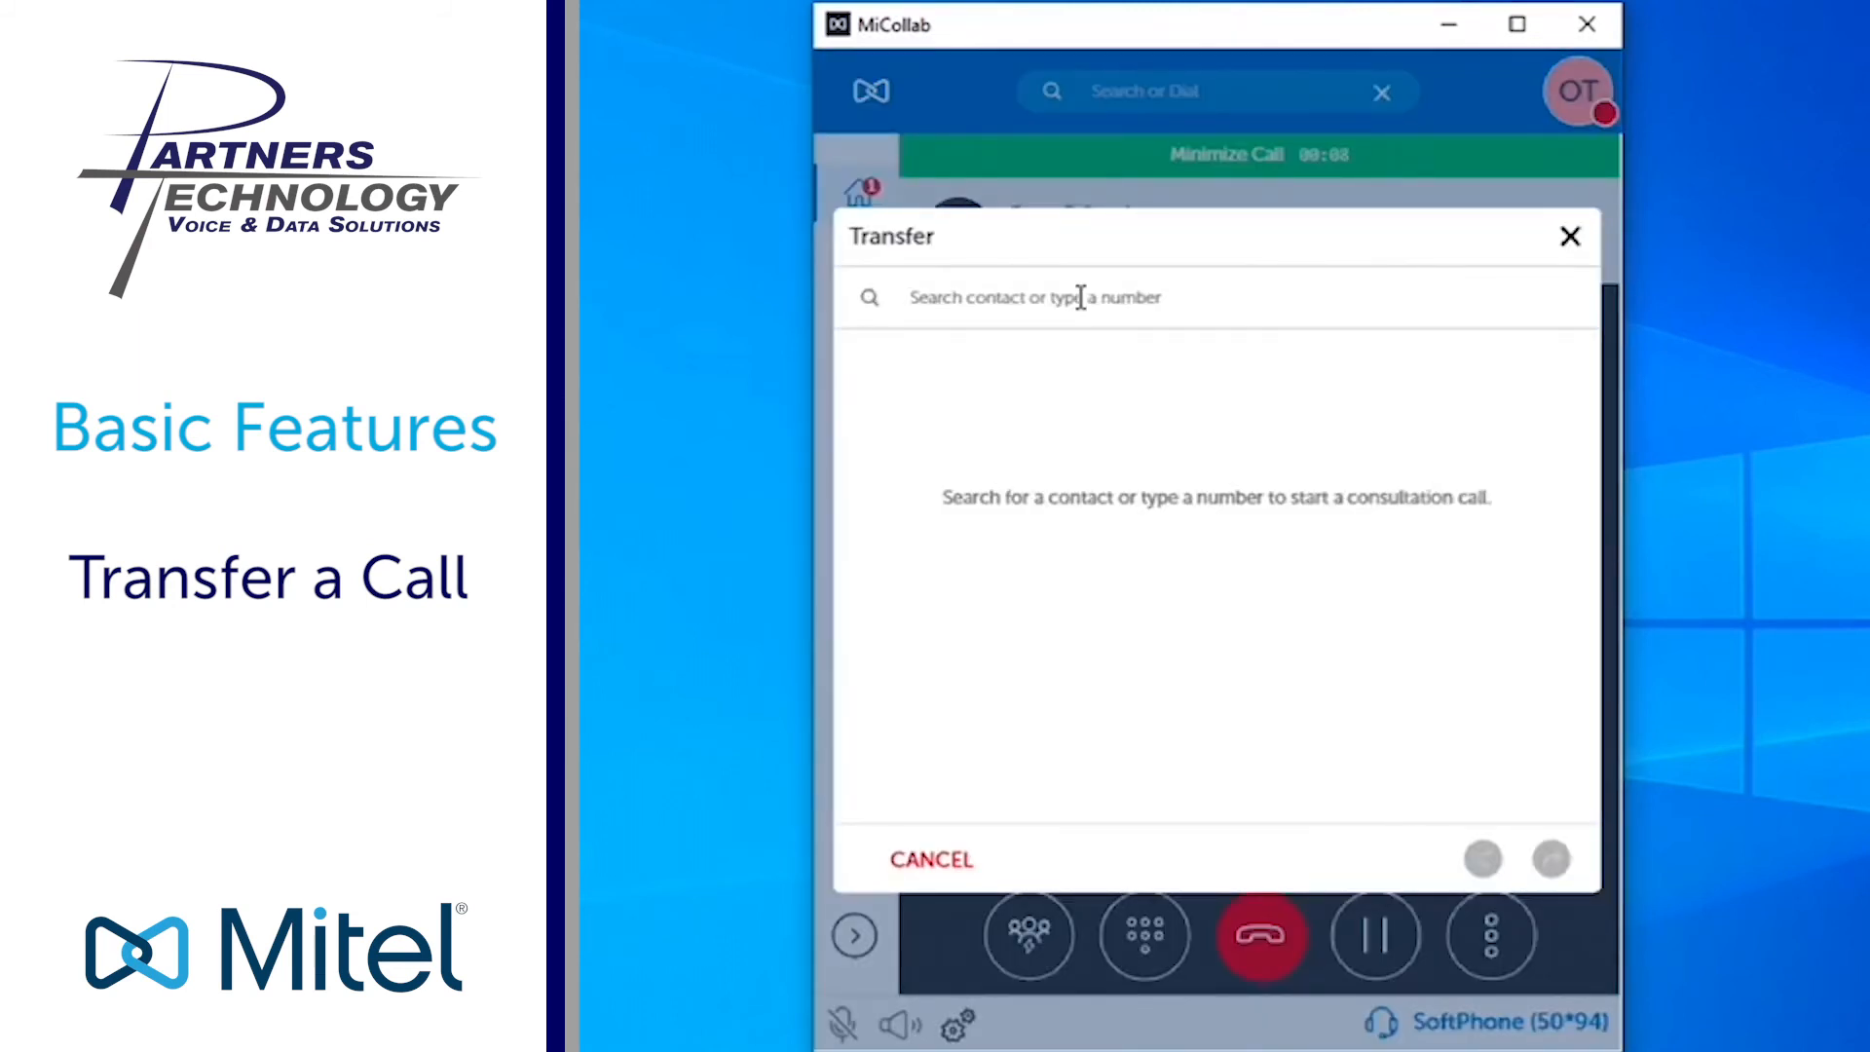
{"action": "type", "text": "steve"}
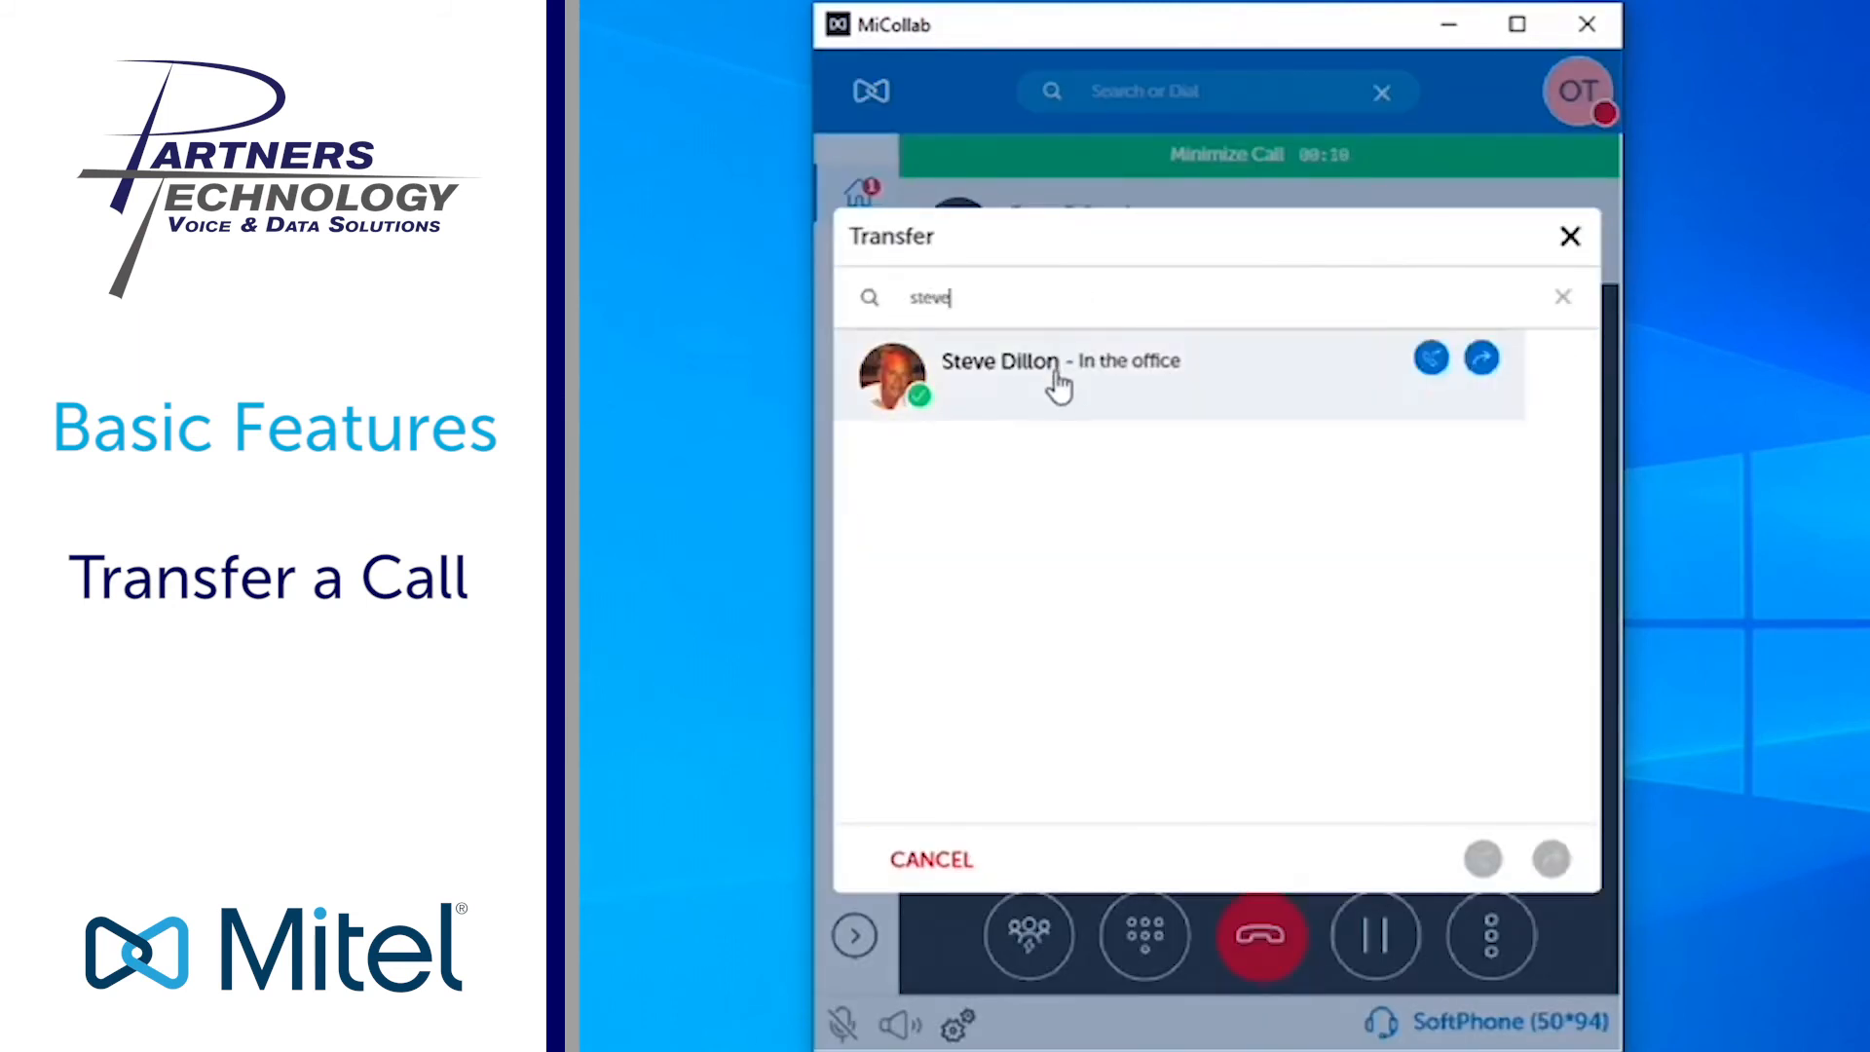
{"action": "left_click", "coordinate": [1000, 360]}
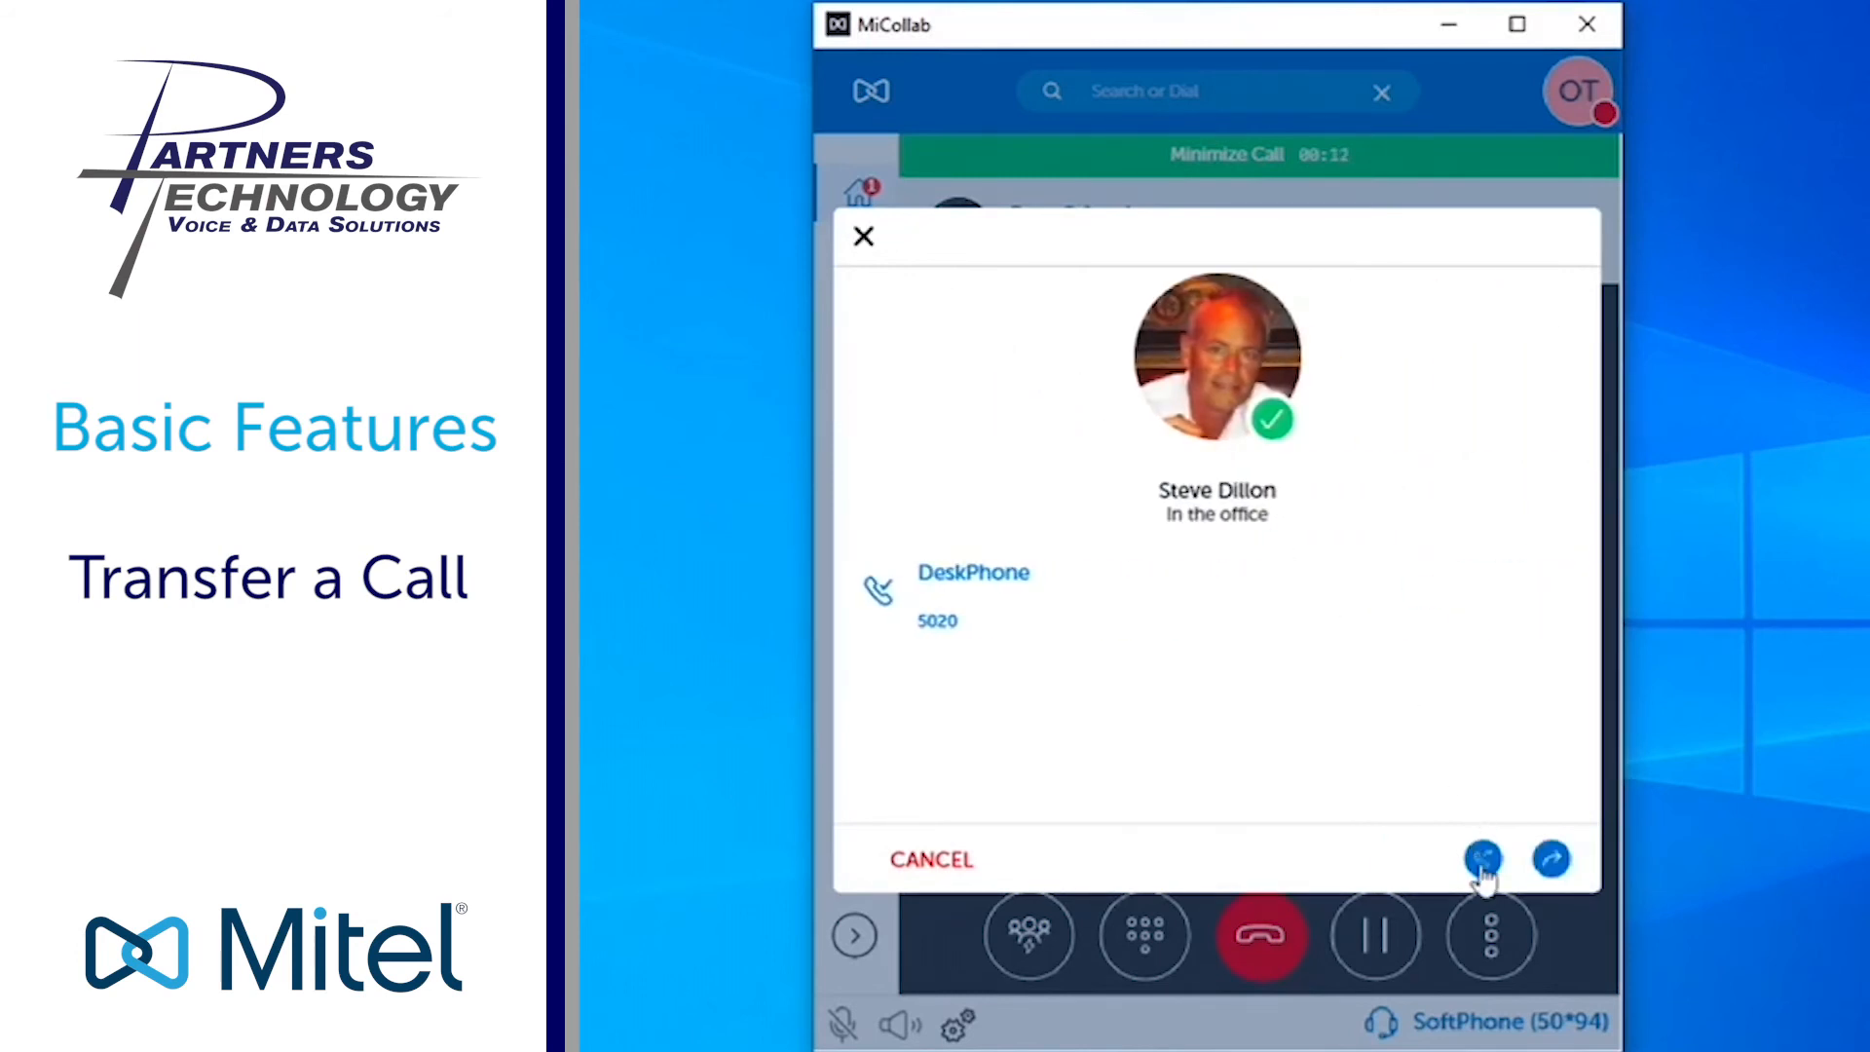
{"action": "mouse_move", "coordinate": [1484, 860]}
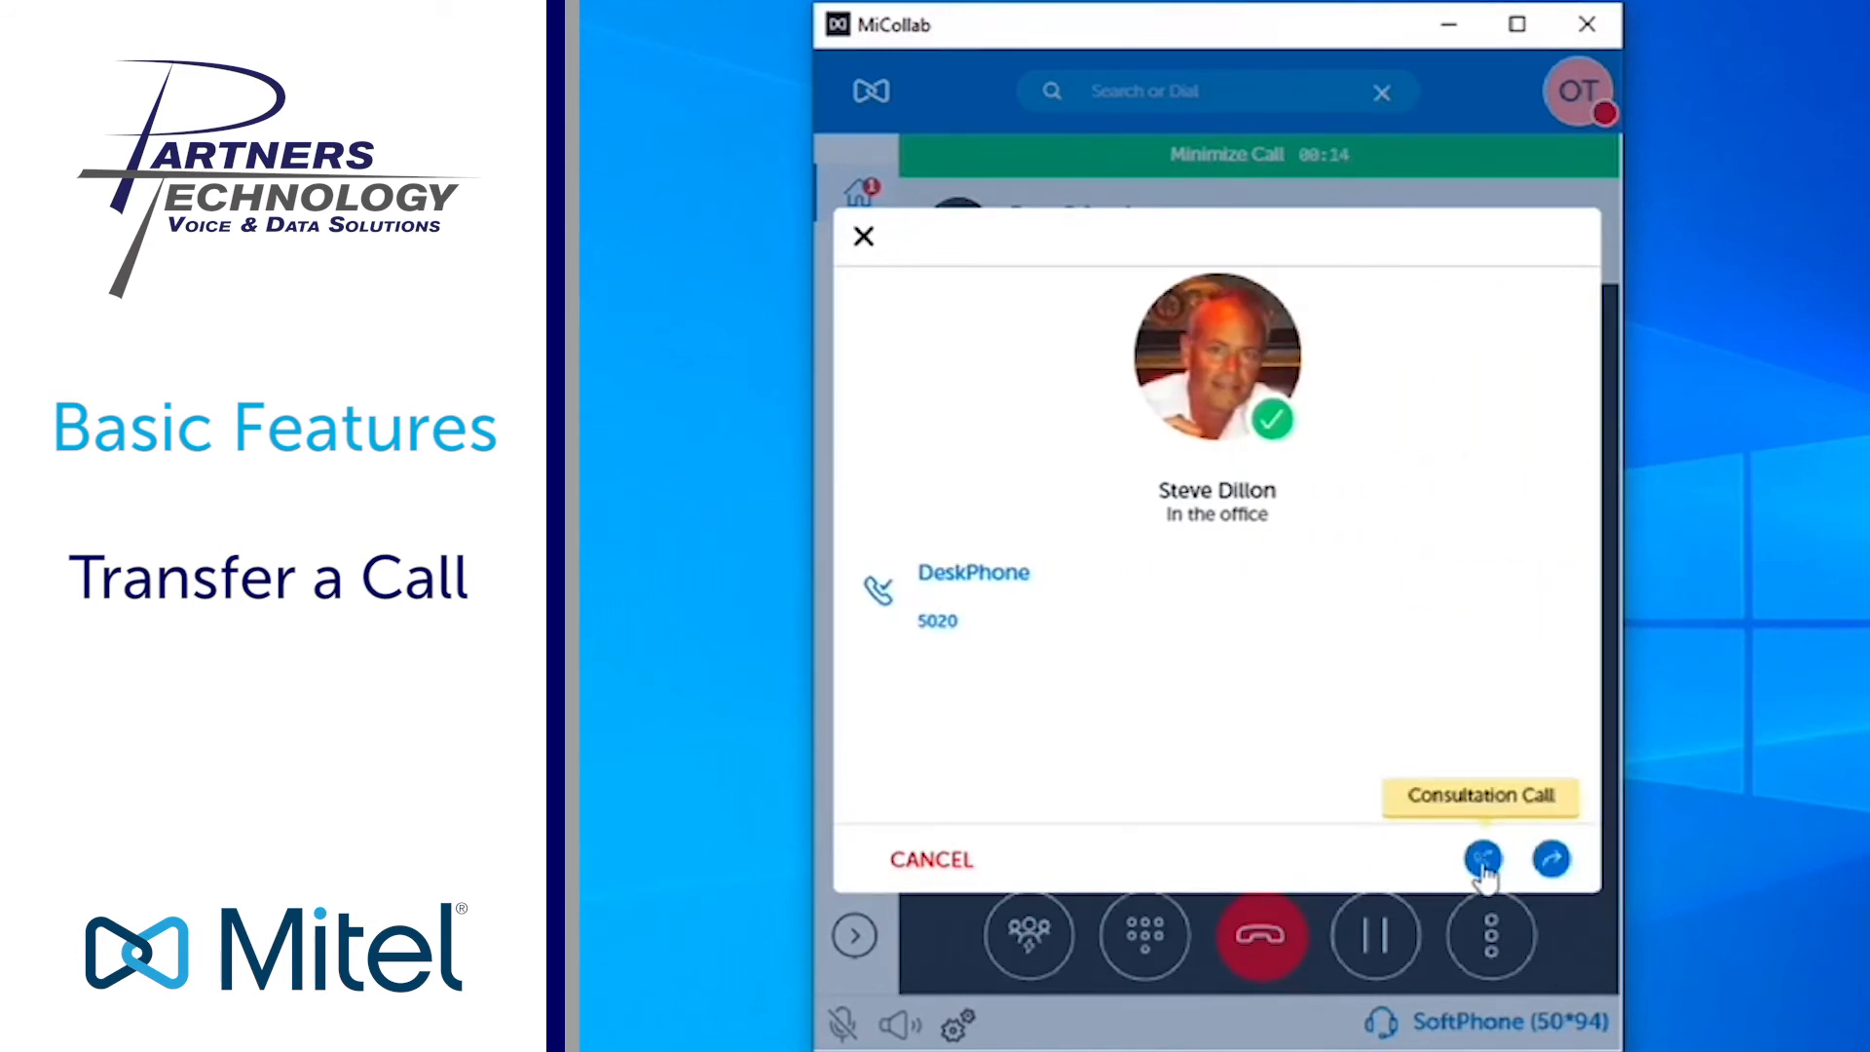
{"action": "left_click", "coordinate": [1483, 859]}
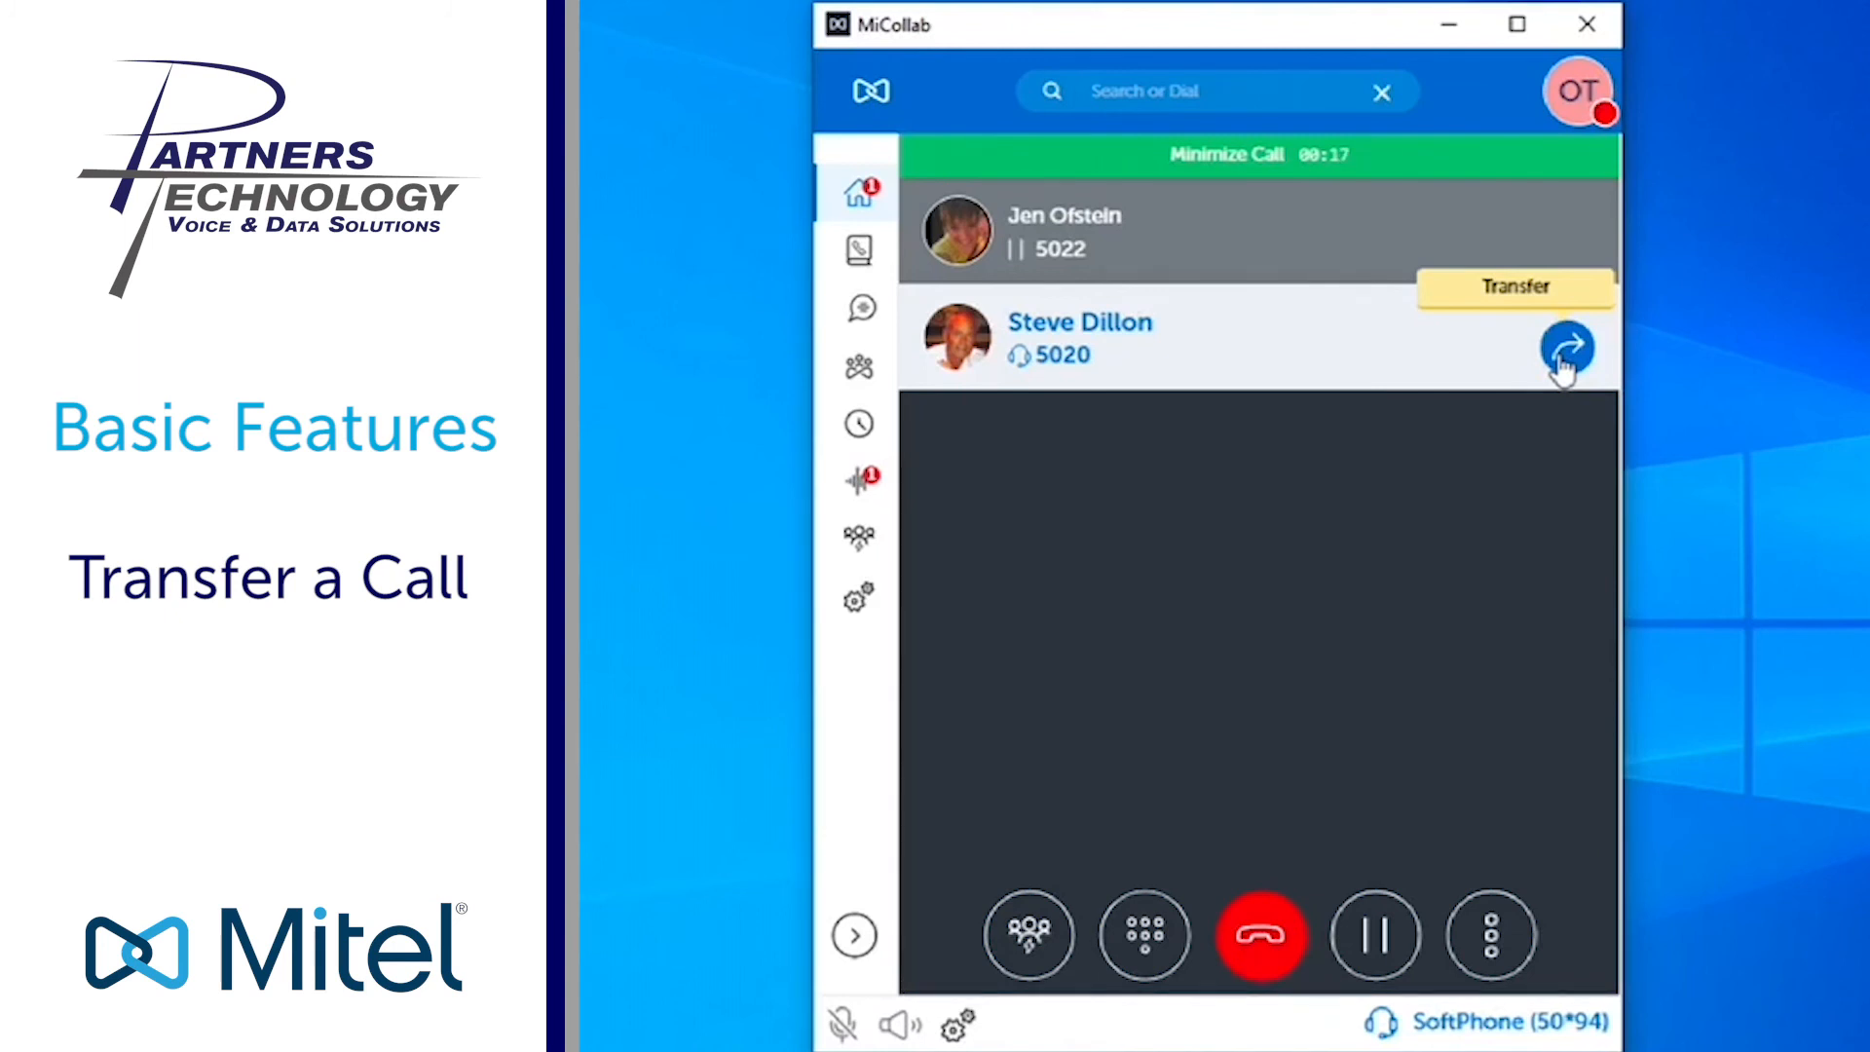
{"action": "left_click", "coordinate": [1566, 347]}
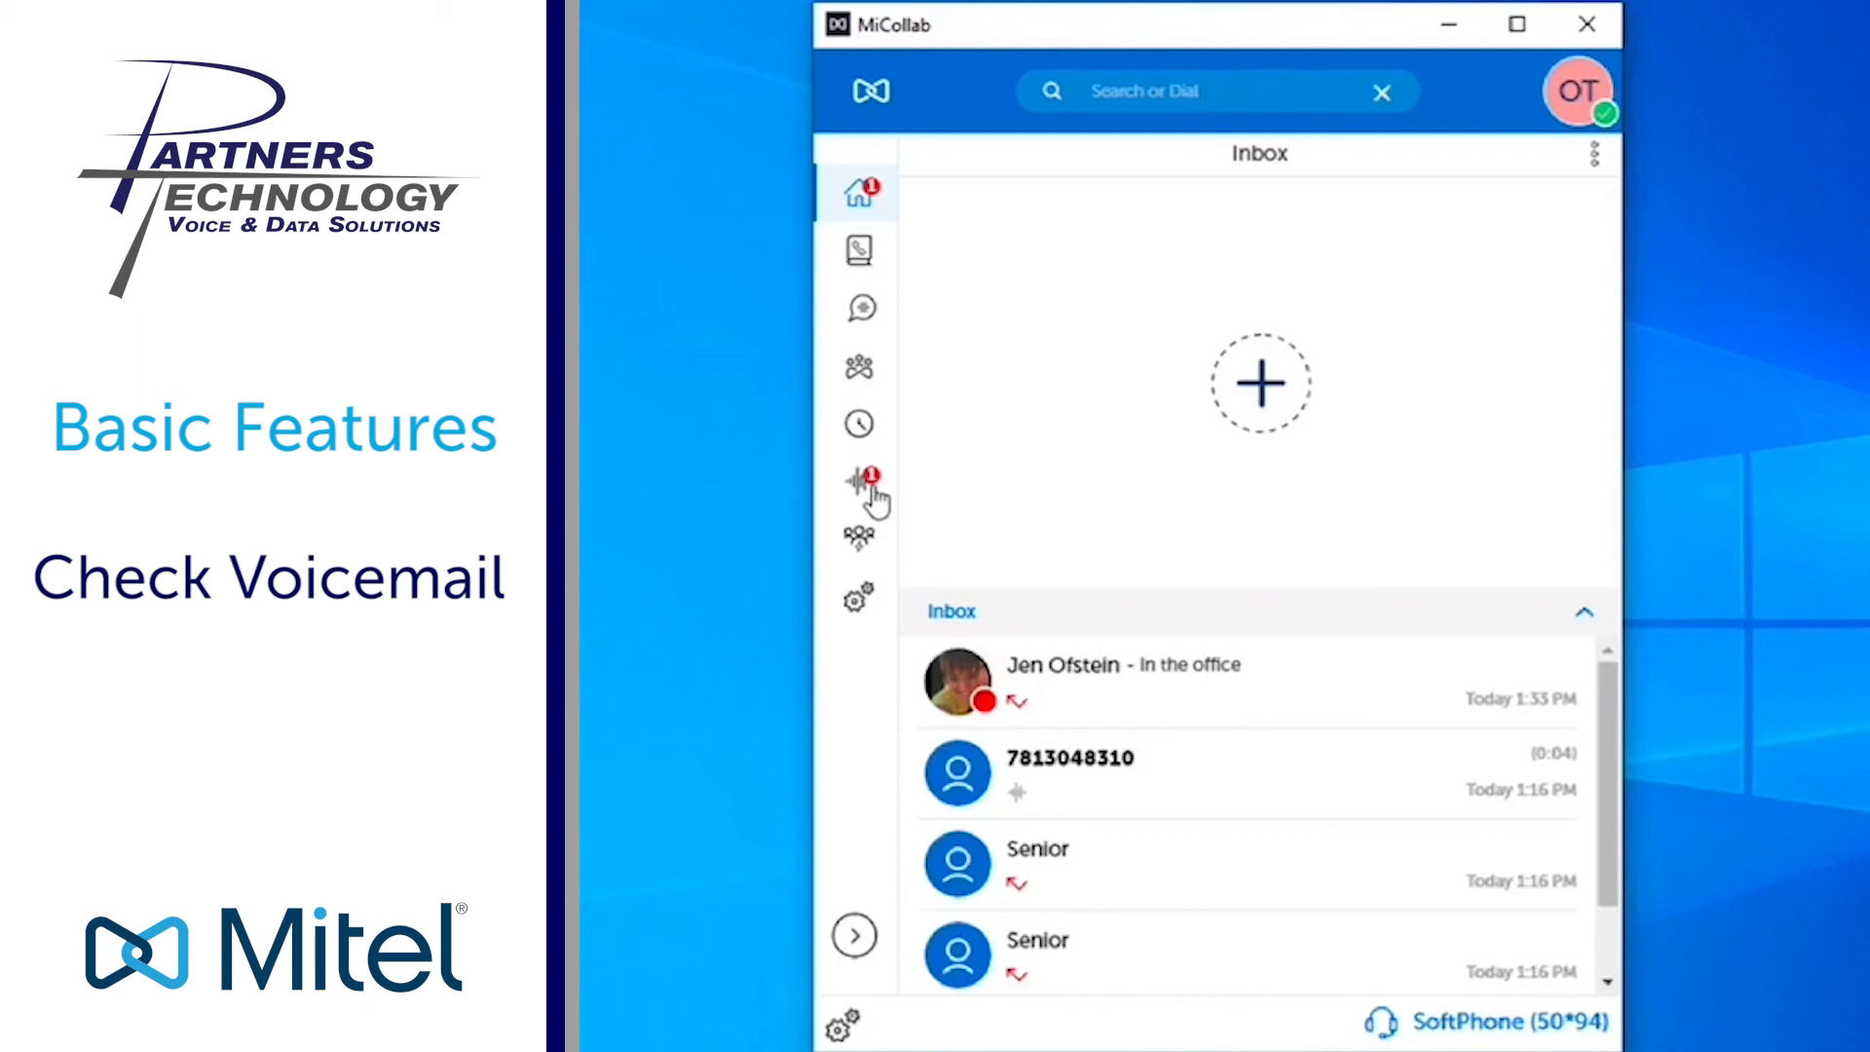
{"action": "mouse_move", "coordinate": [857, 487]}
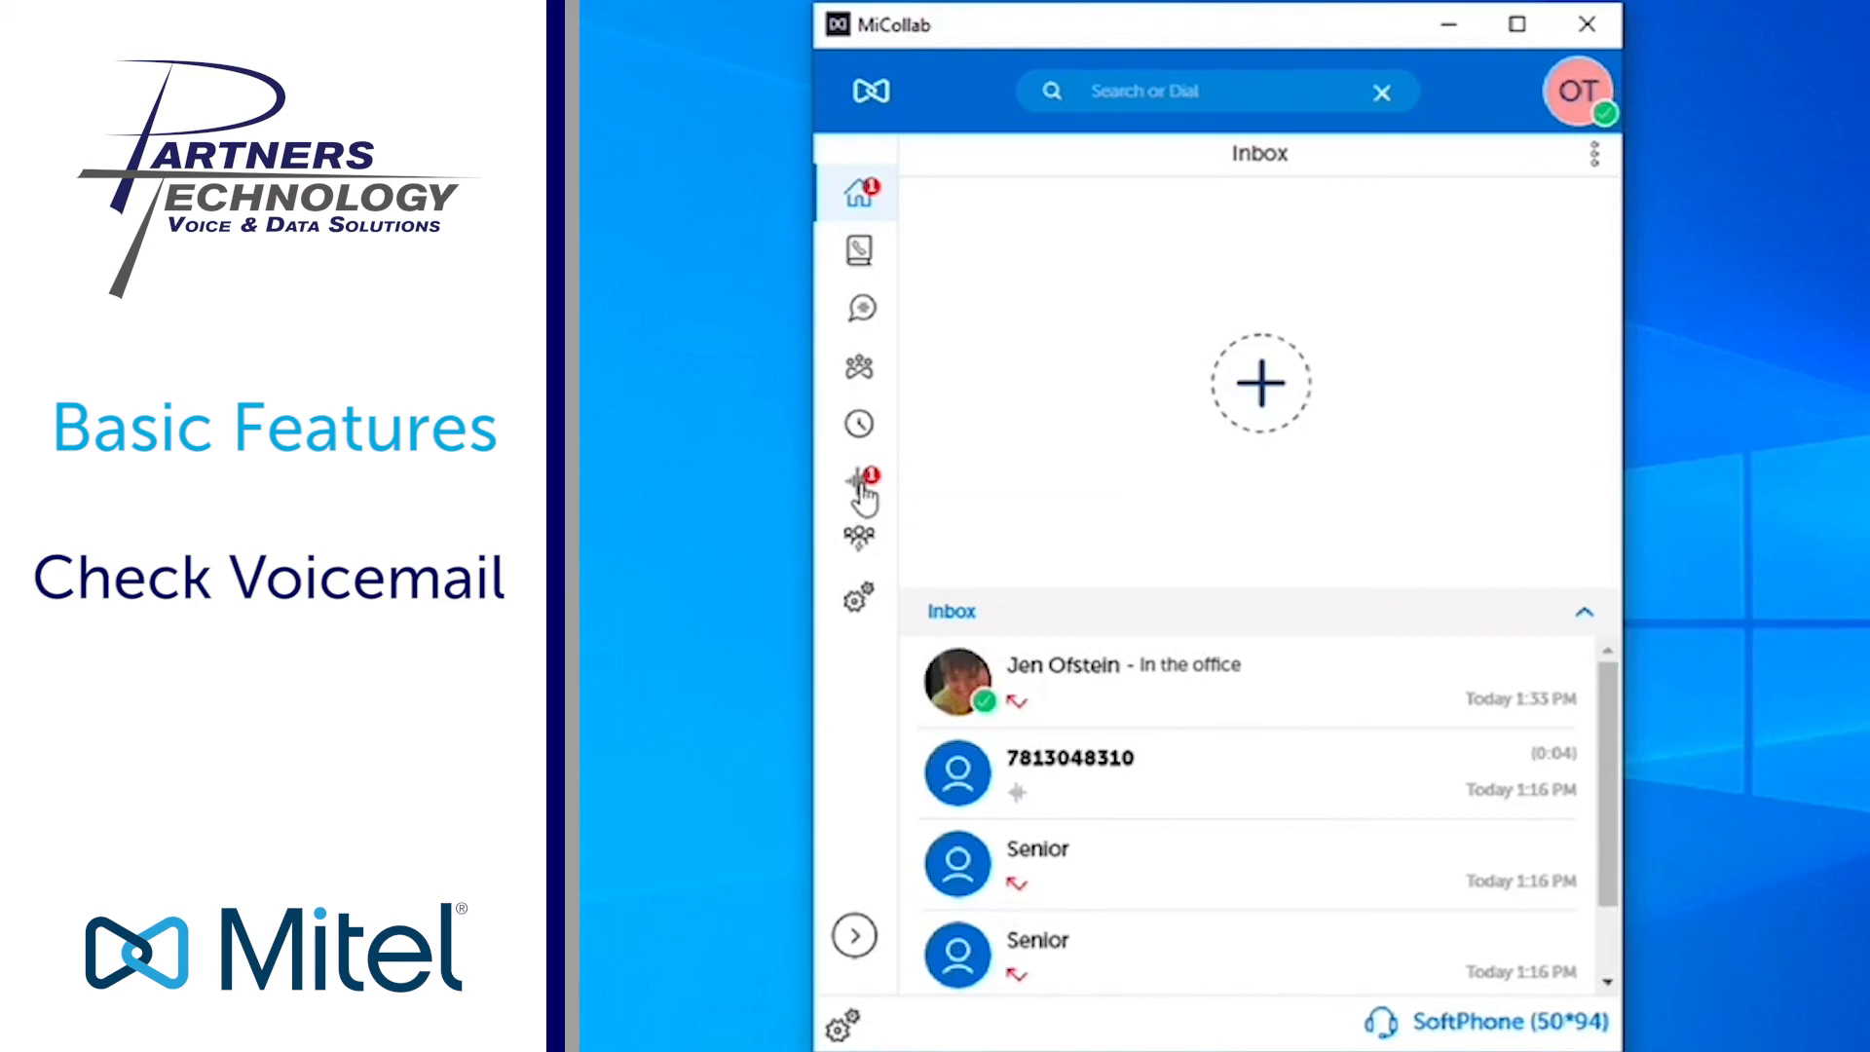
{"action": "mouse_move", "coordinate": [858, 489]}
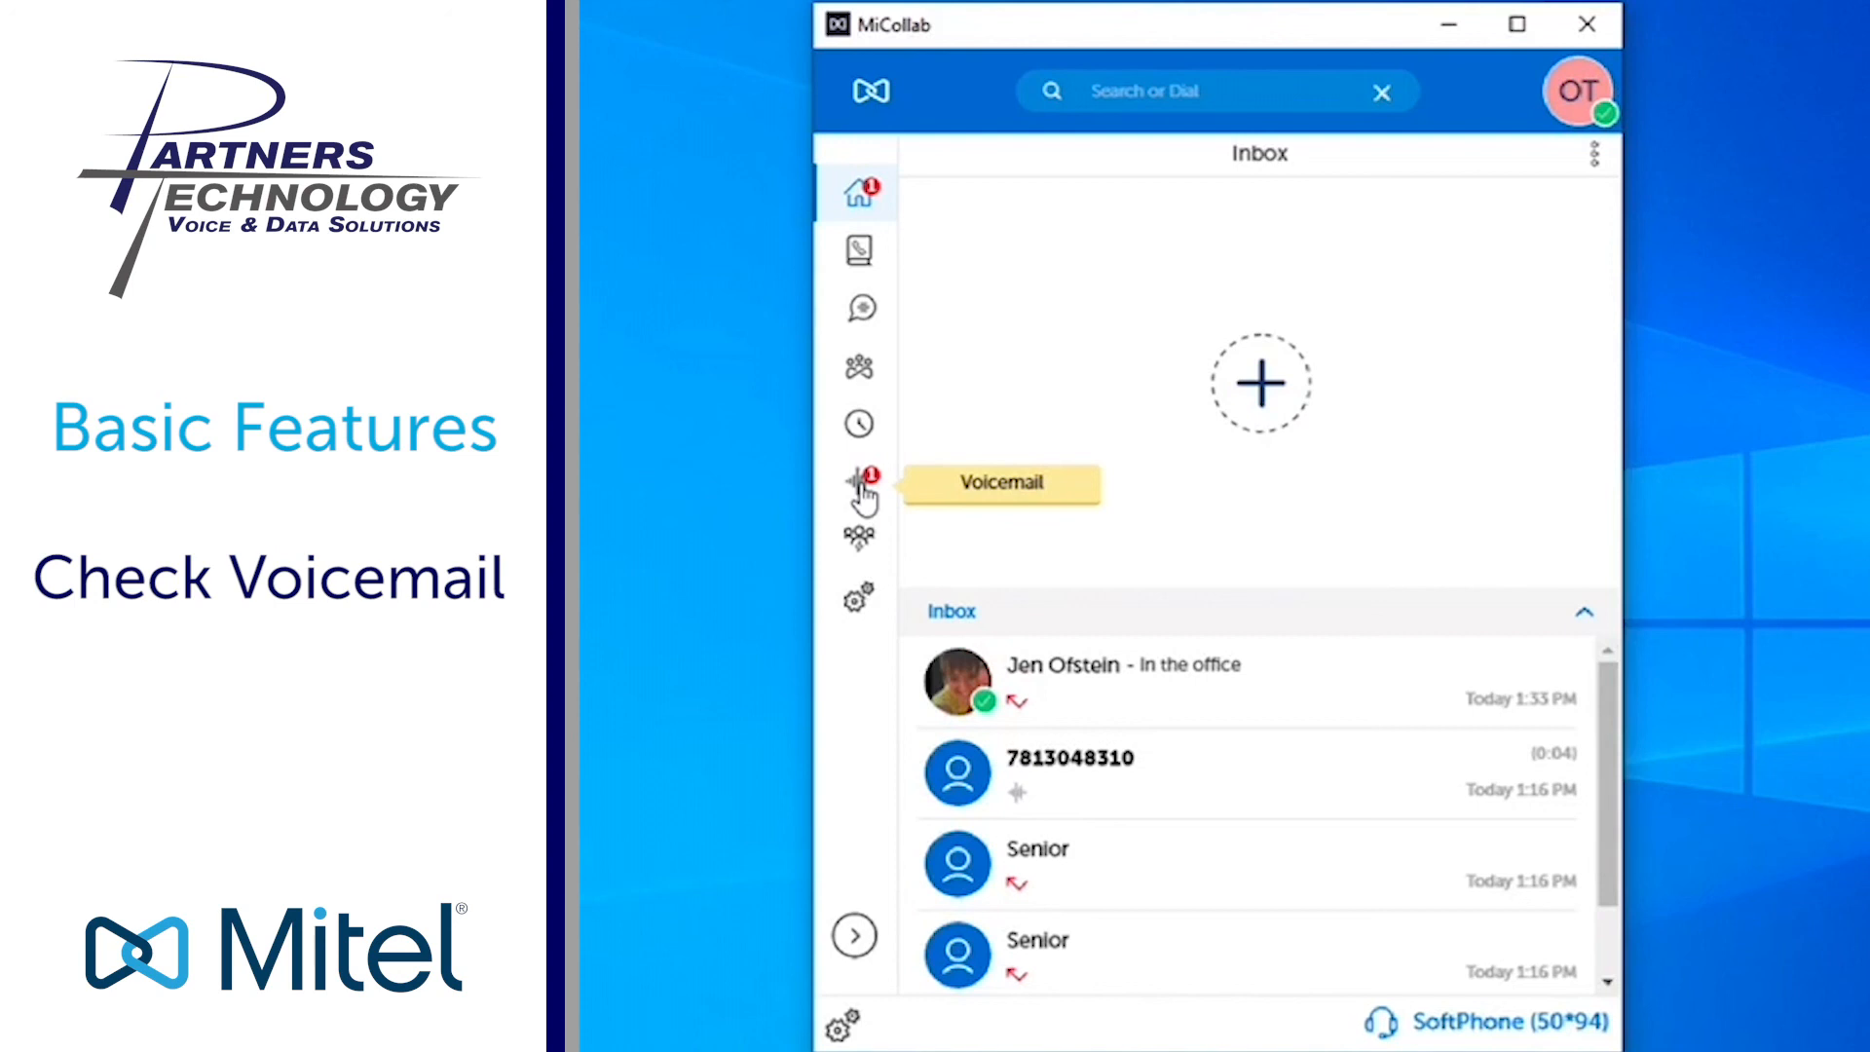
{"action": "left_click", "coordinate": [857, 489]}
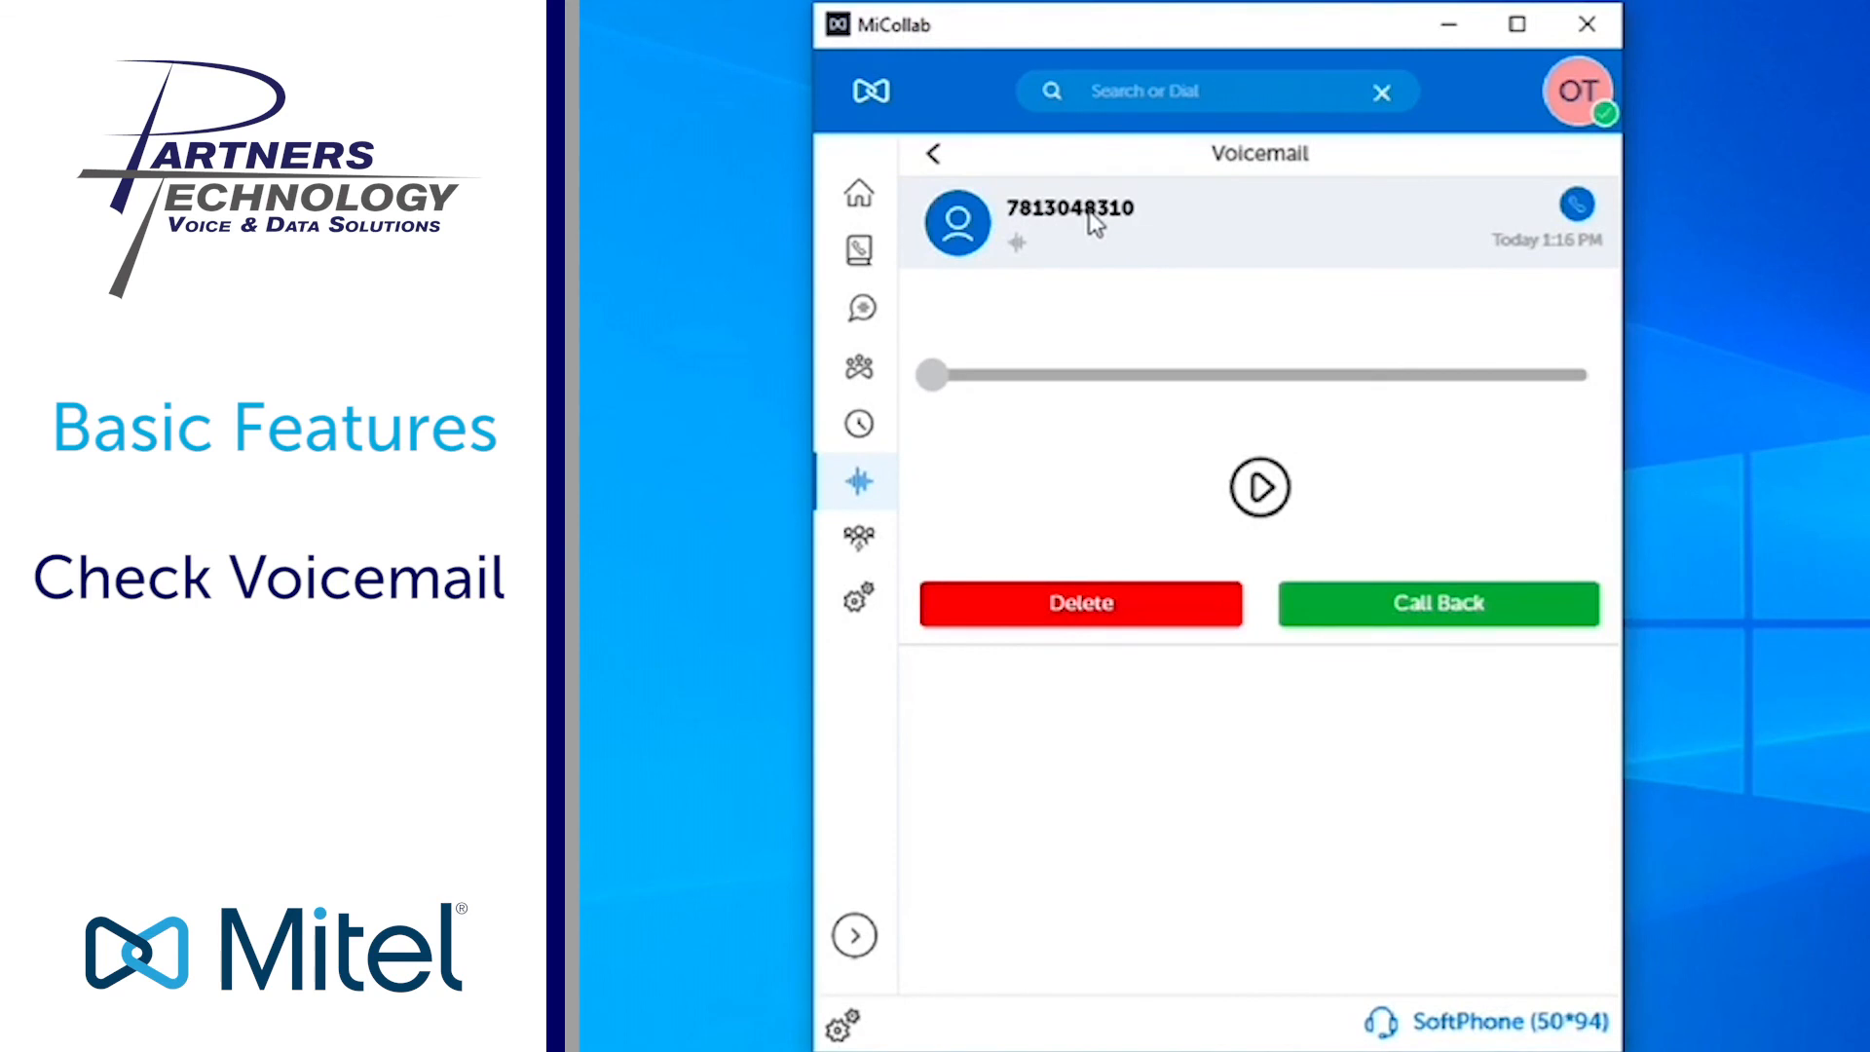
{"action": "left_click", "coordinate": [1259, 487]}
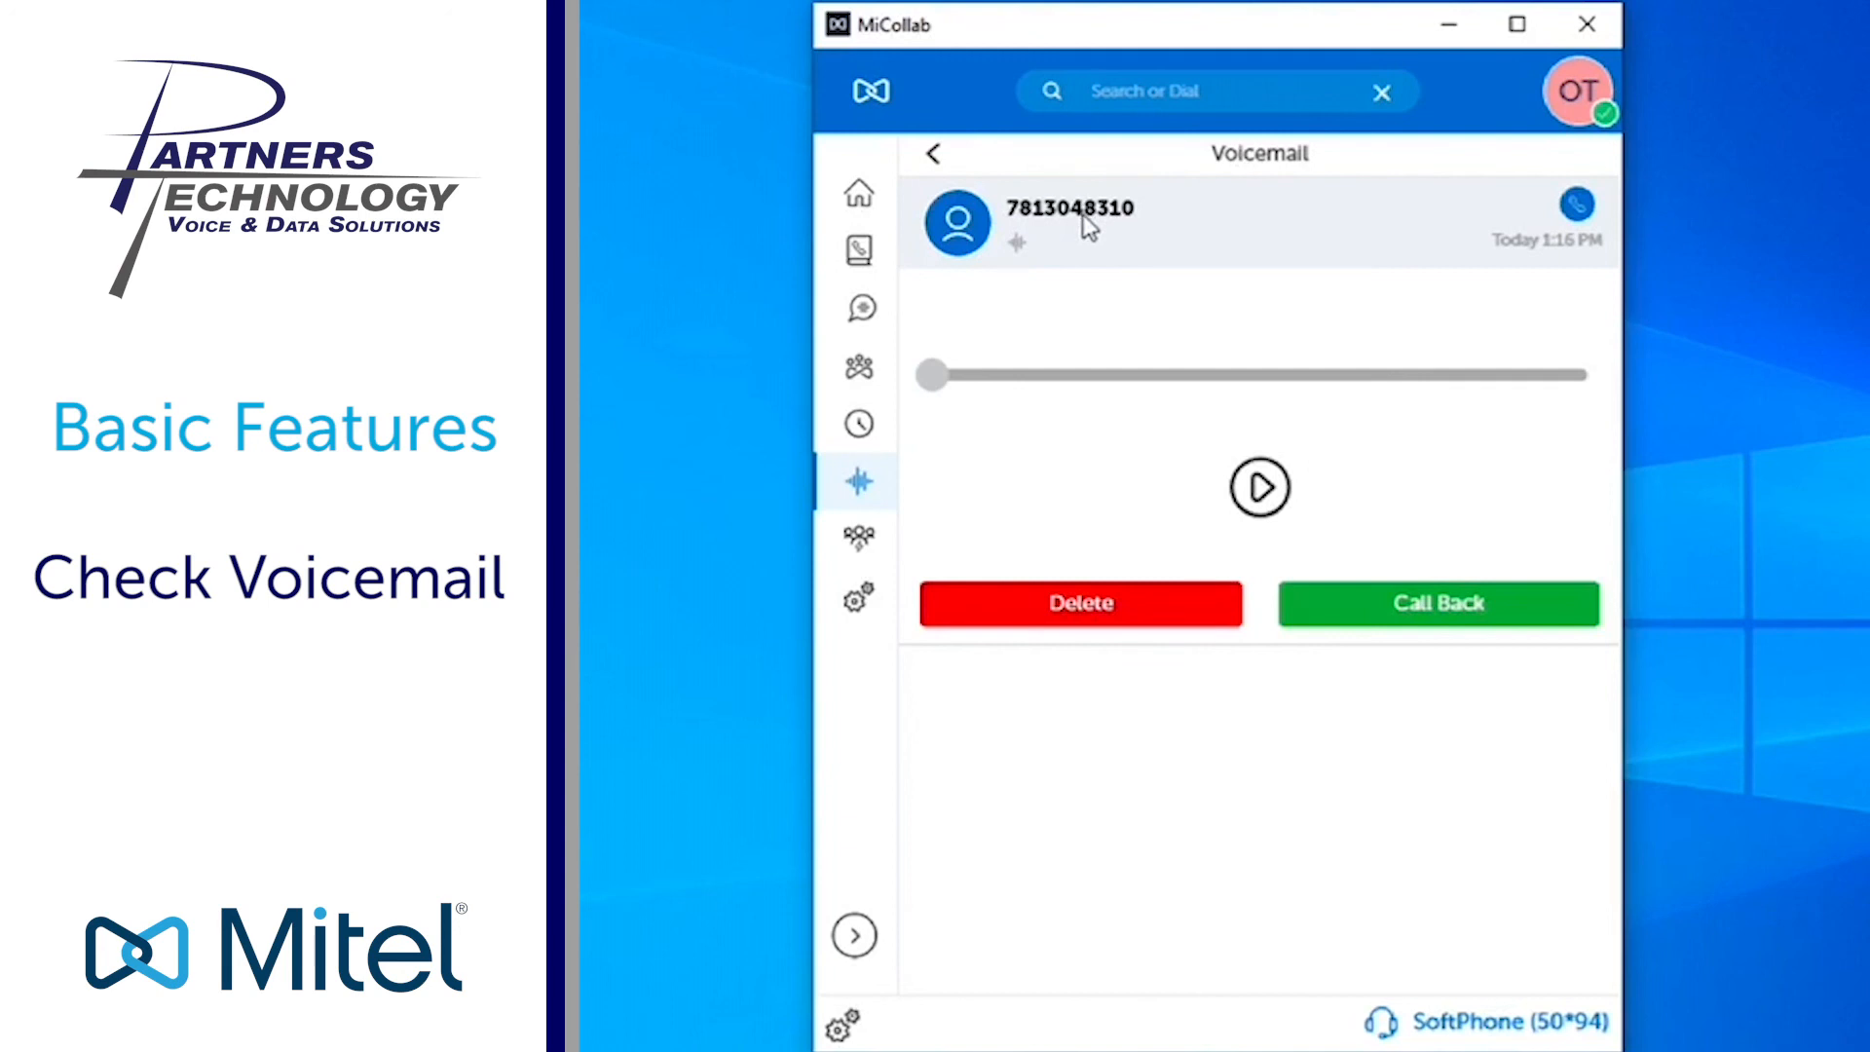
{"action": "left_click", "coordinate": [1256, 487]}
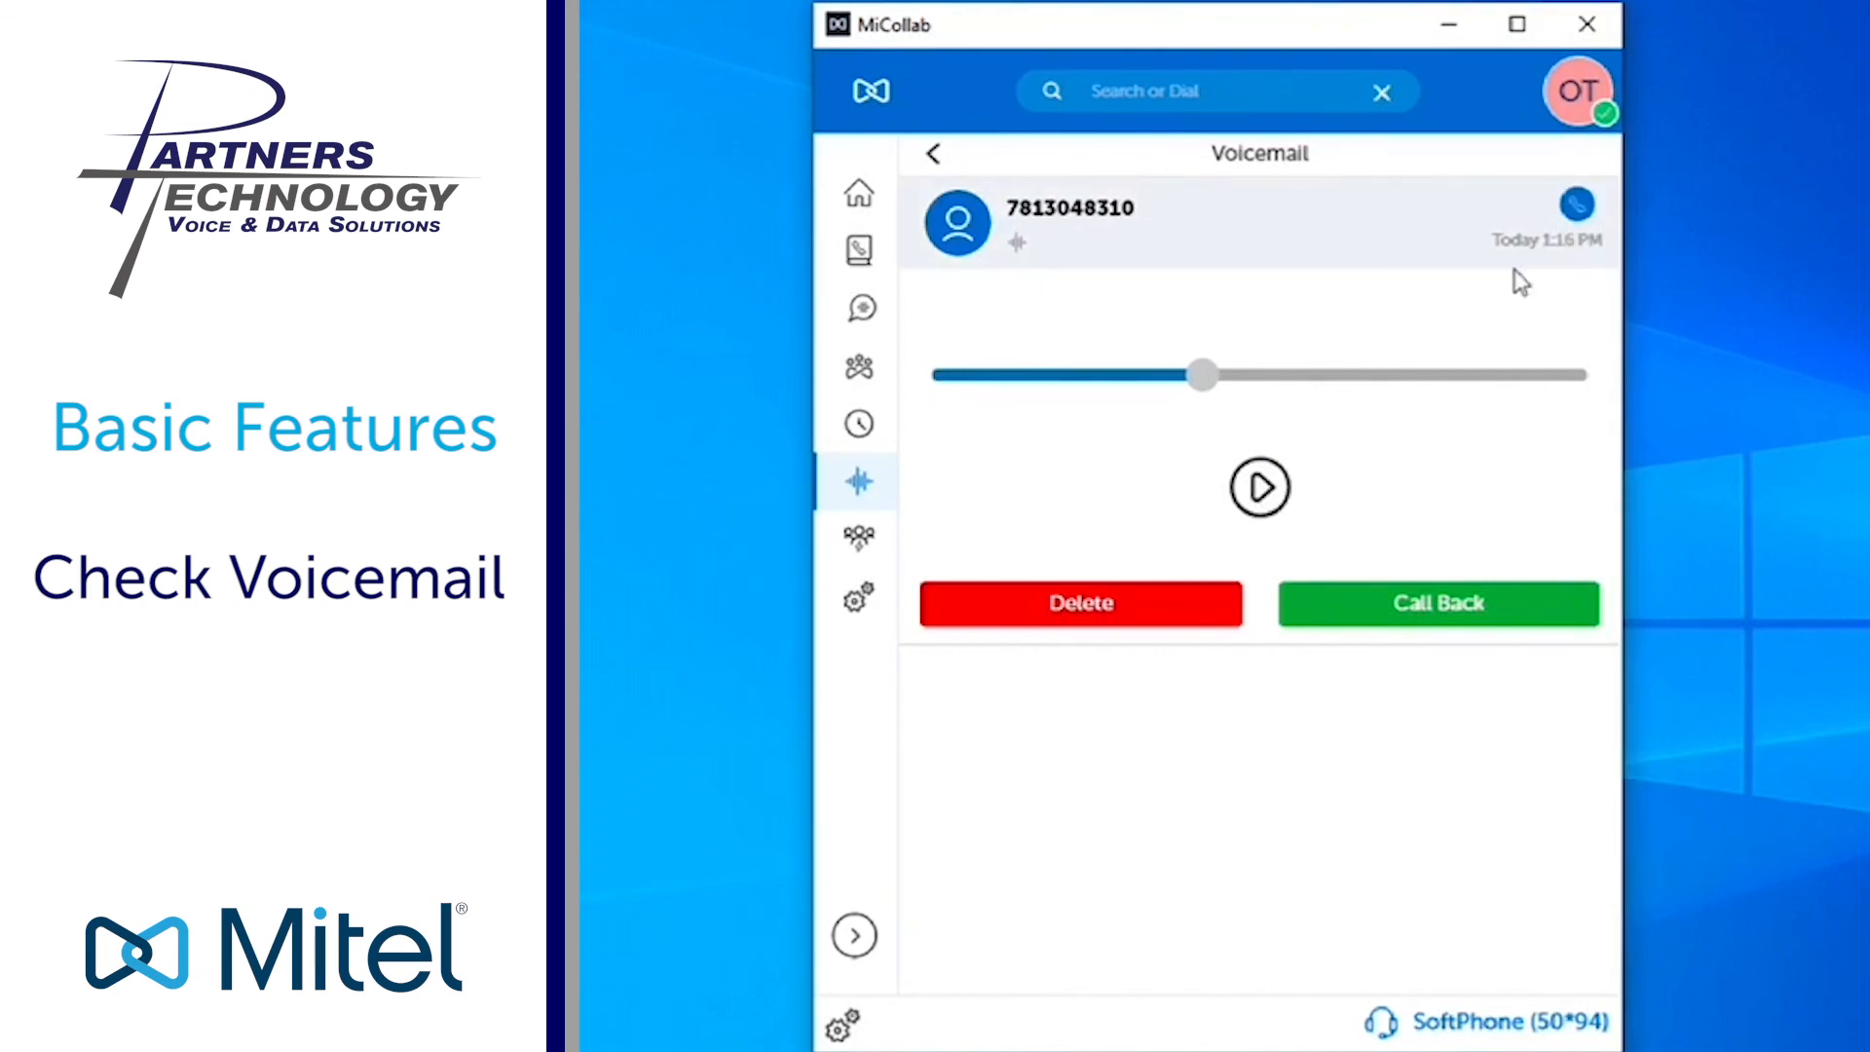
{"action": "mouse_move", "coordinate": [1545, 236]}
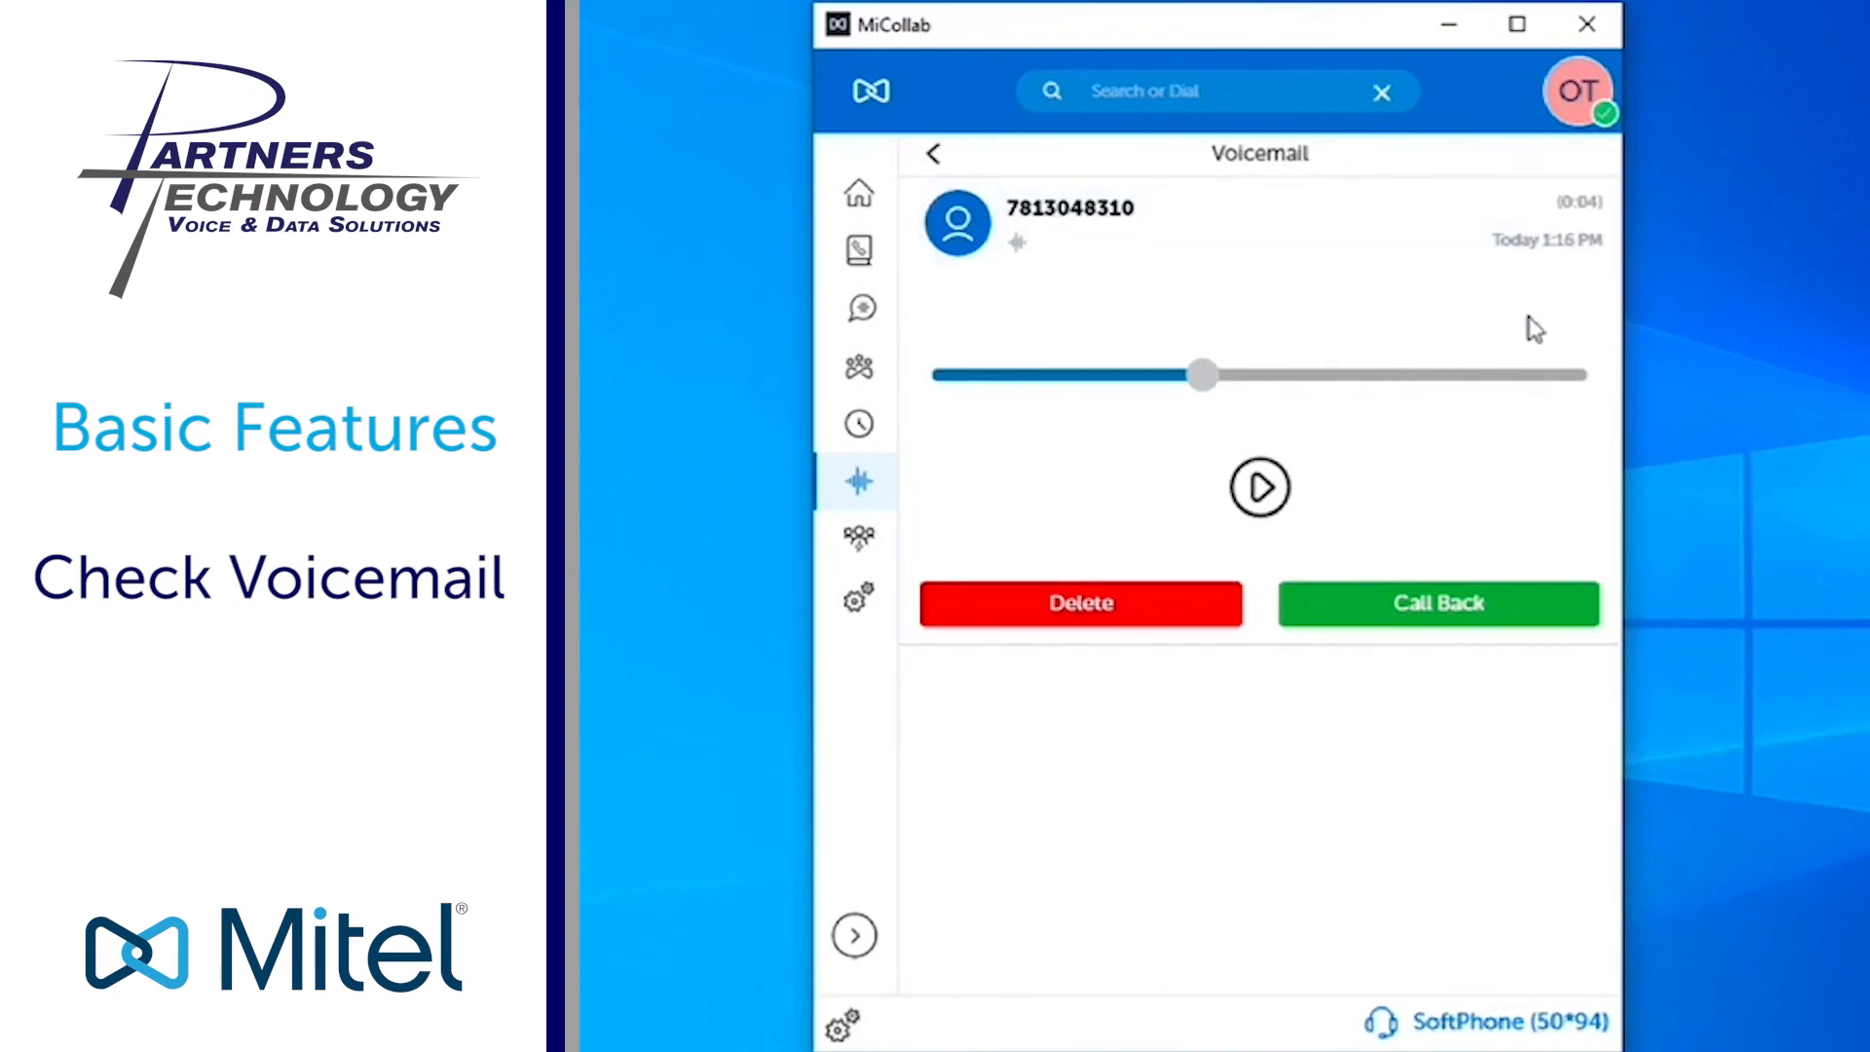
{"action": "mouse_move", "coordinate": [1565, 304]}
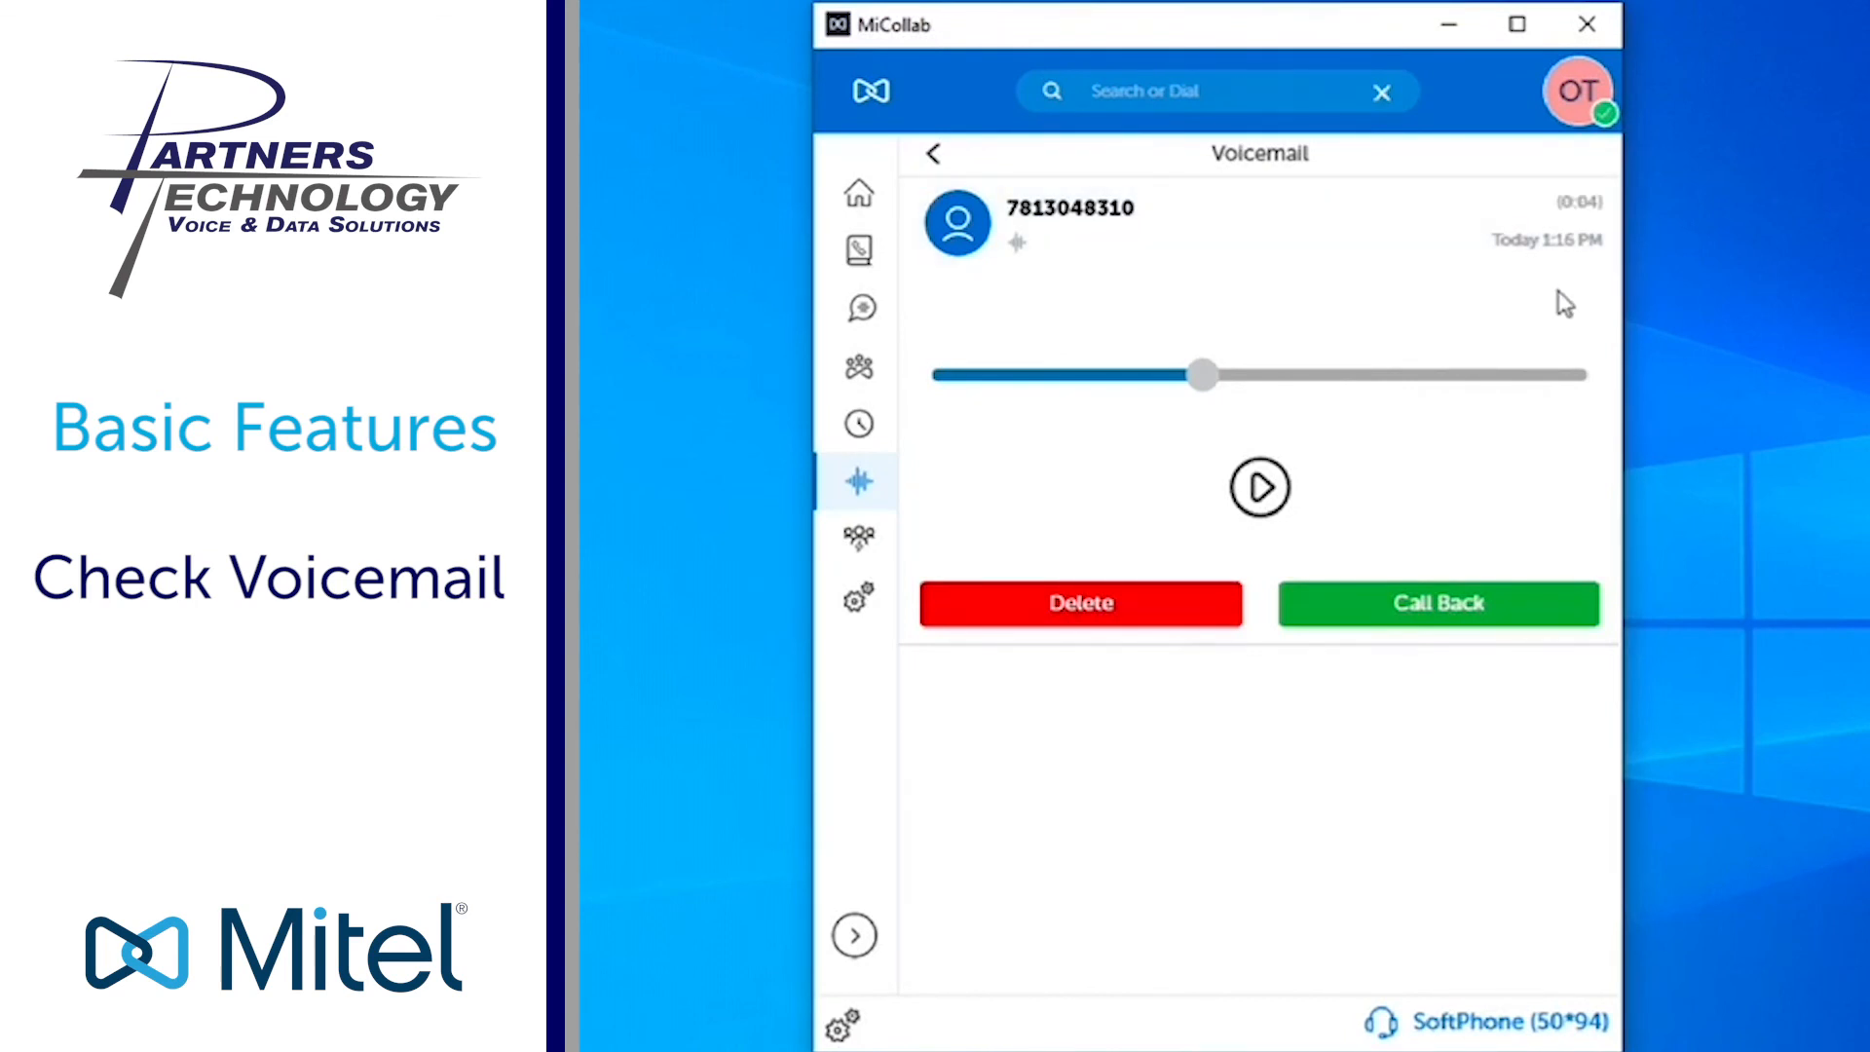
{"action": "mouse_move", "coordinate": [990, 326]}
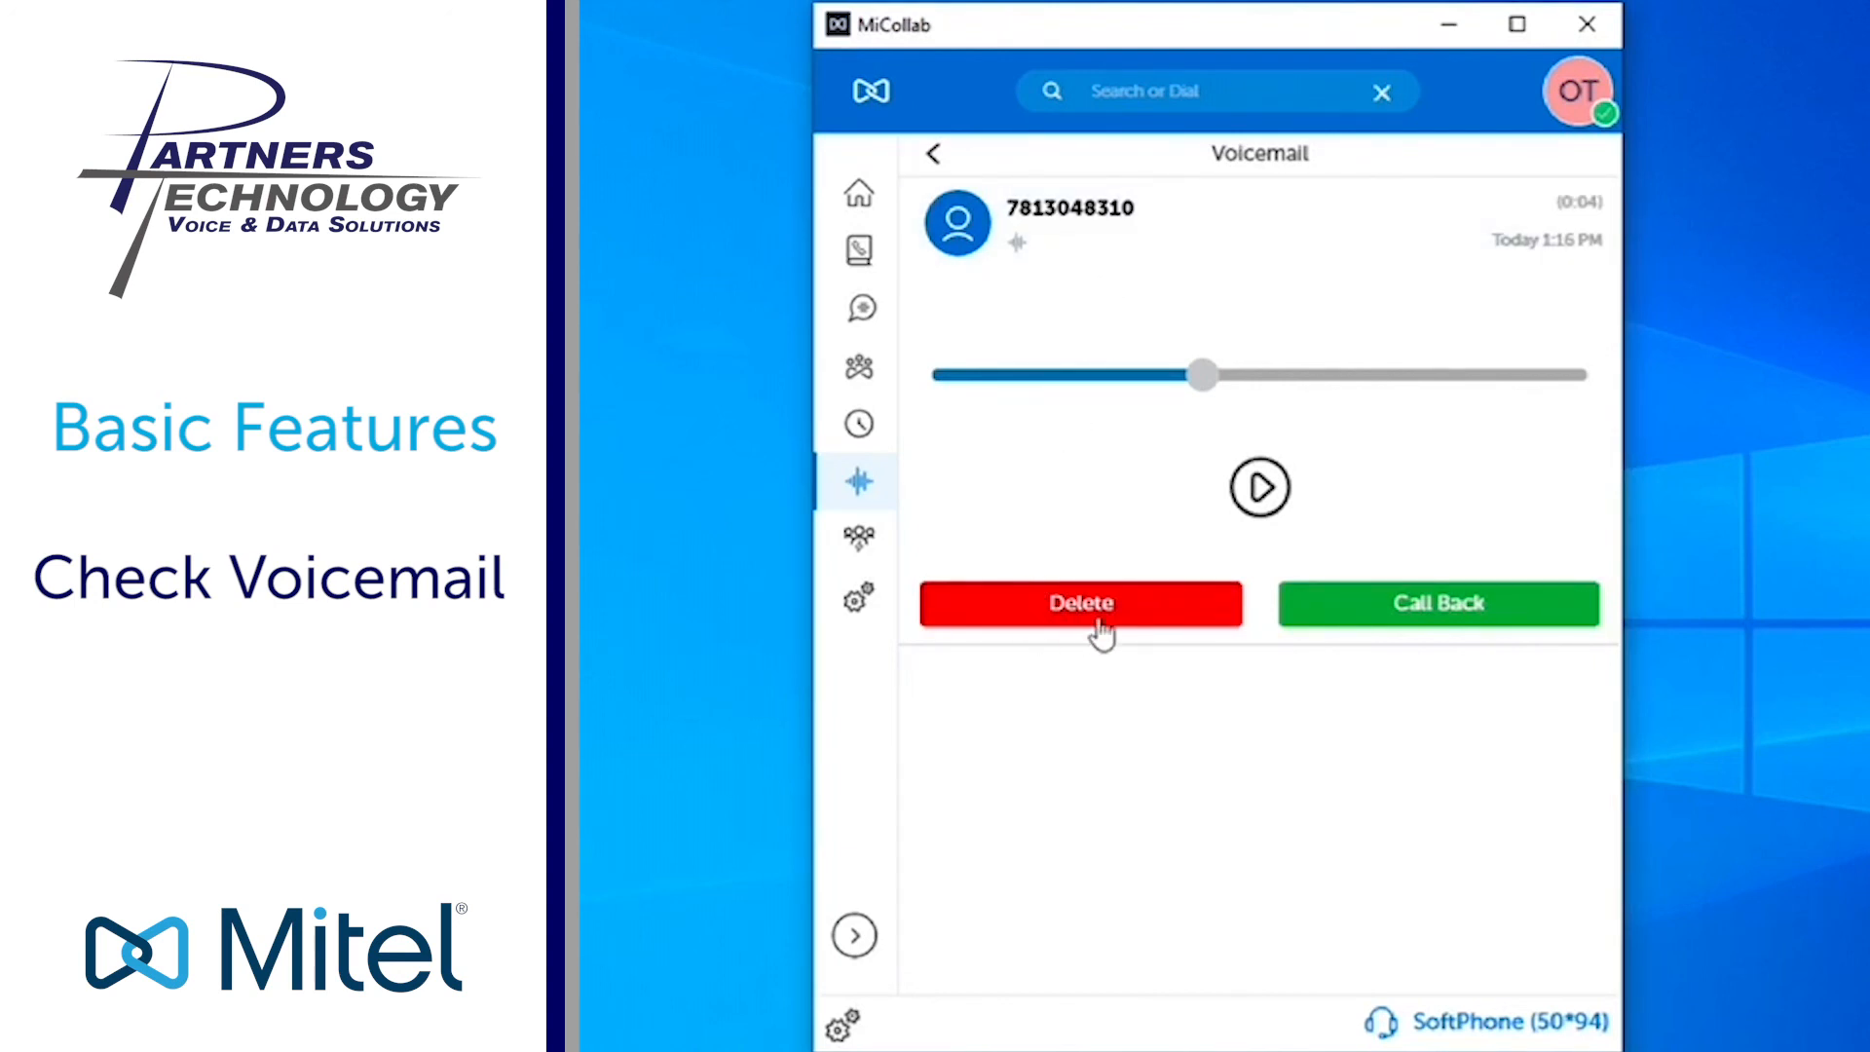
{"action": "left_click", "coordinate": [1077, 604]}
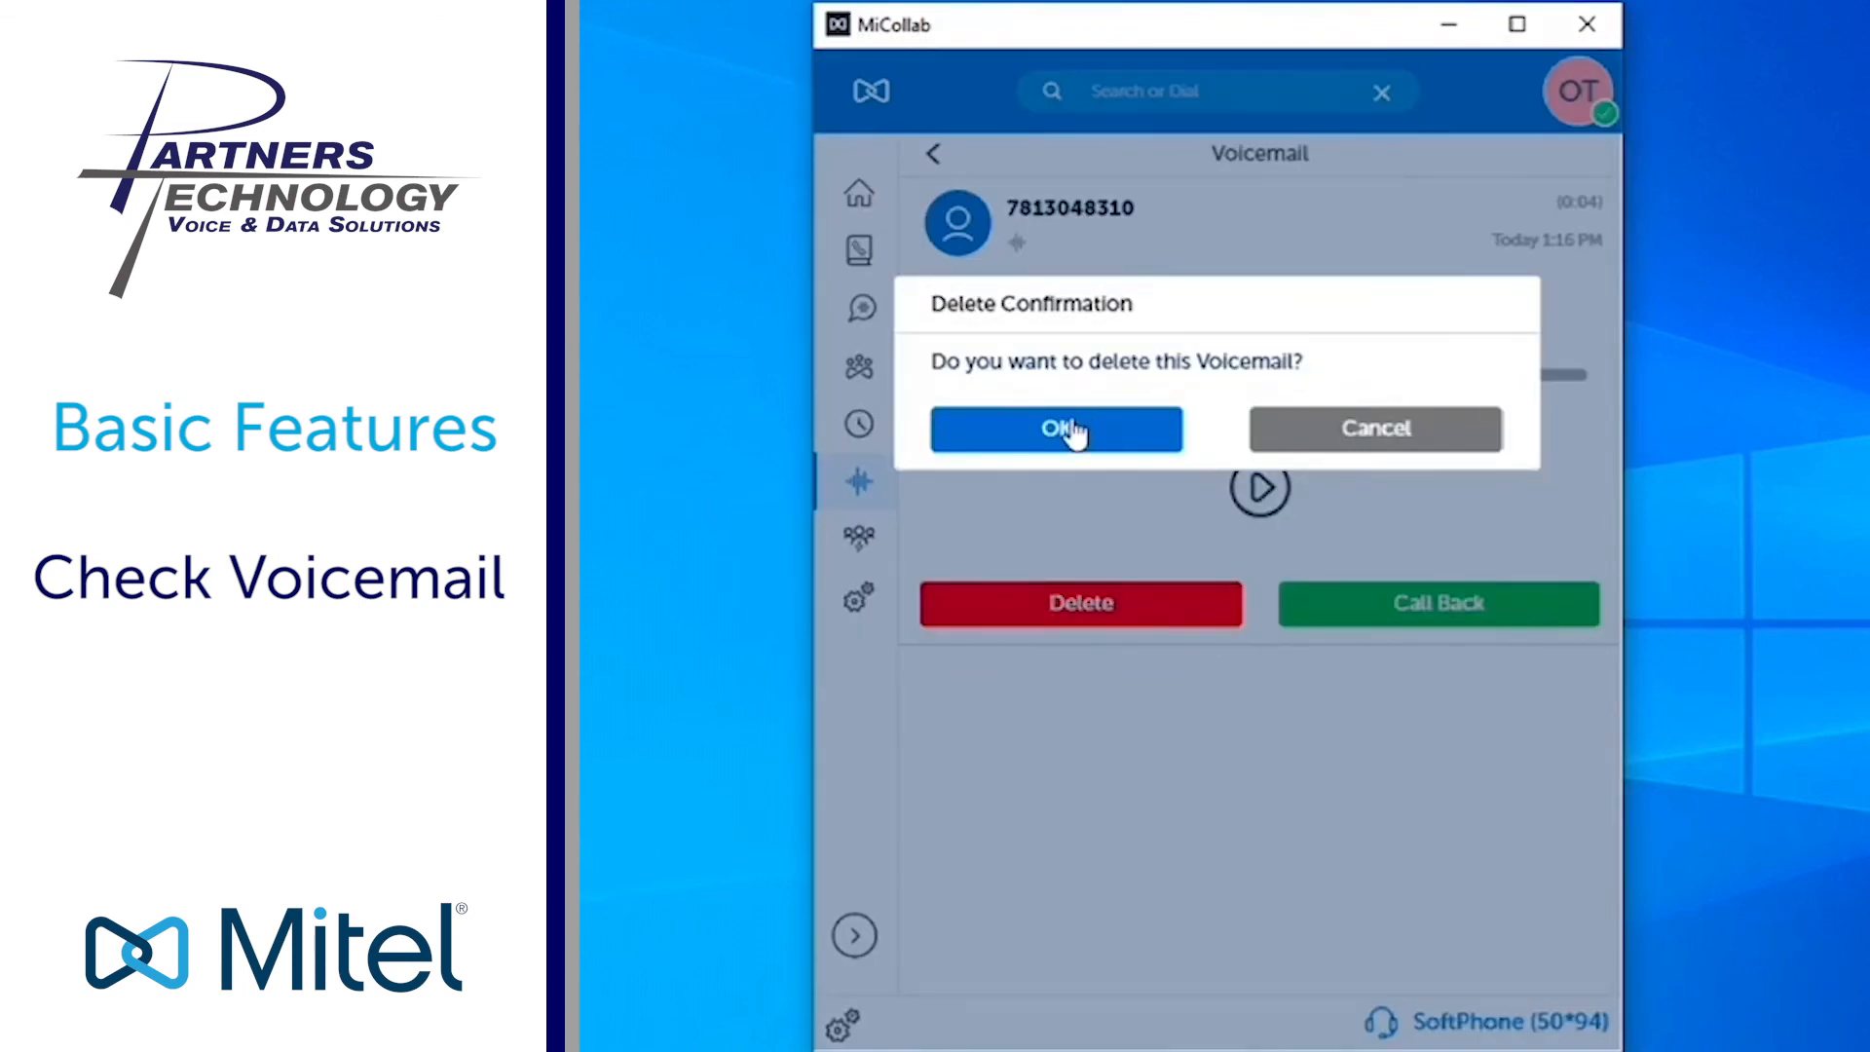
{"action": "left_click", "coordinate": [1054, 429]}
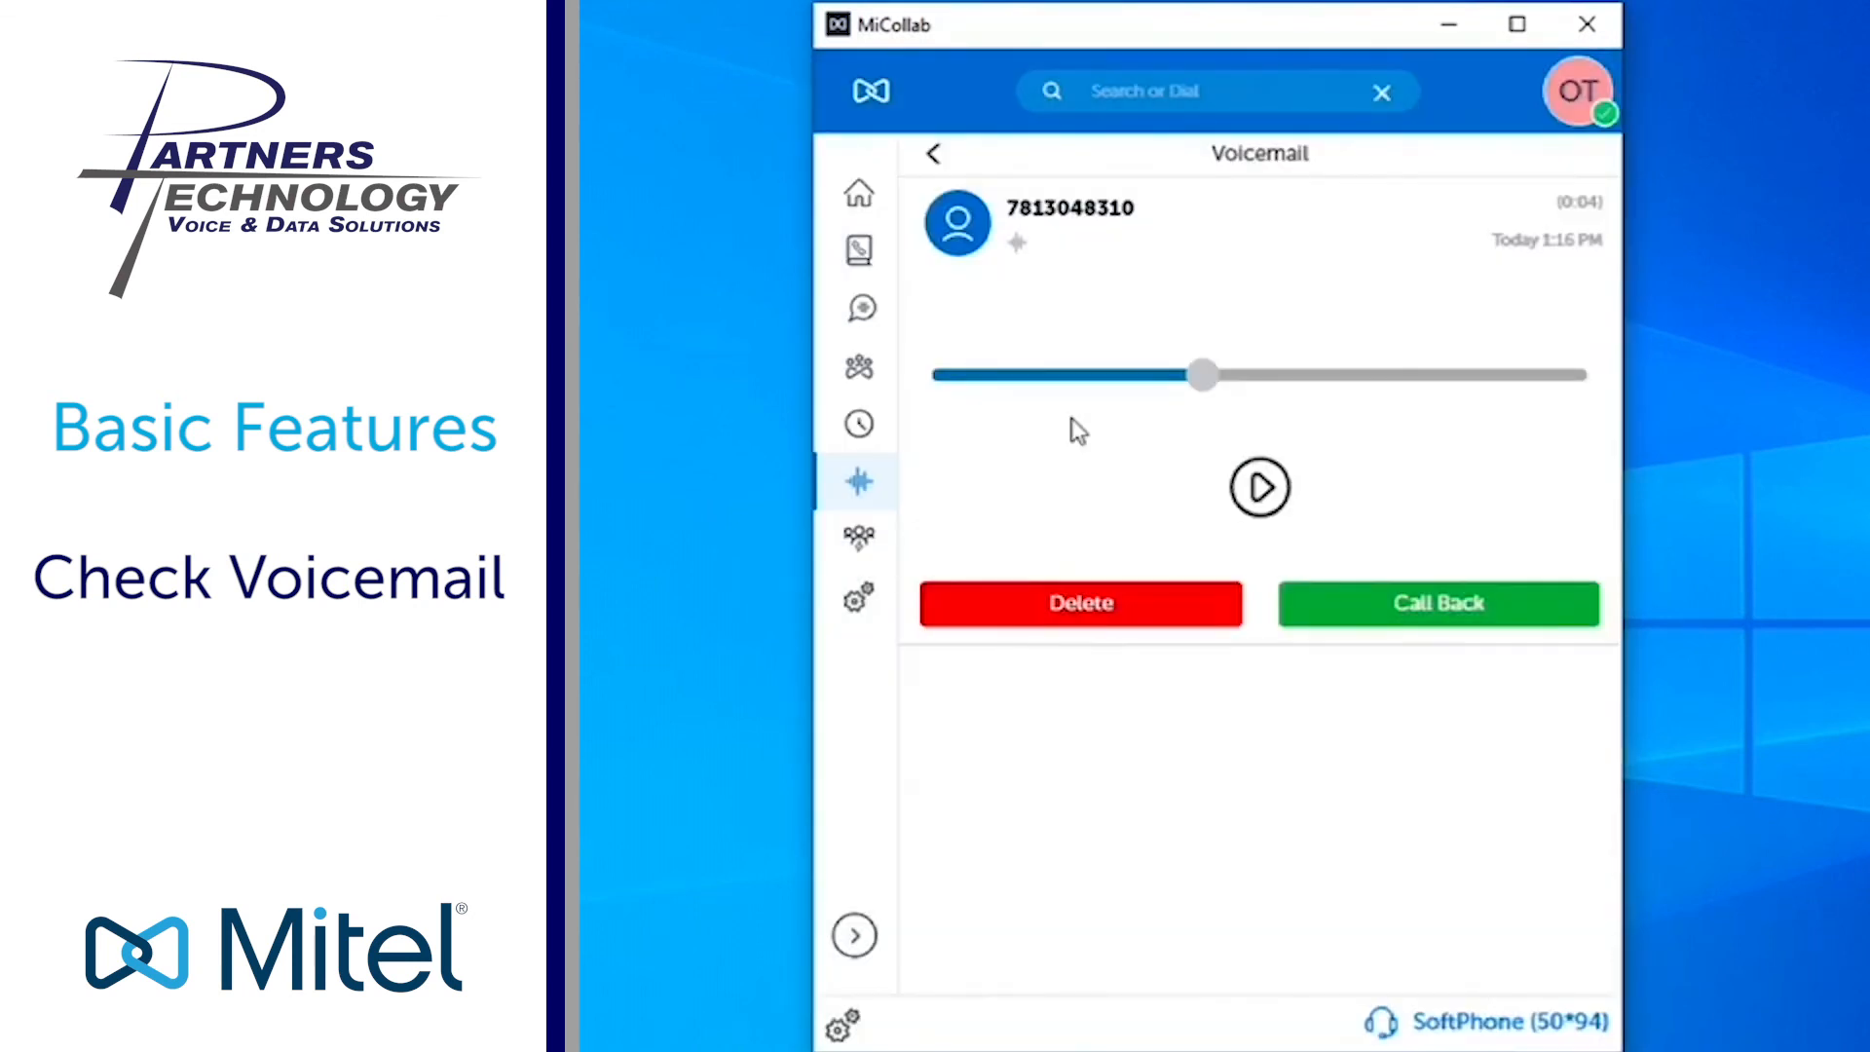
{"action": "left_click", "coordinate": [1079, 604]}
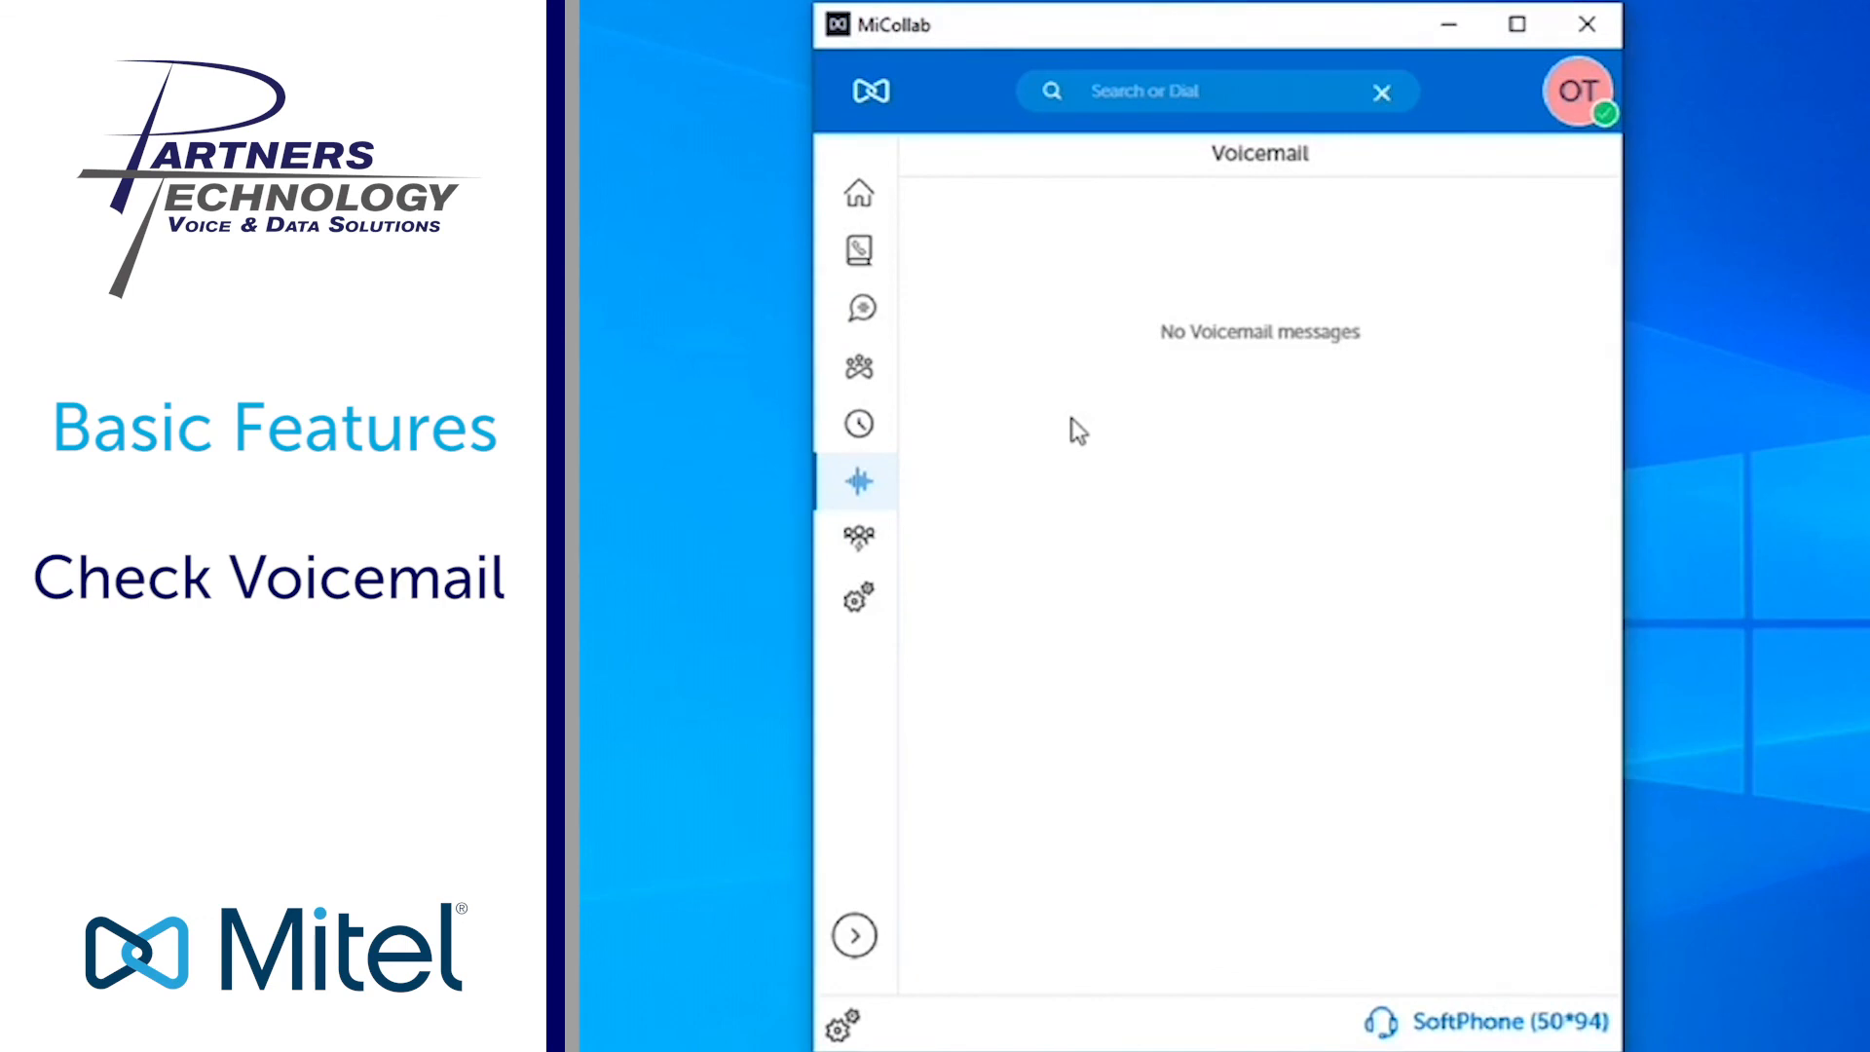
{"action": "mouse_move", "coordinate": [1261, 343]}
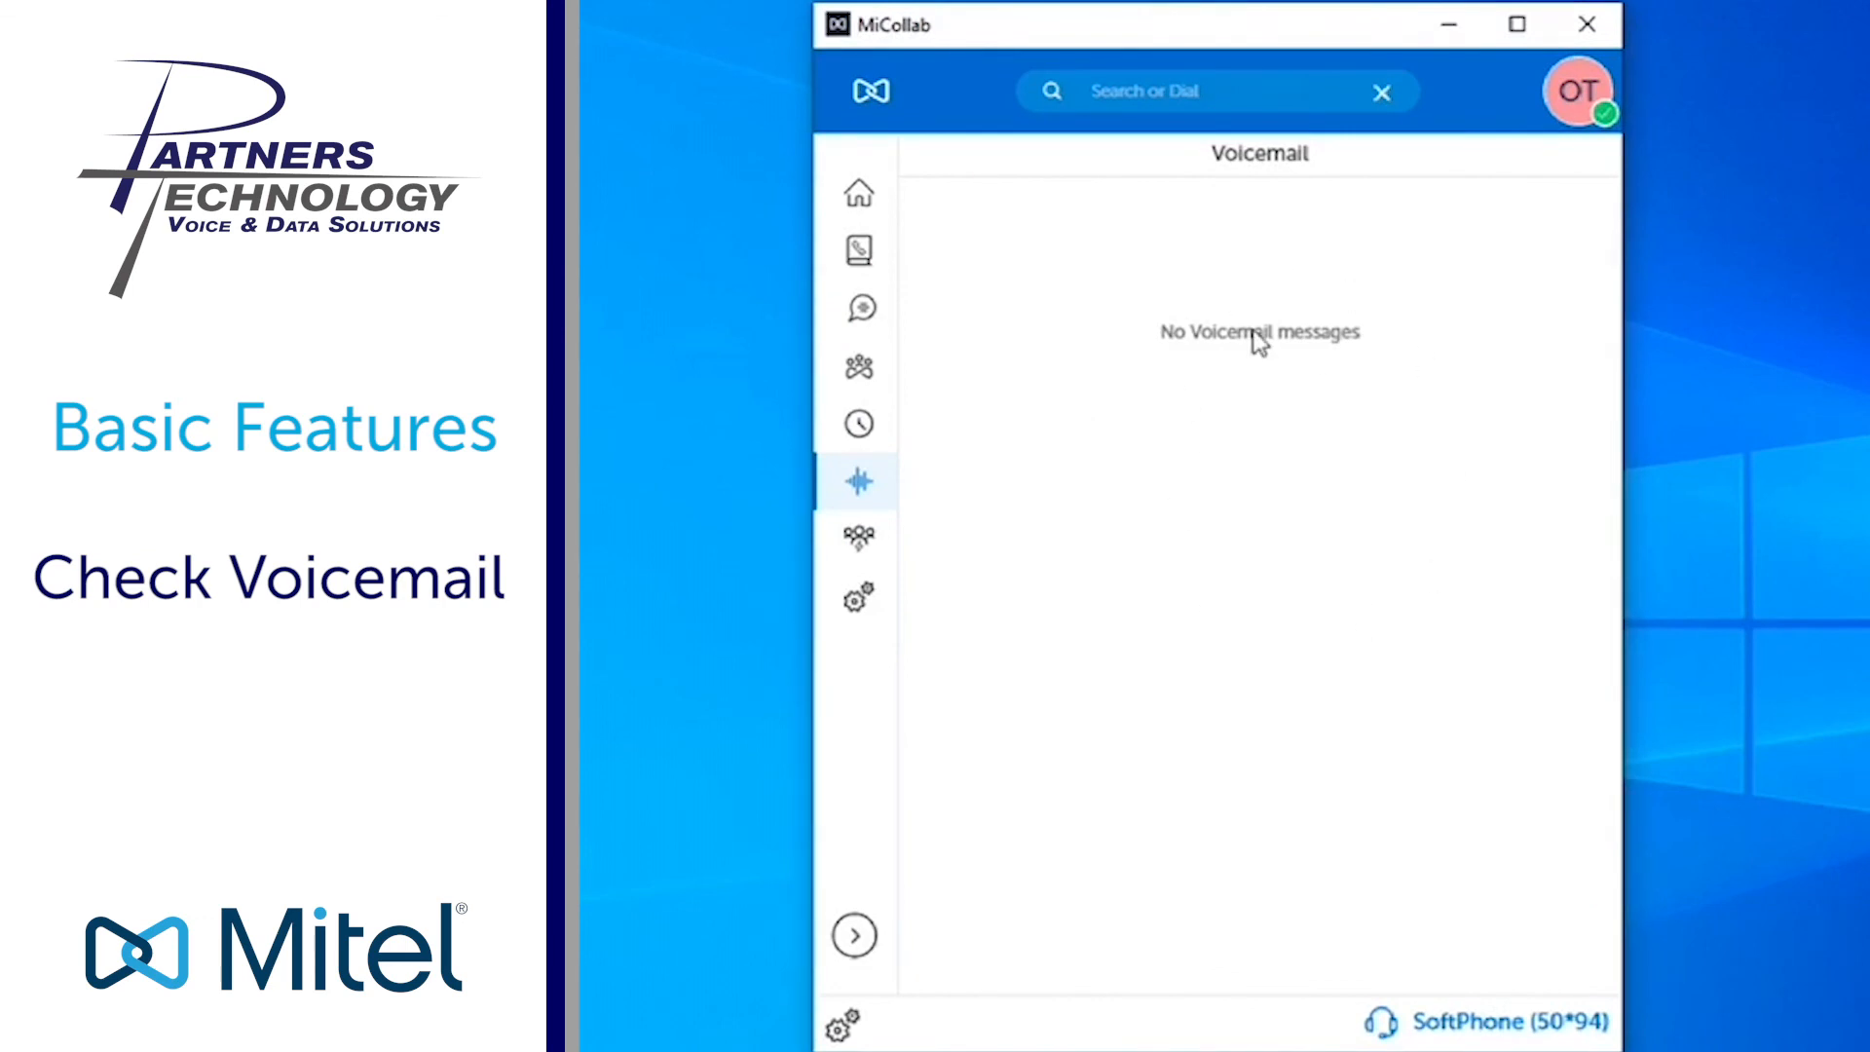